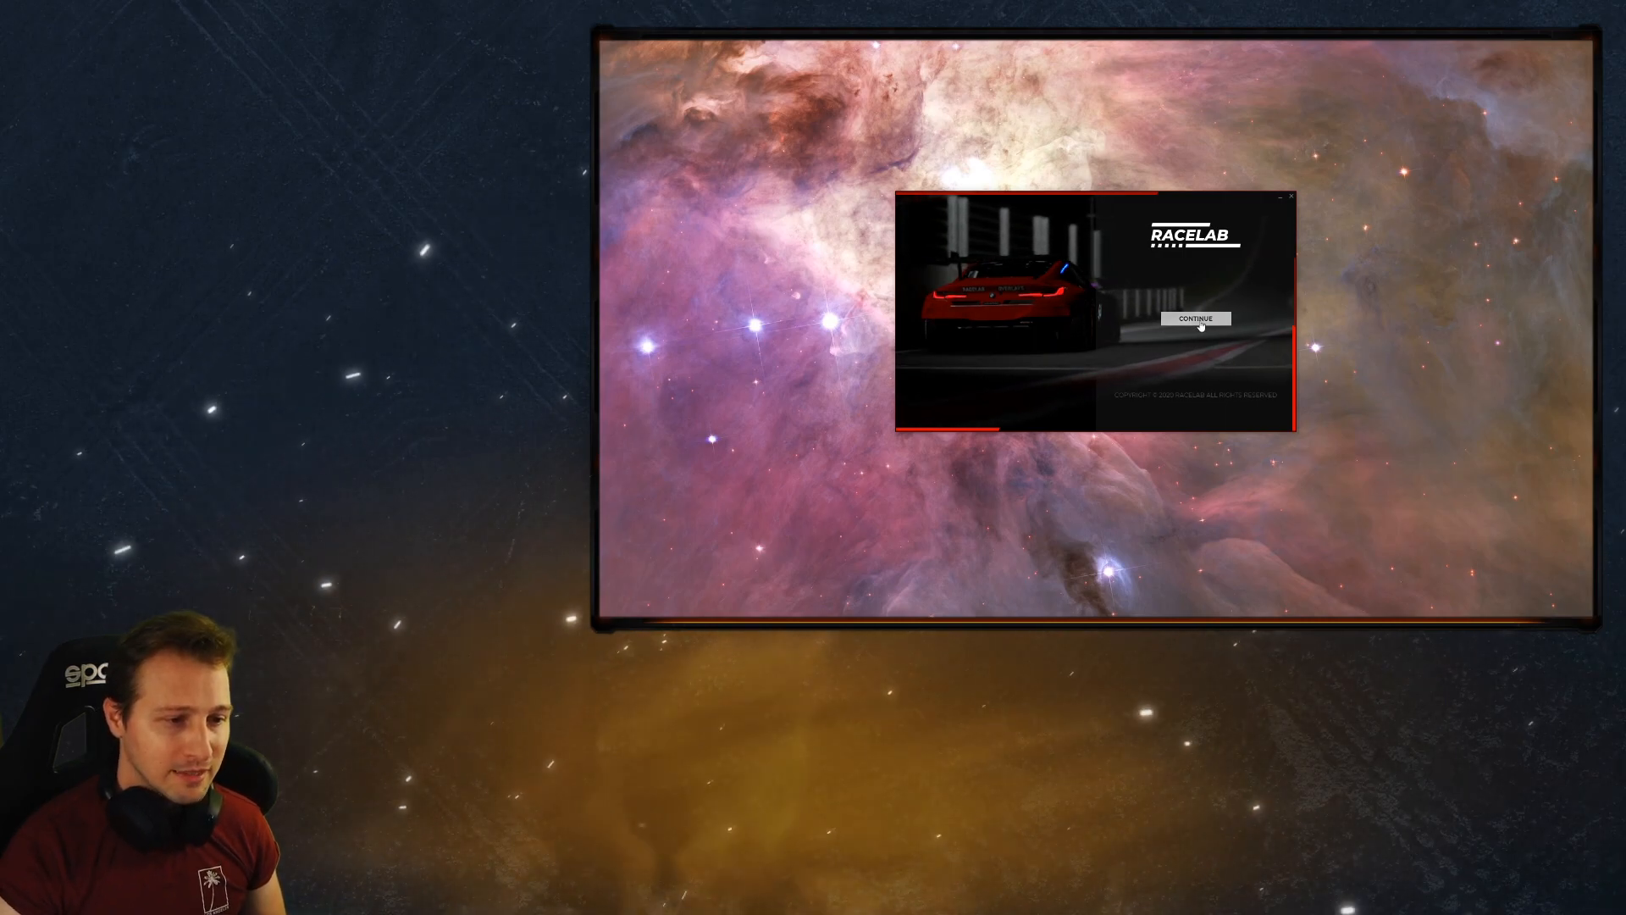
- Continue past the RaceLab welcome screen to the main dashboard
{"action": "left_click", "coordinate": [1195, 318]}
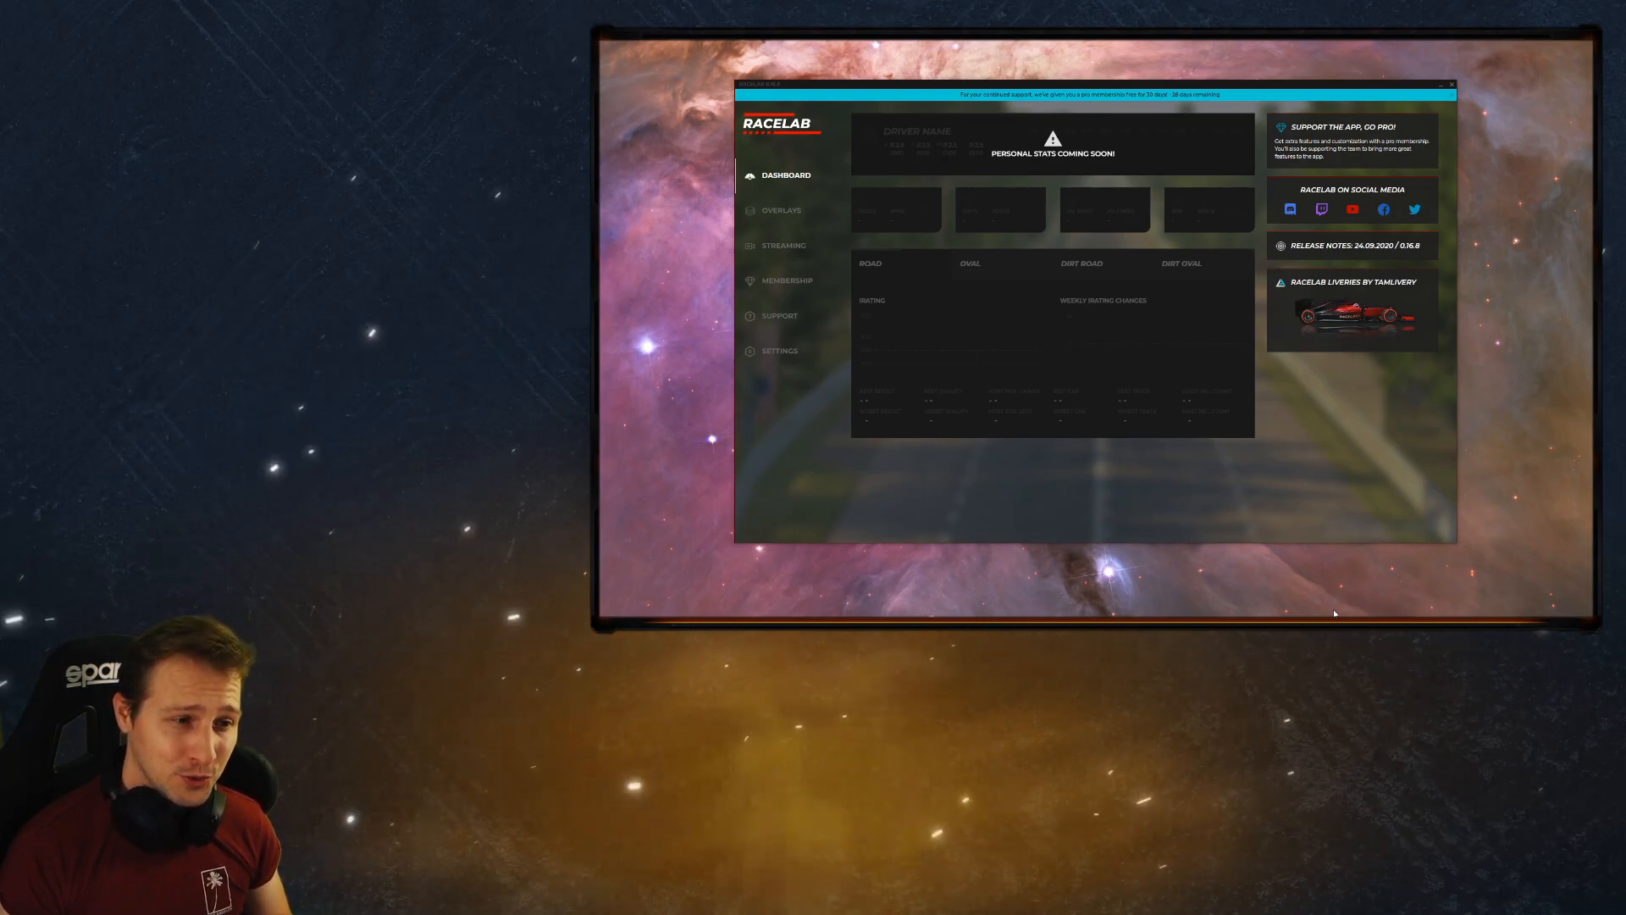
{"action": "mouse_move", "coordinate": [1050, 166]}
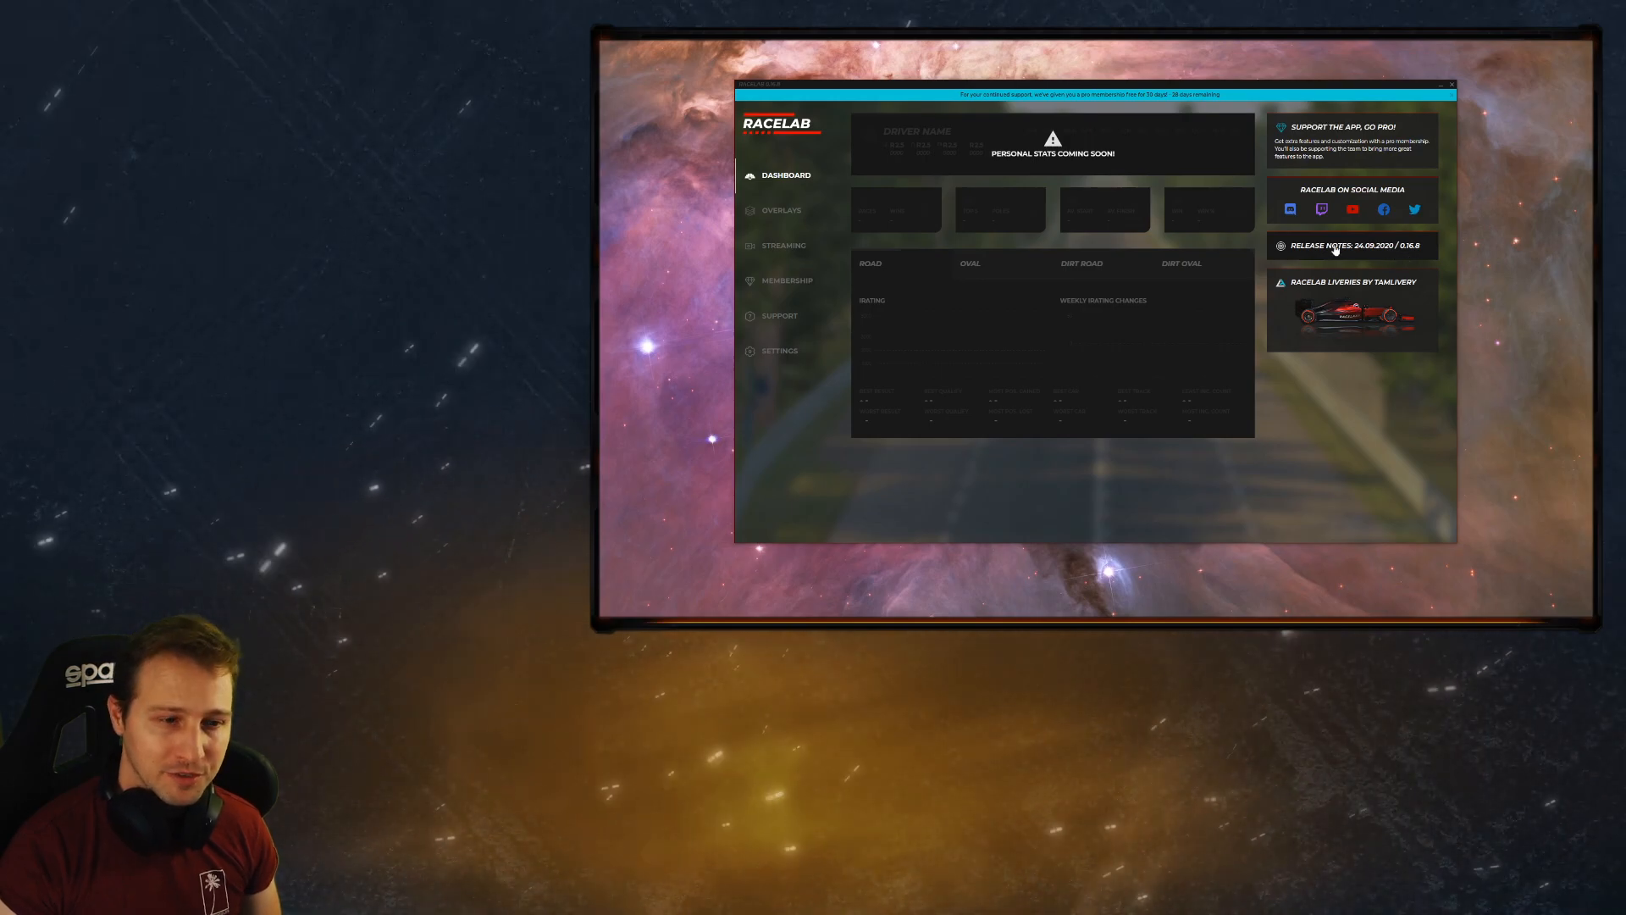
{"action": "left_click", "coordinate": [1334, 245]}
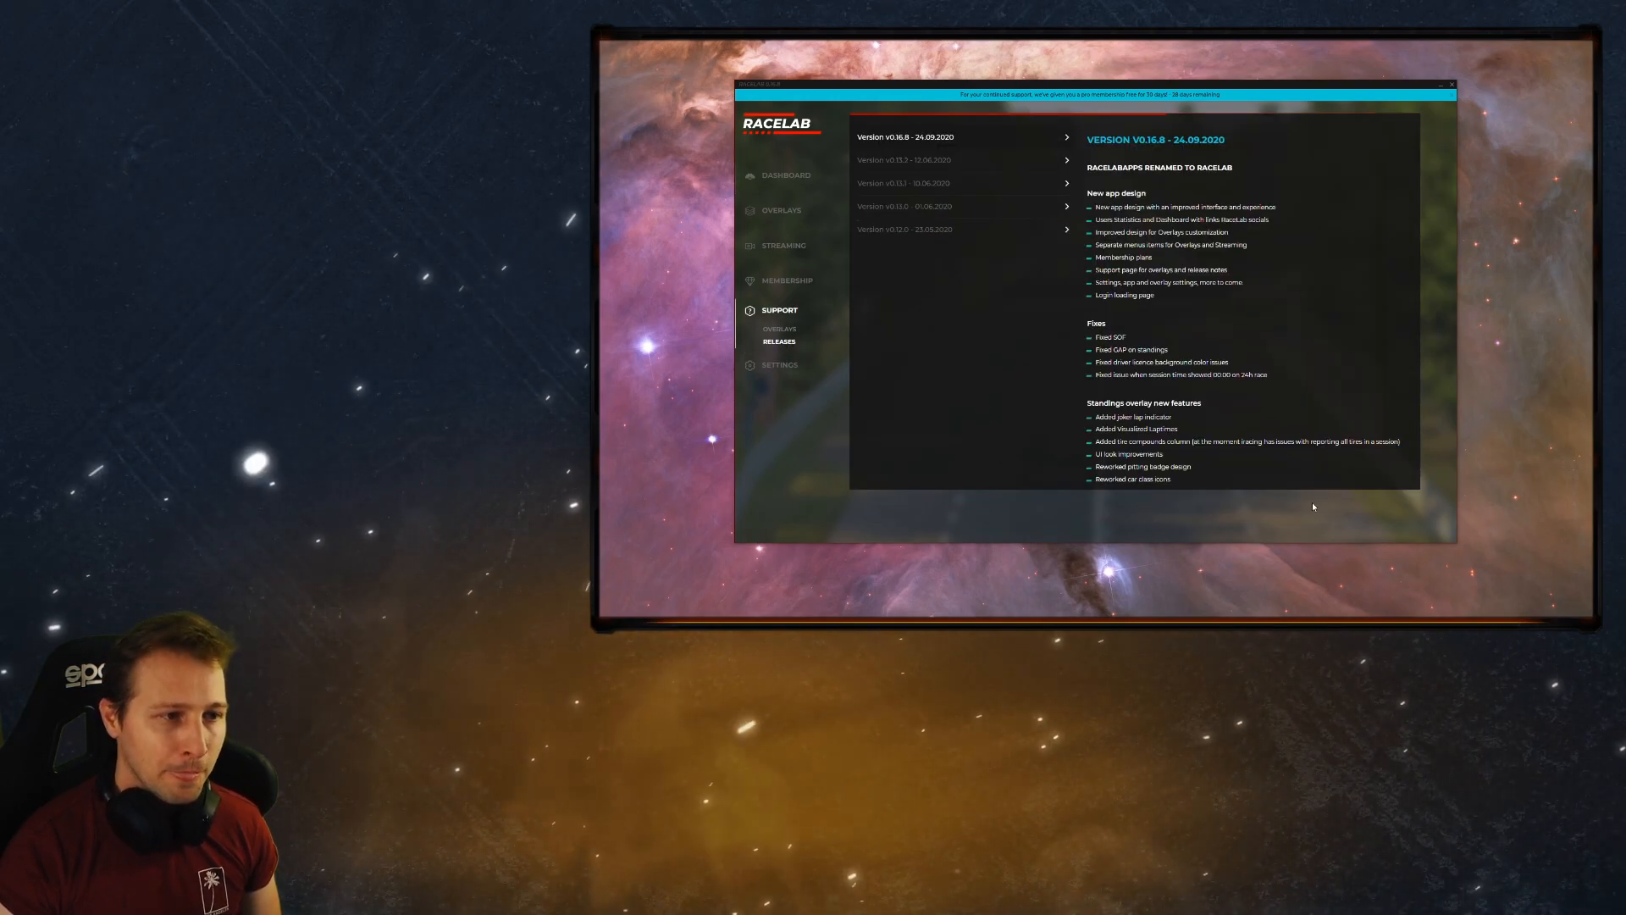
{"action": "scroll", "scroll_direction": "down", "scroll_amount": 3}
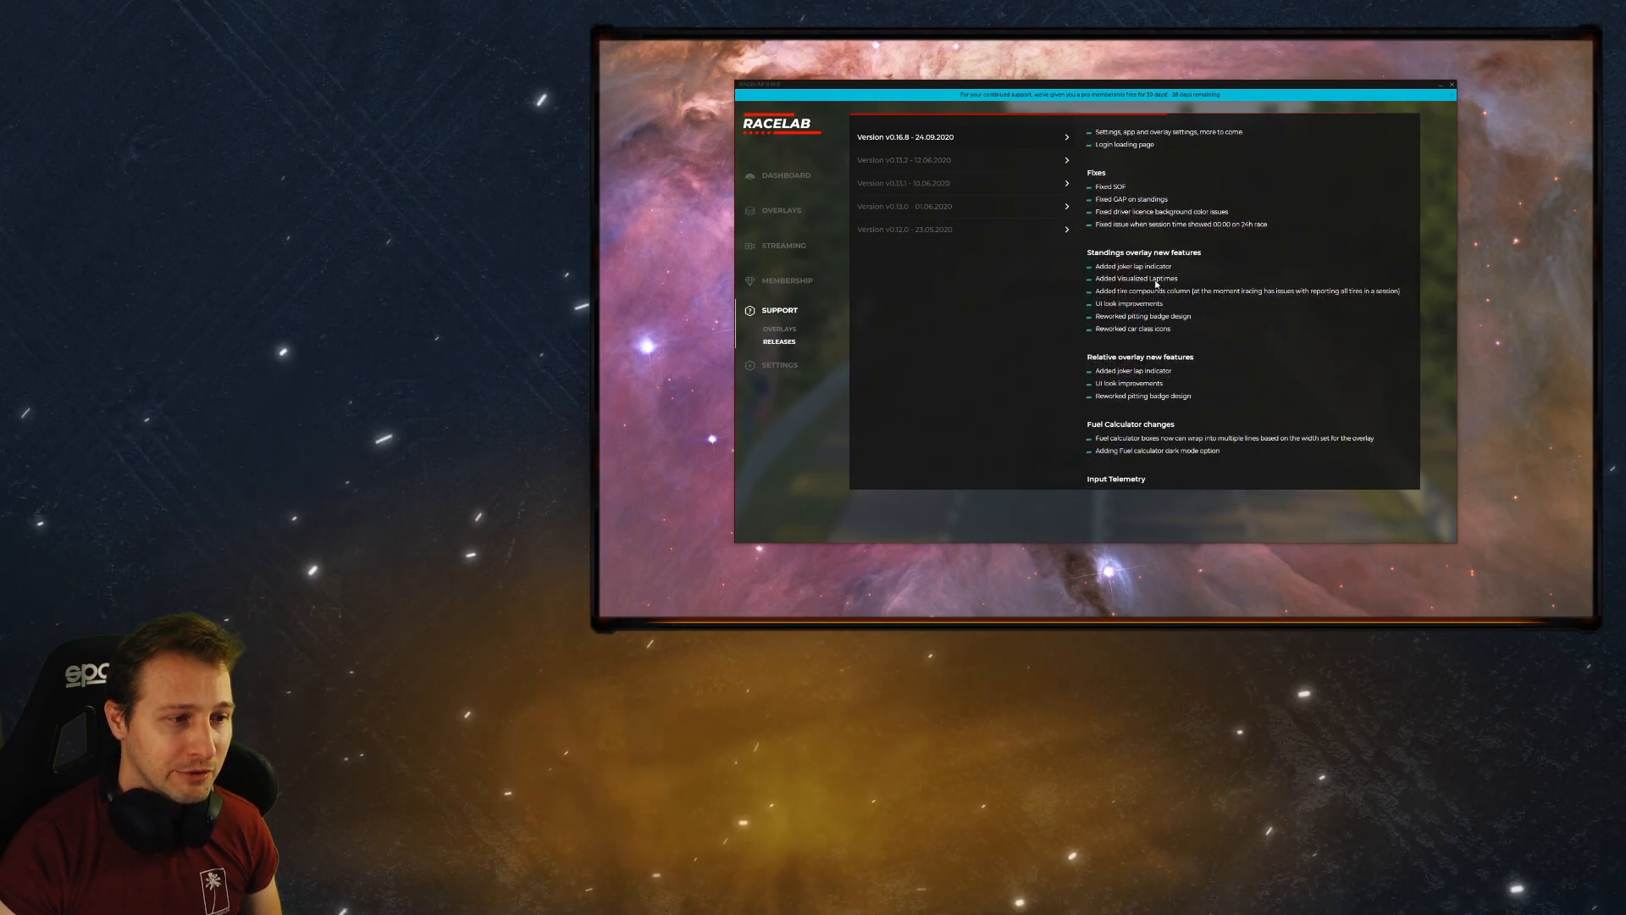
{"action": "scroll", "scroll_direction": "down", "scroll_amount": 3}
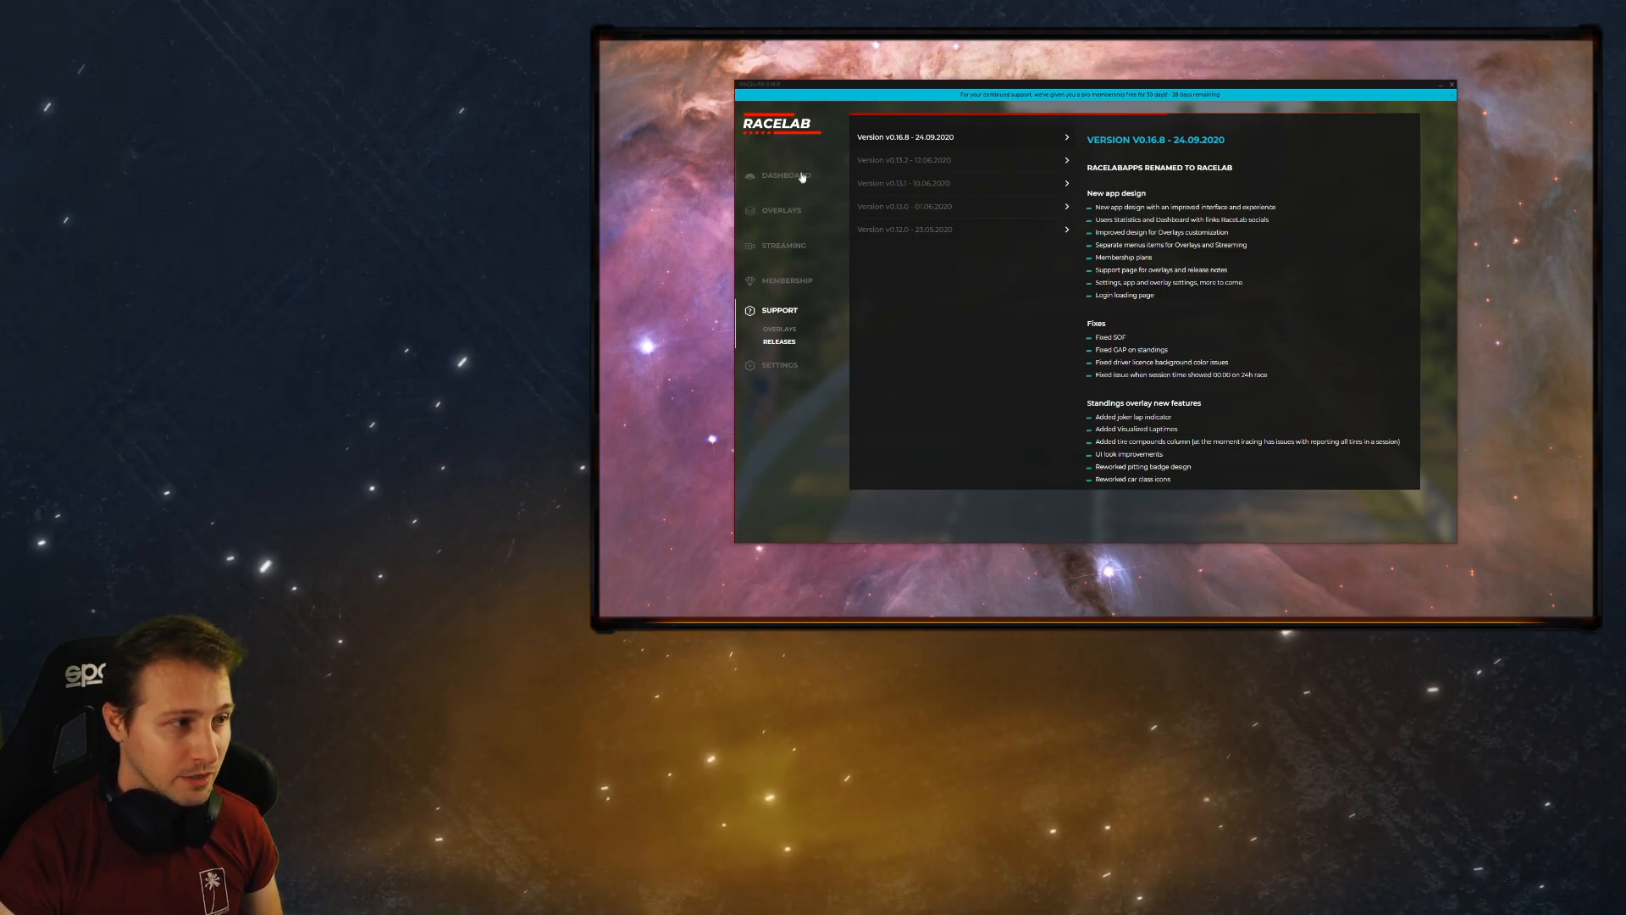
{"action": "left_click", "coordinate": [786, 174]}
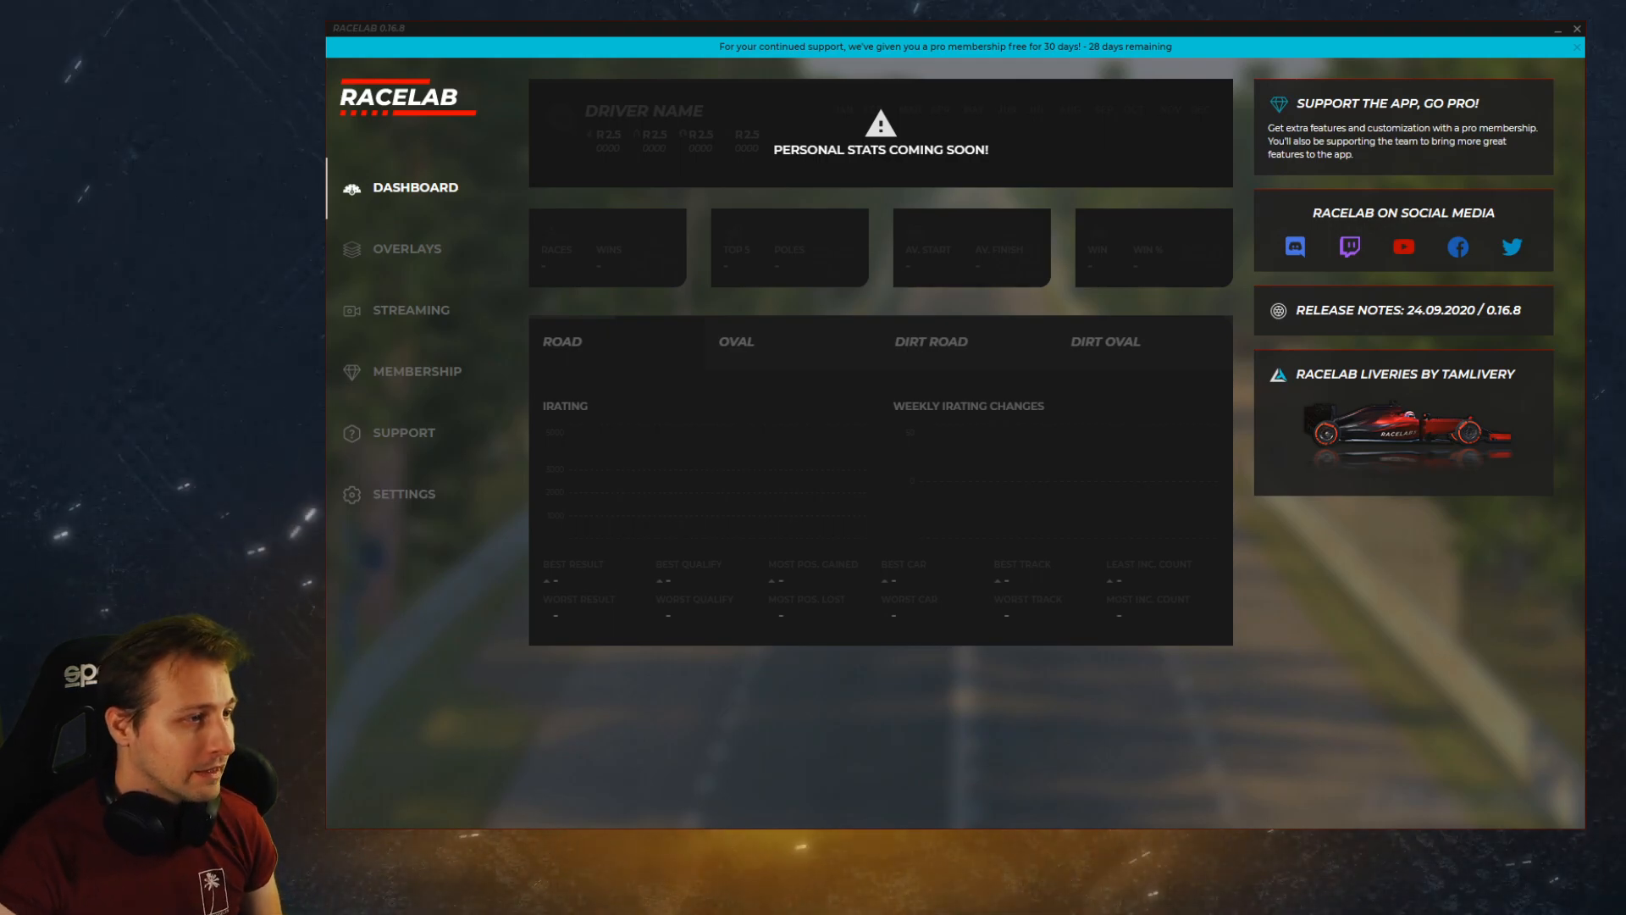
{"action": "mouse_move", "coordinate": [393, 254]}
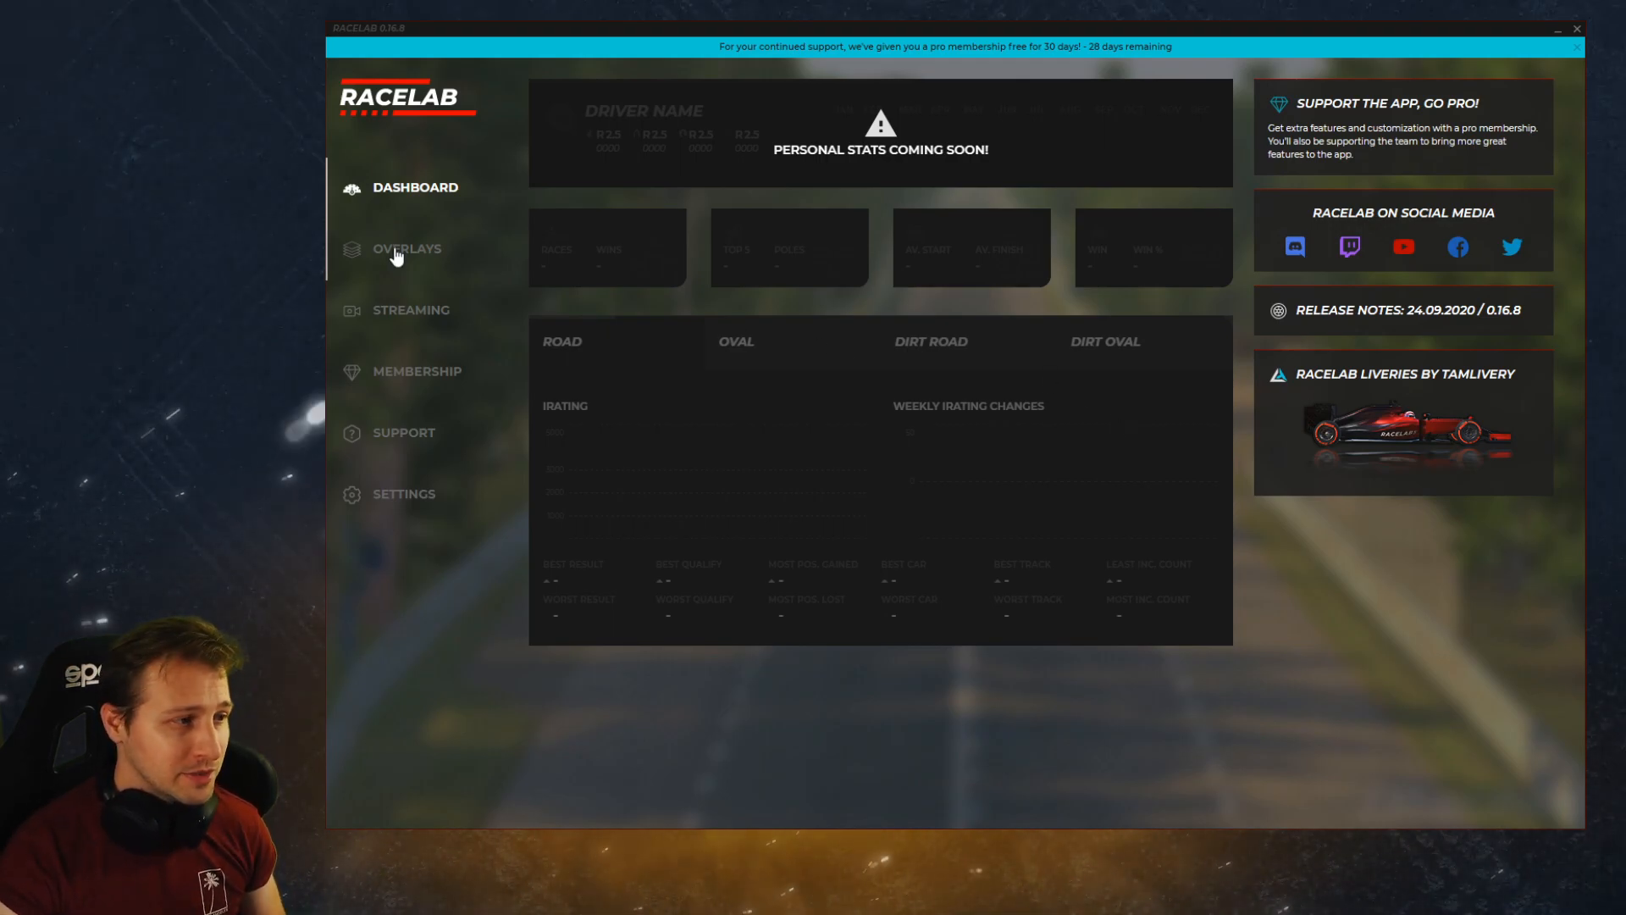
- Open the Overlays section showing the Relative overlay preview and its general styling options
{"action": "left_click", "coordinate": [407, 248]}
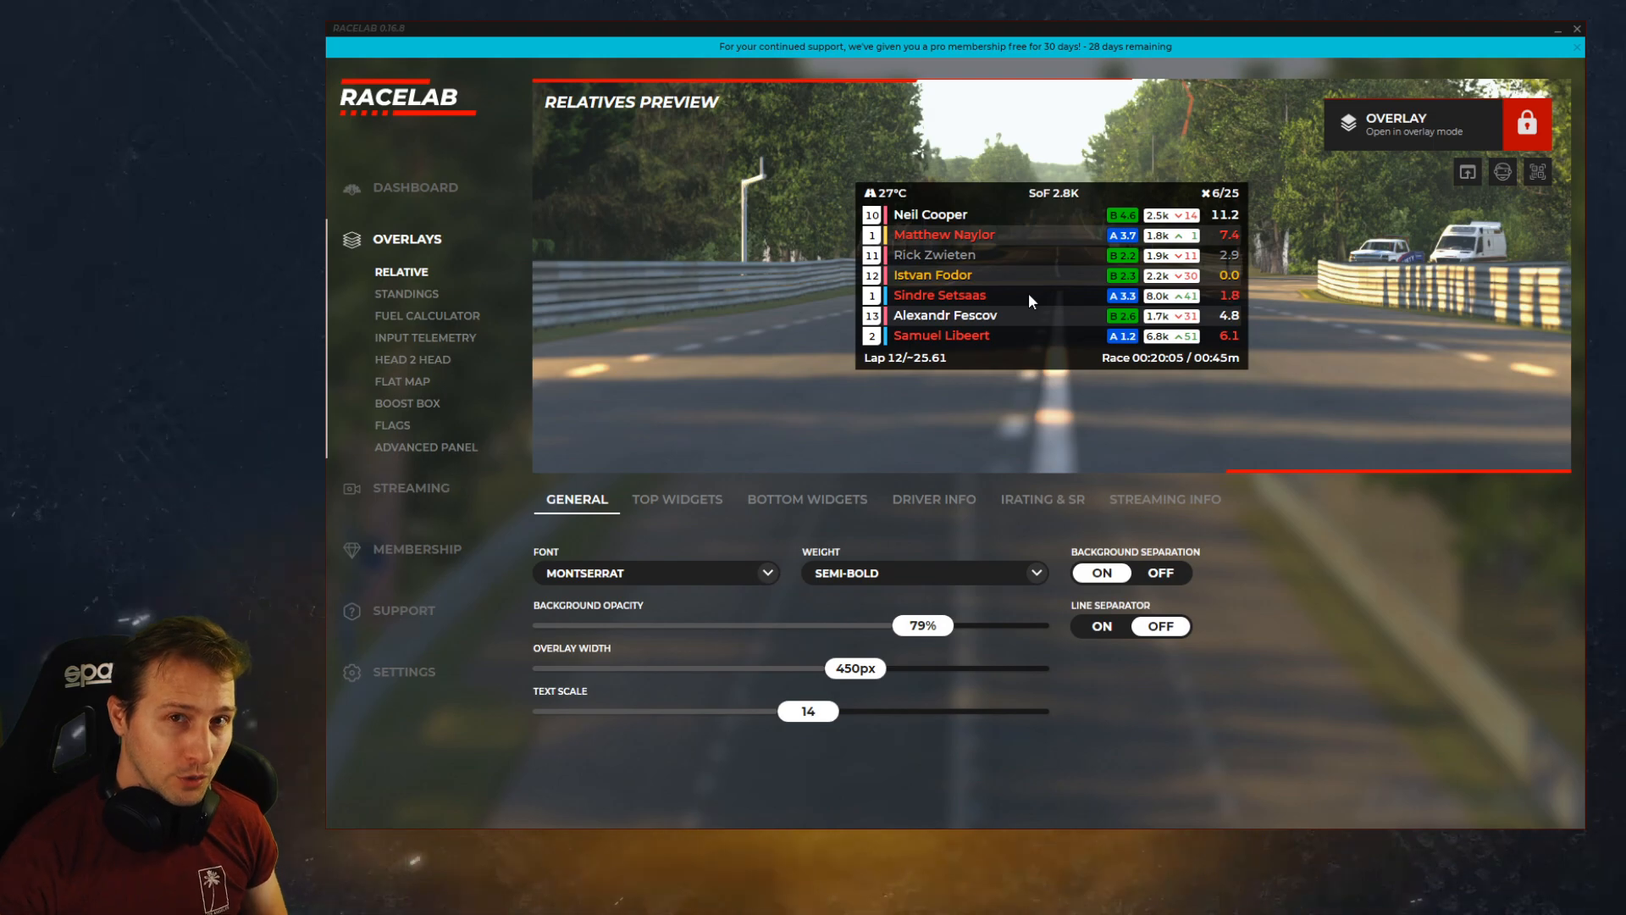
{"action": "mouse_move", "coordinate": [1569, 240]}
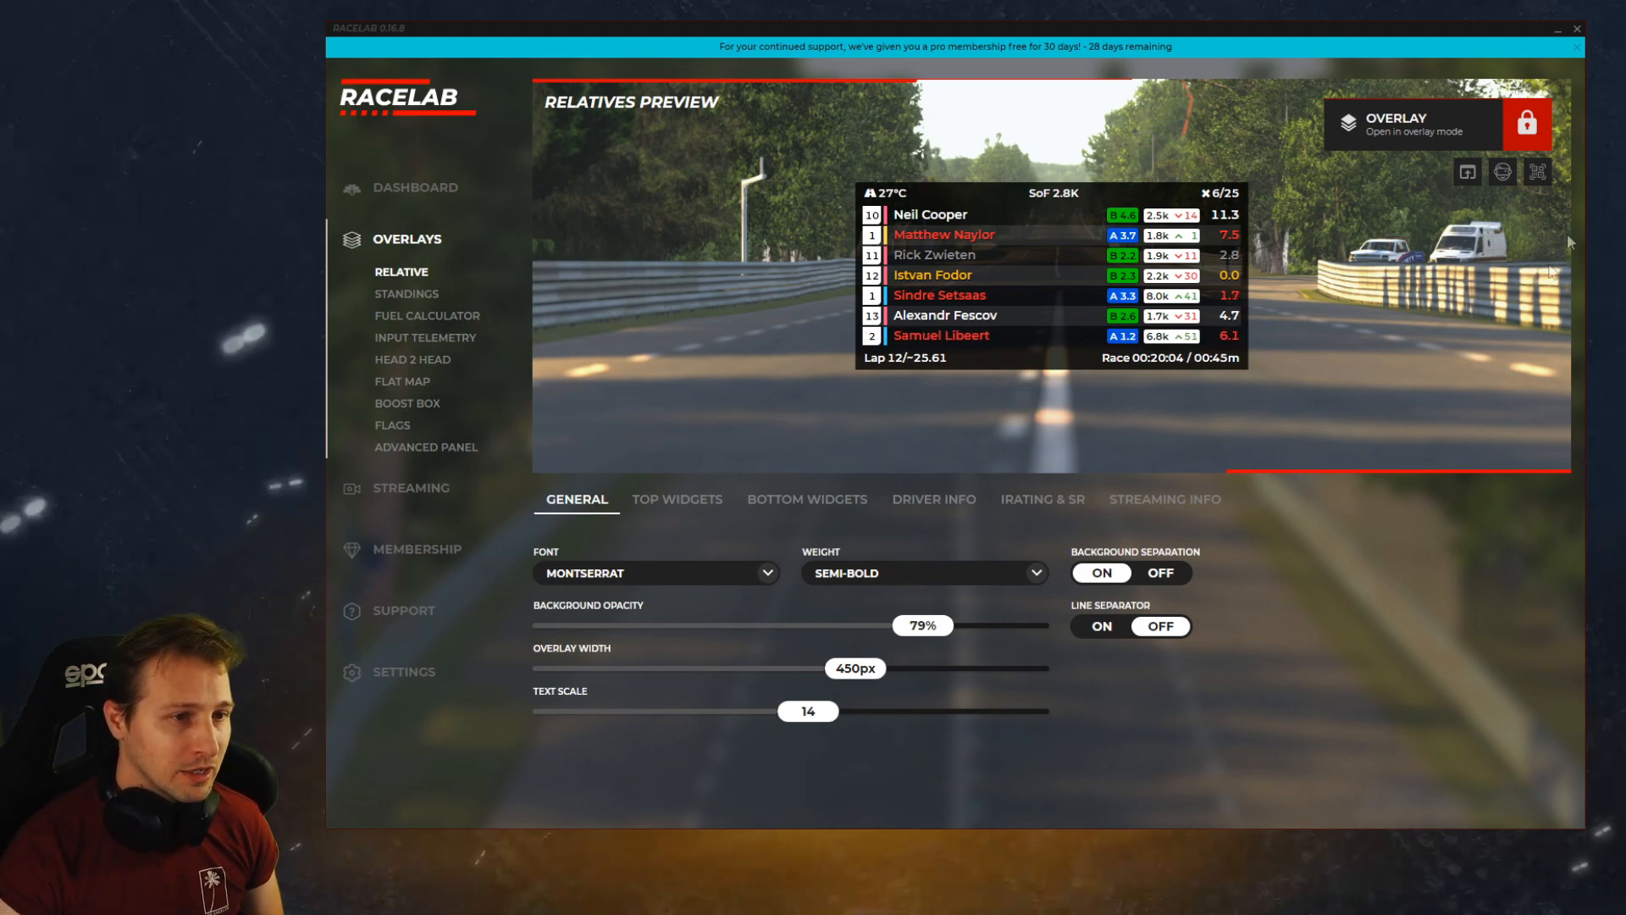
{"action": "mouse_move", "coordinate": [1382, 175]}
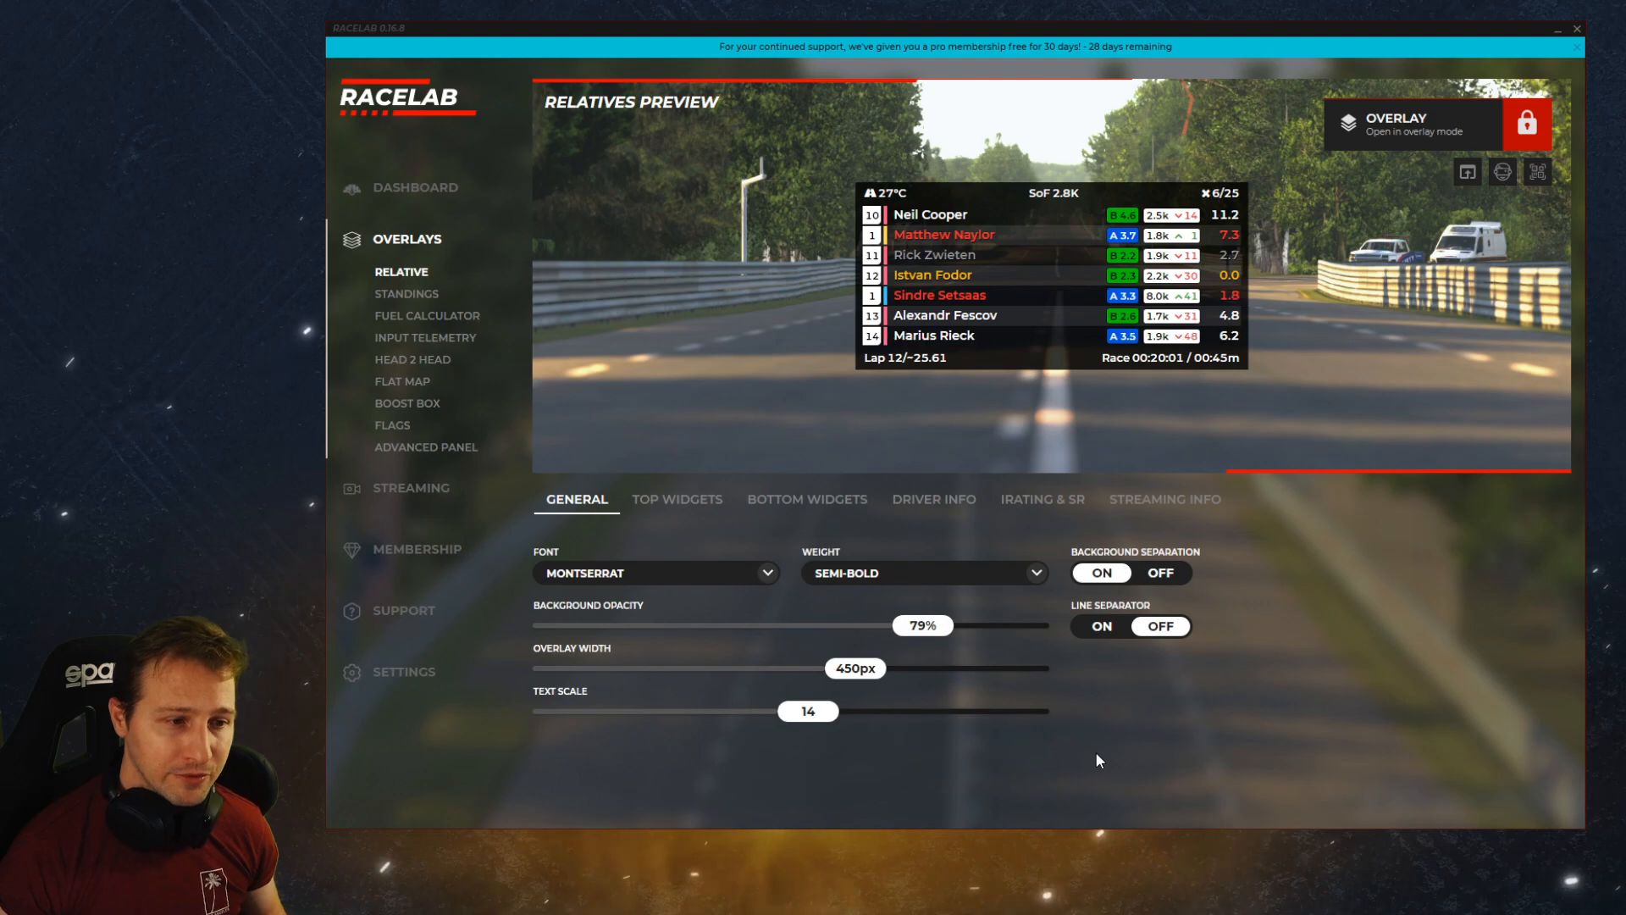
{"action": "mouse_move", "coordinate": [983, 601]}
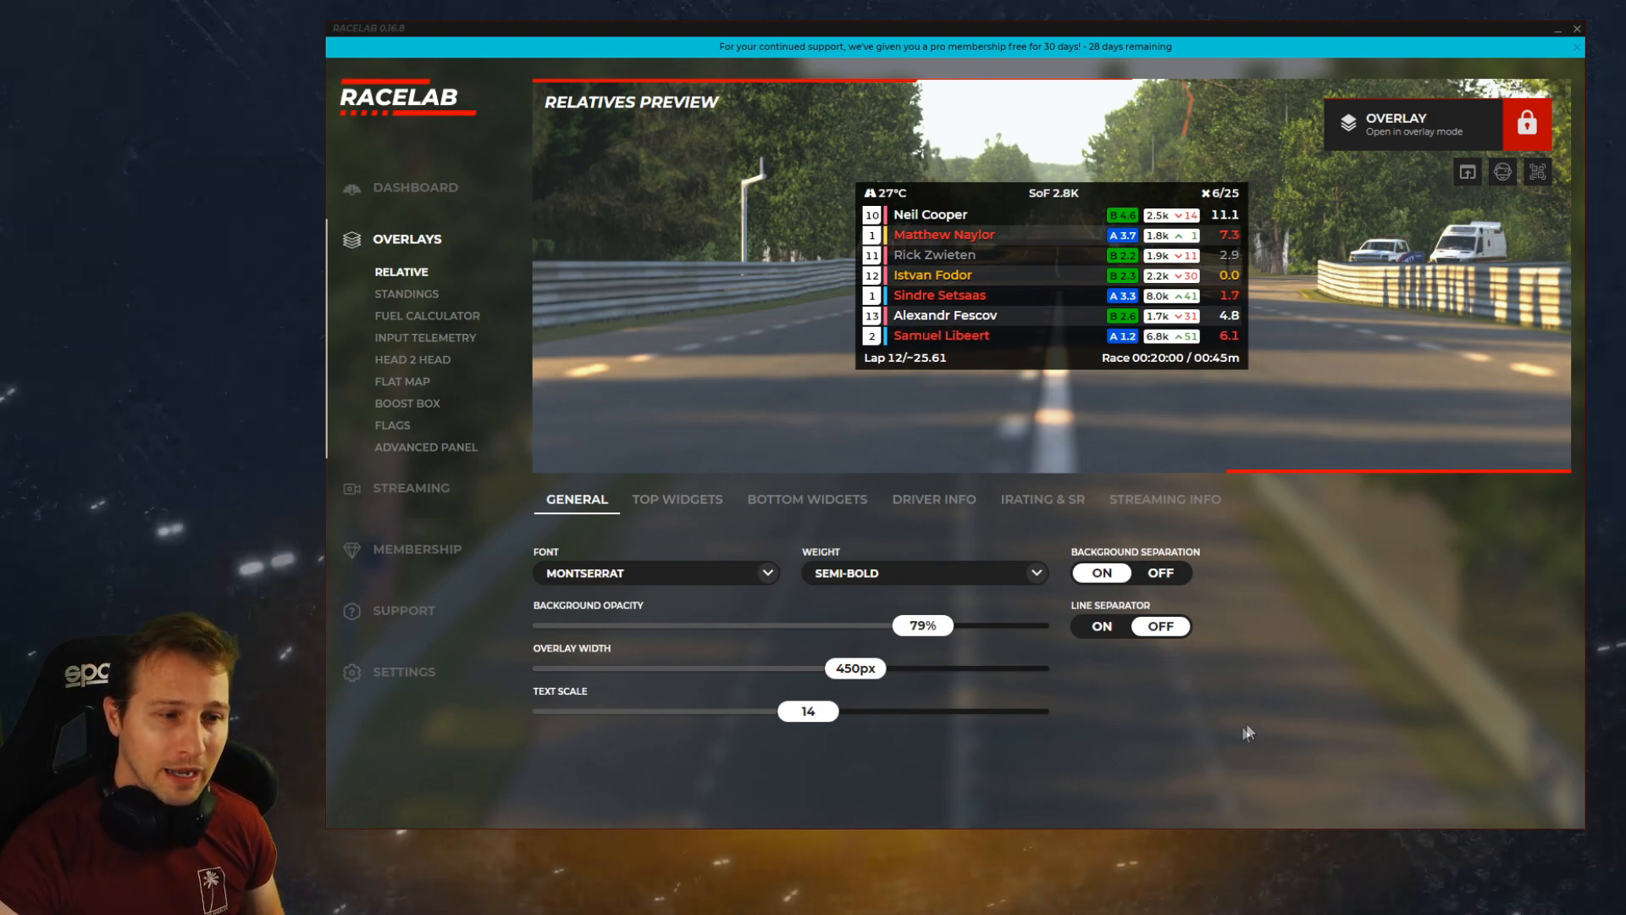
{"action": "mouse_move", "coordinate": [1293, 822]}
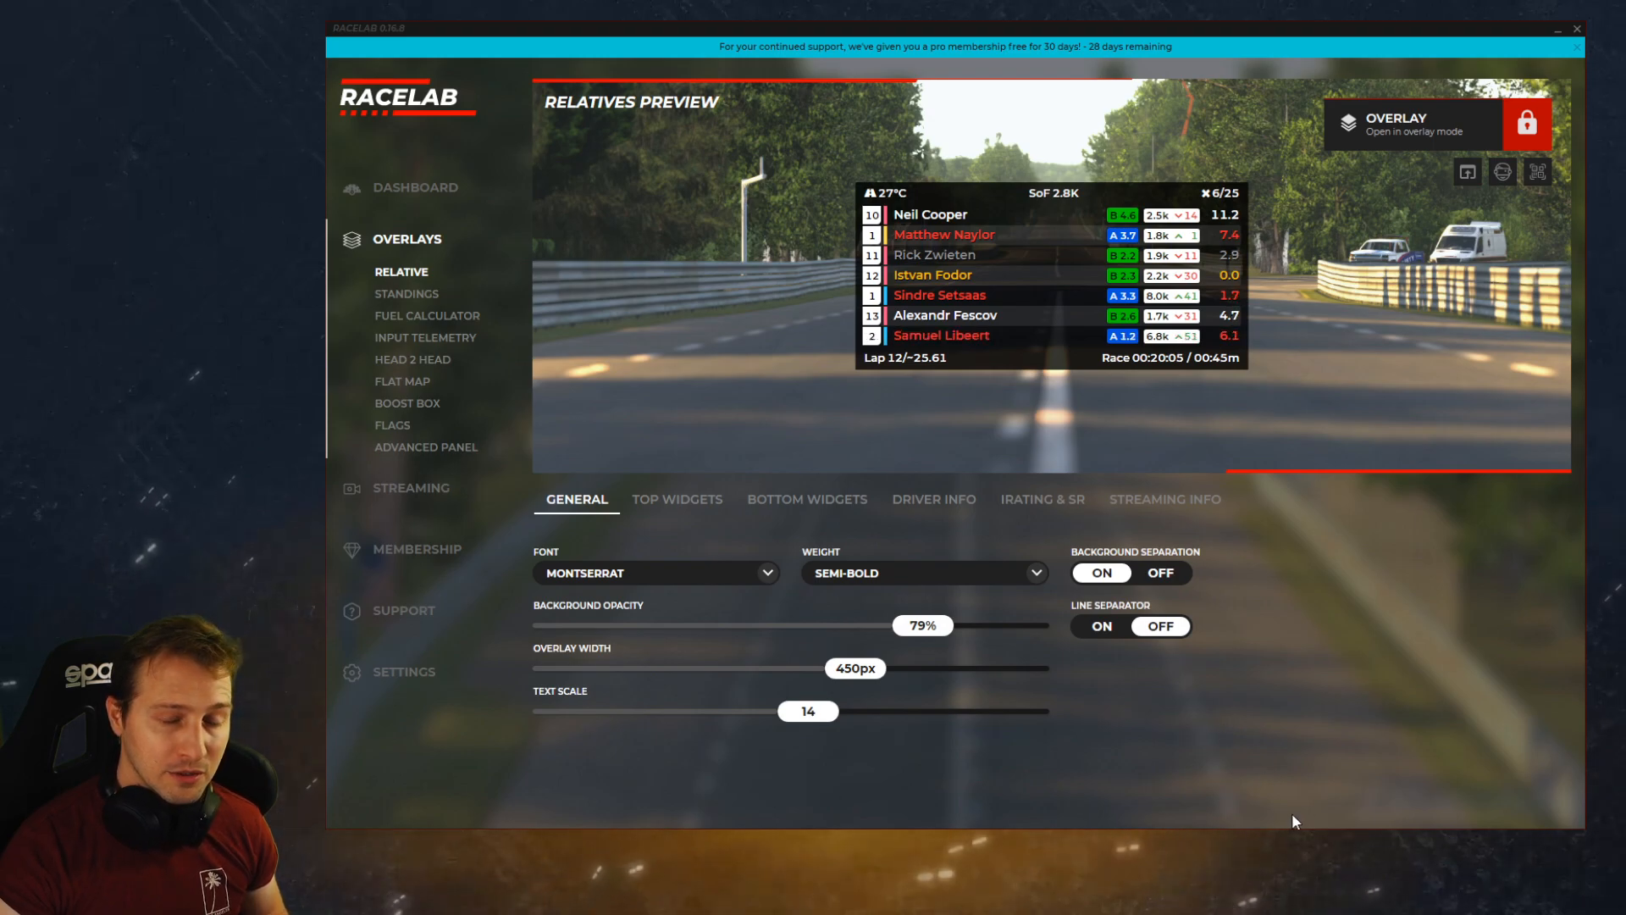
{"action": "mouse_move", "coordinate": [1112, 737]}
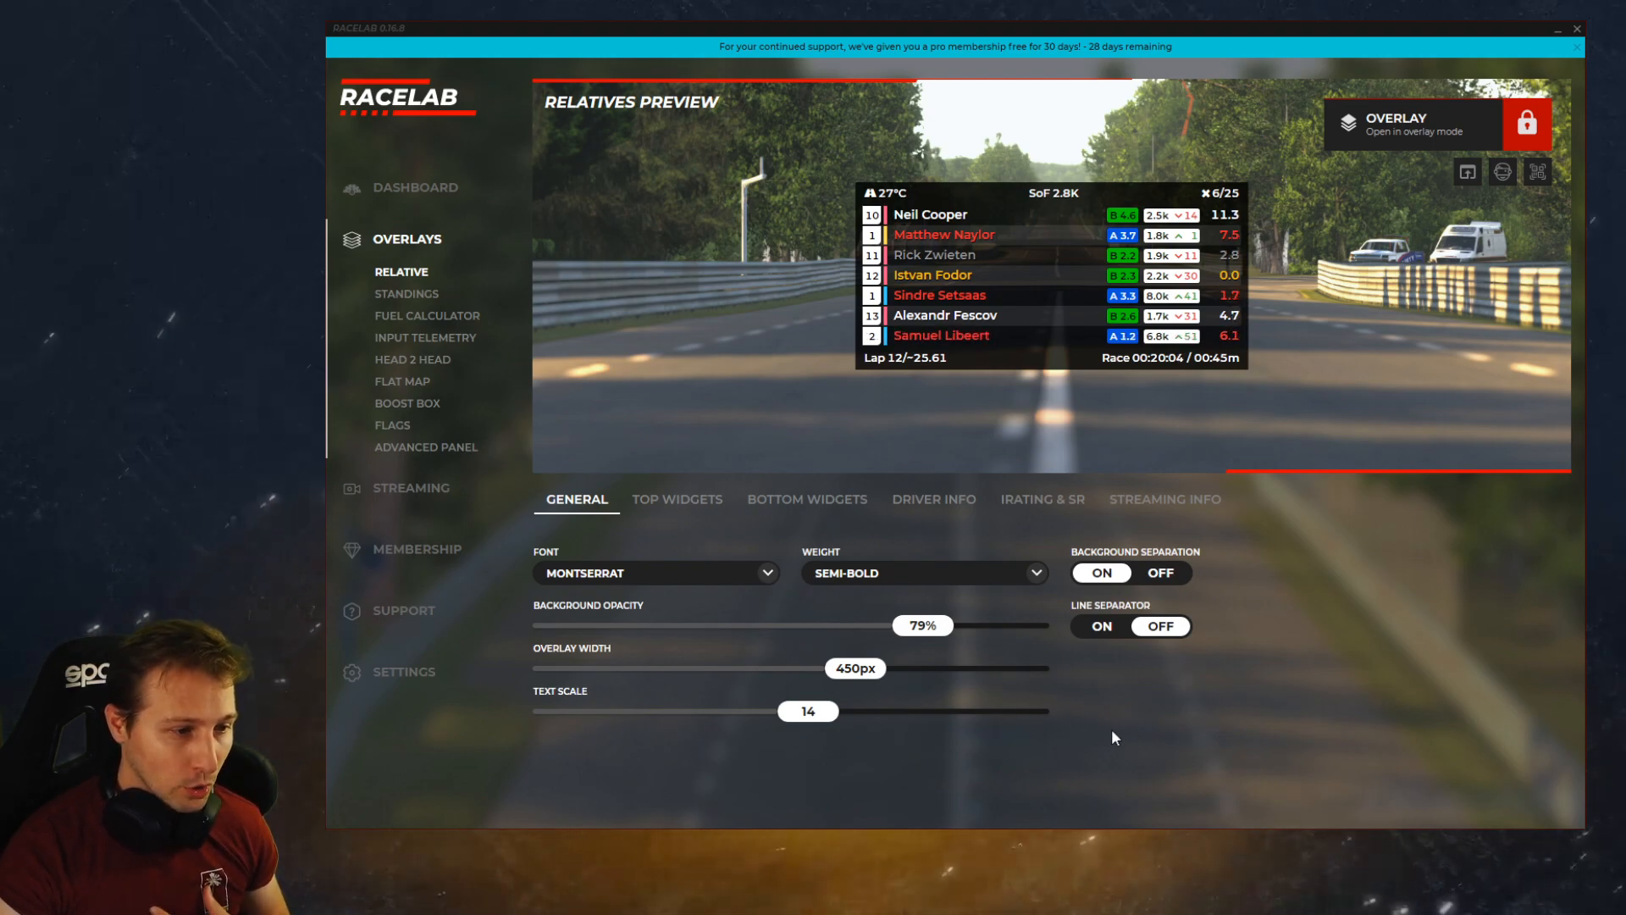
{"action": "mouse_move", "coordinate": [1318, 721]}
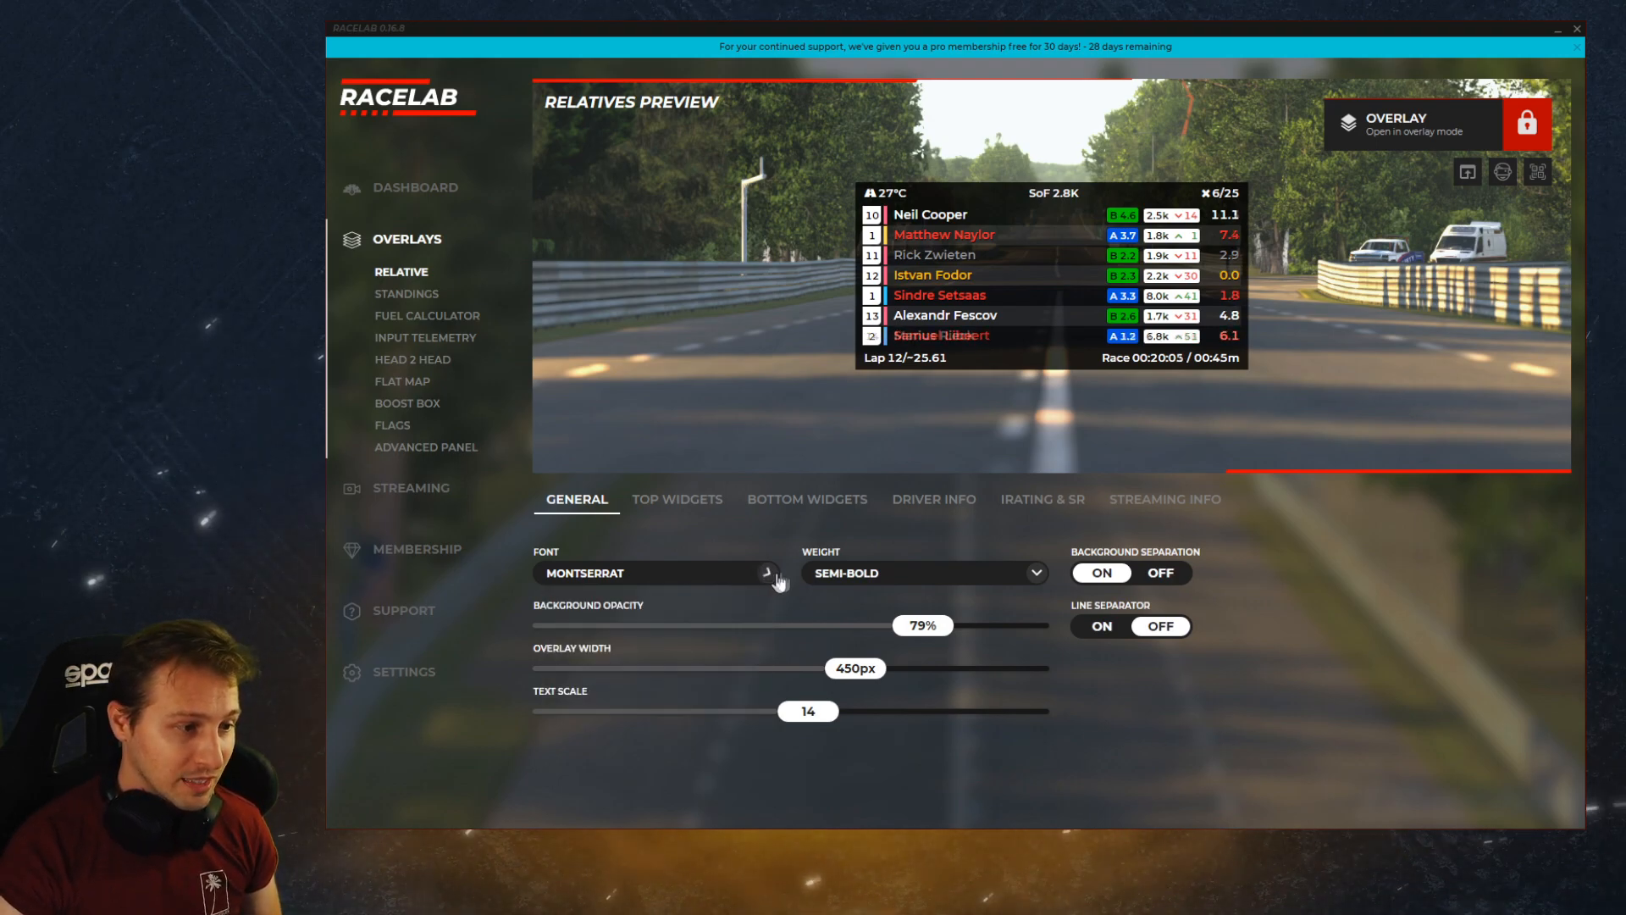
{"action": "mouse_move", "coordinate": [1176, 759]}
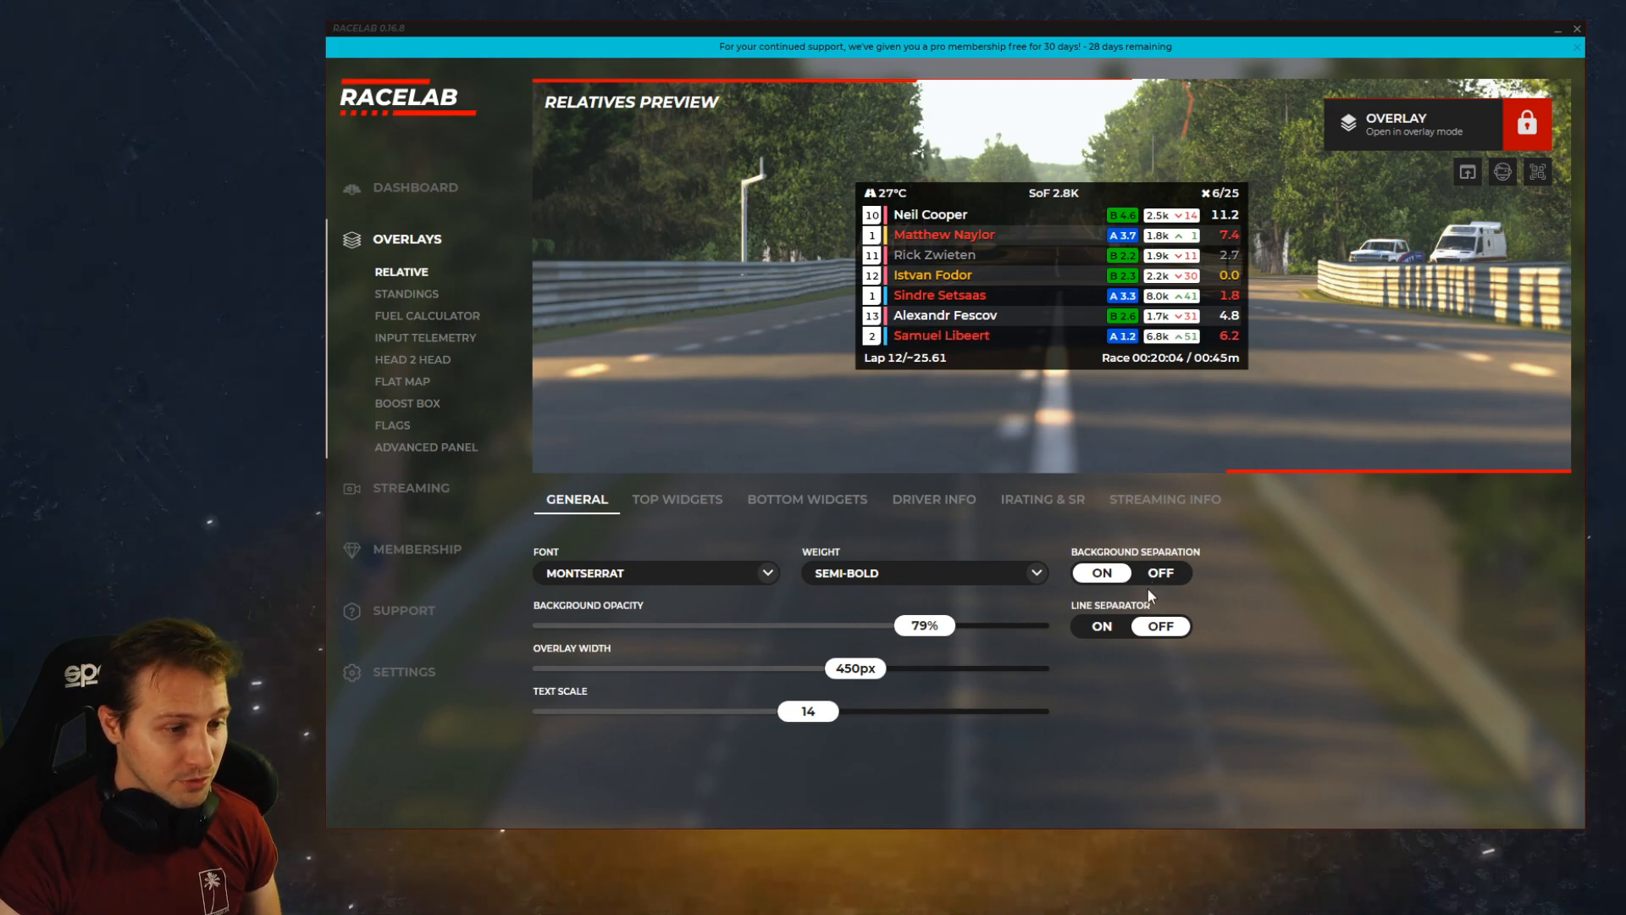
- Reduce the Relative overlay's drivers ahead from four to three, then return to General settings
{"action": "left_click", "coordinate": [807, 498]}
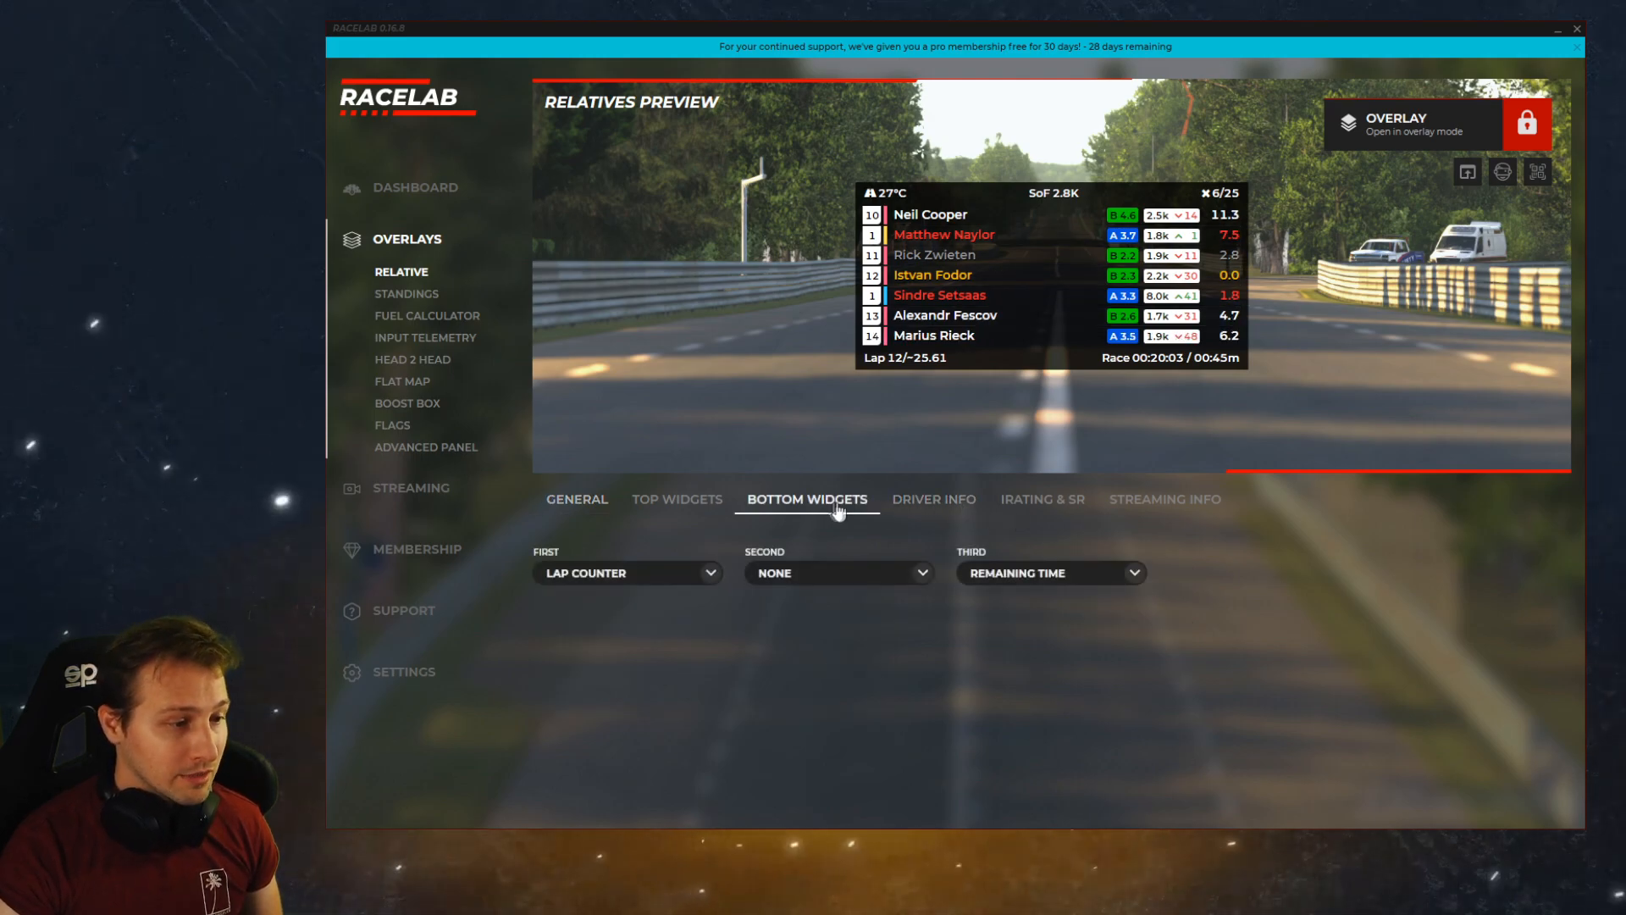
{"action": "left_click", "coordinate": [933, 499]}
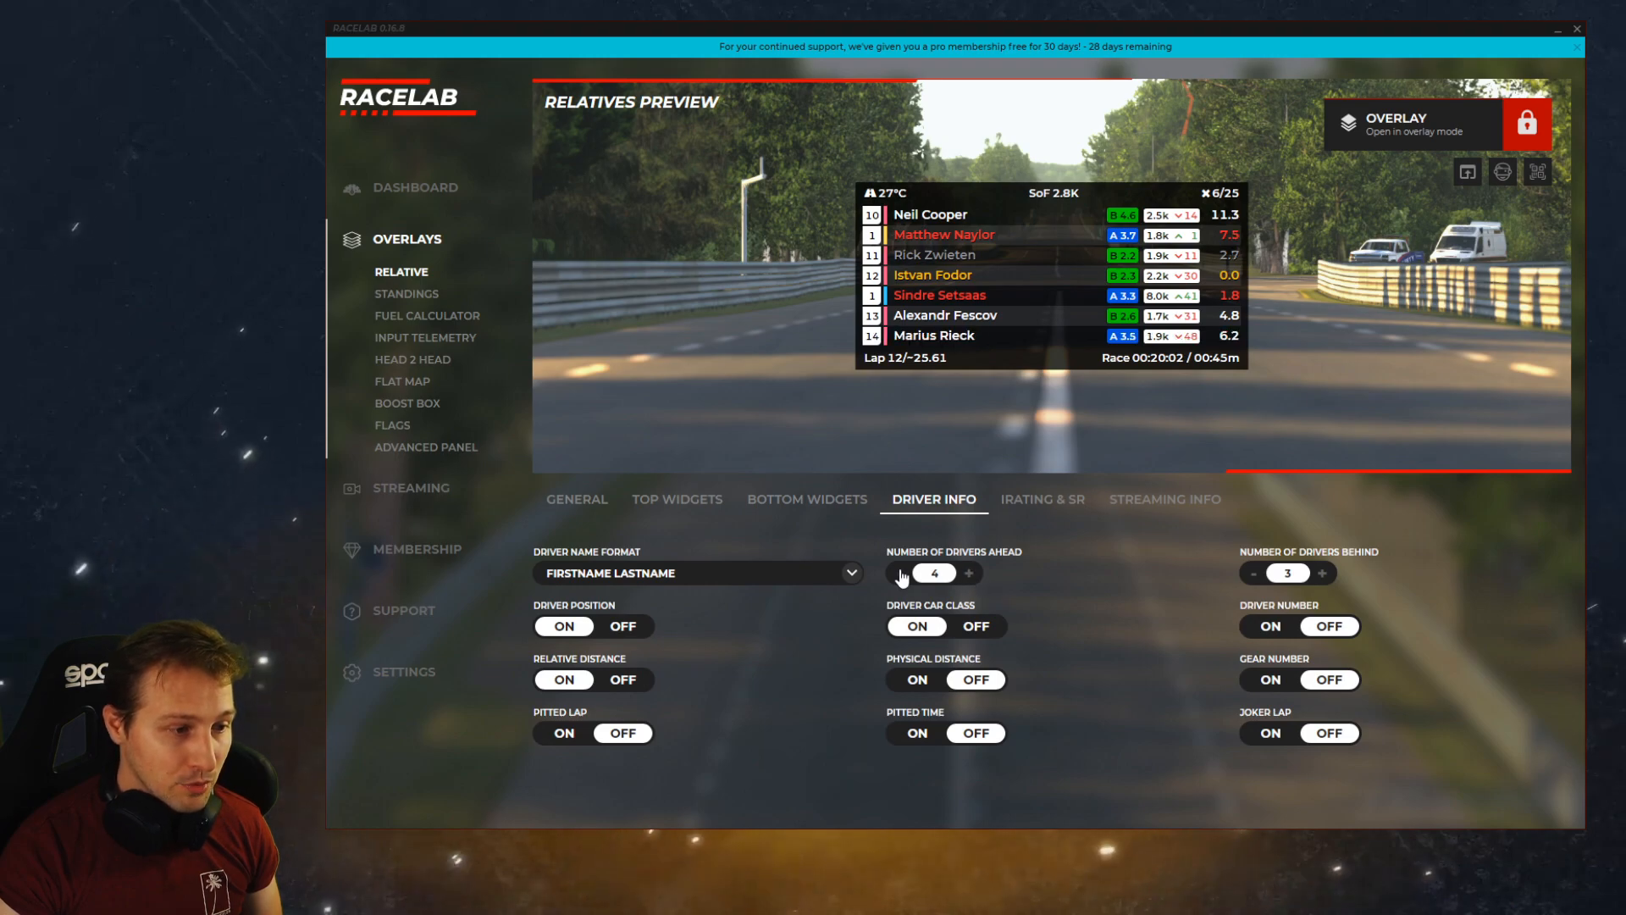
{"action": "left_click", "coordinate": [898, 573]}
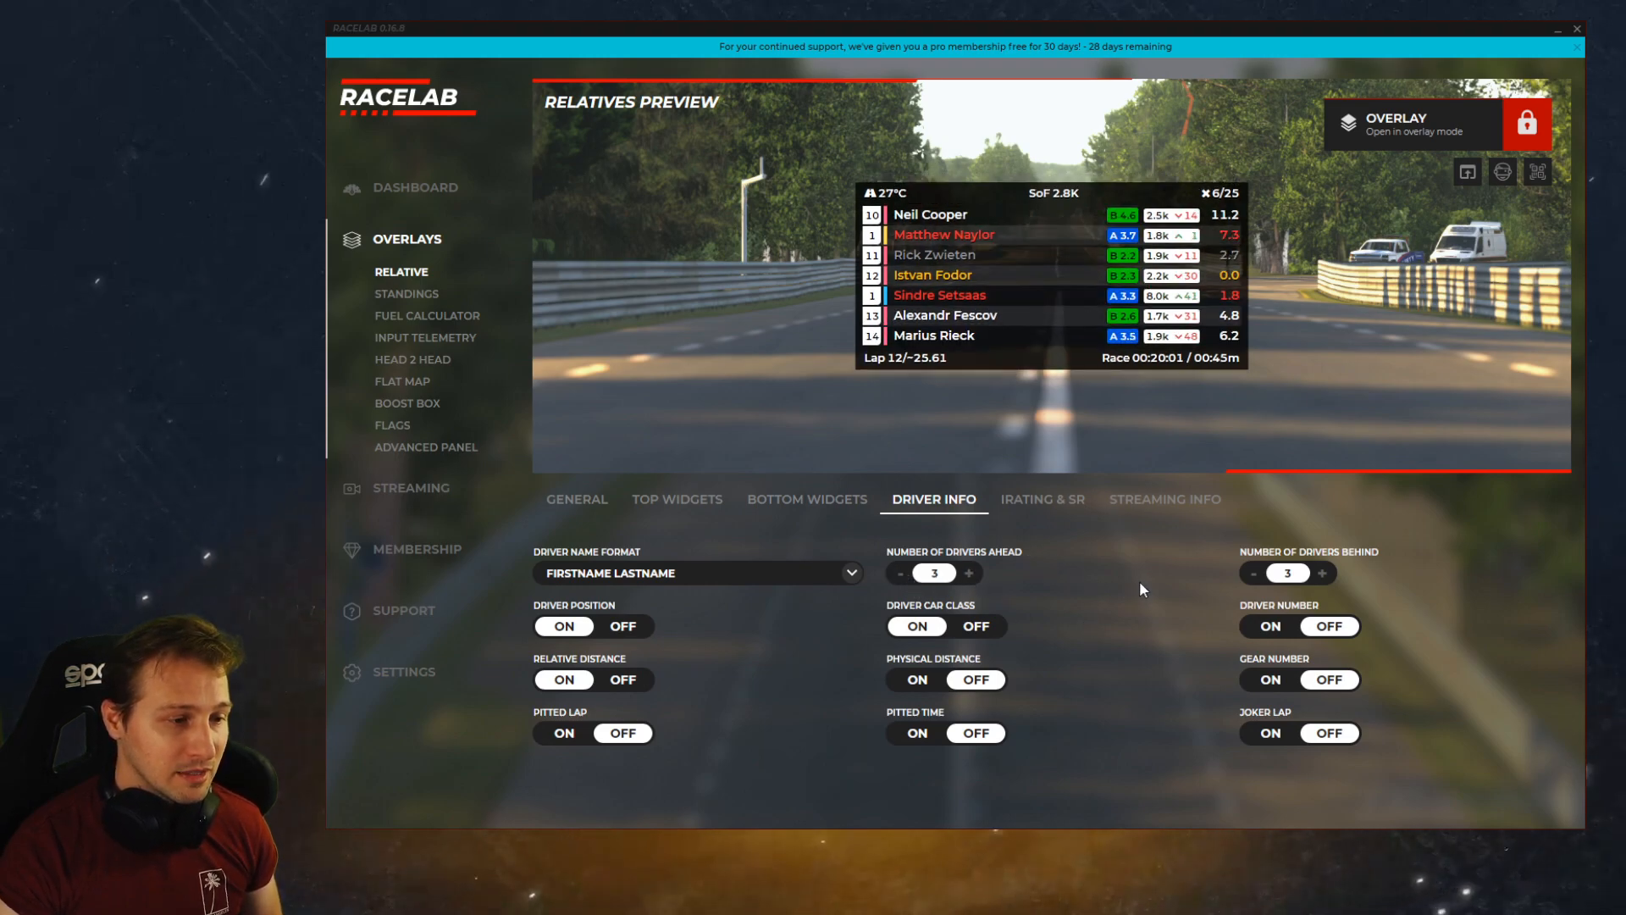
{"action": "mouse_move", "coordinate": [1132, 577]}
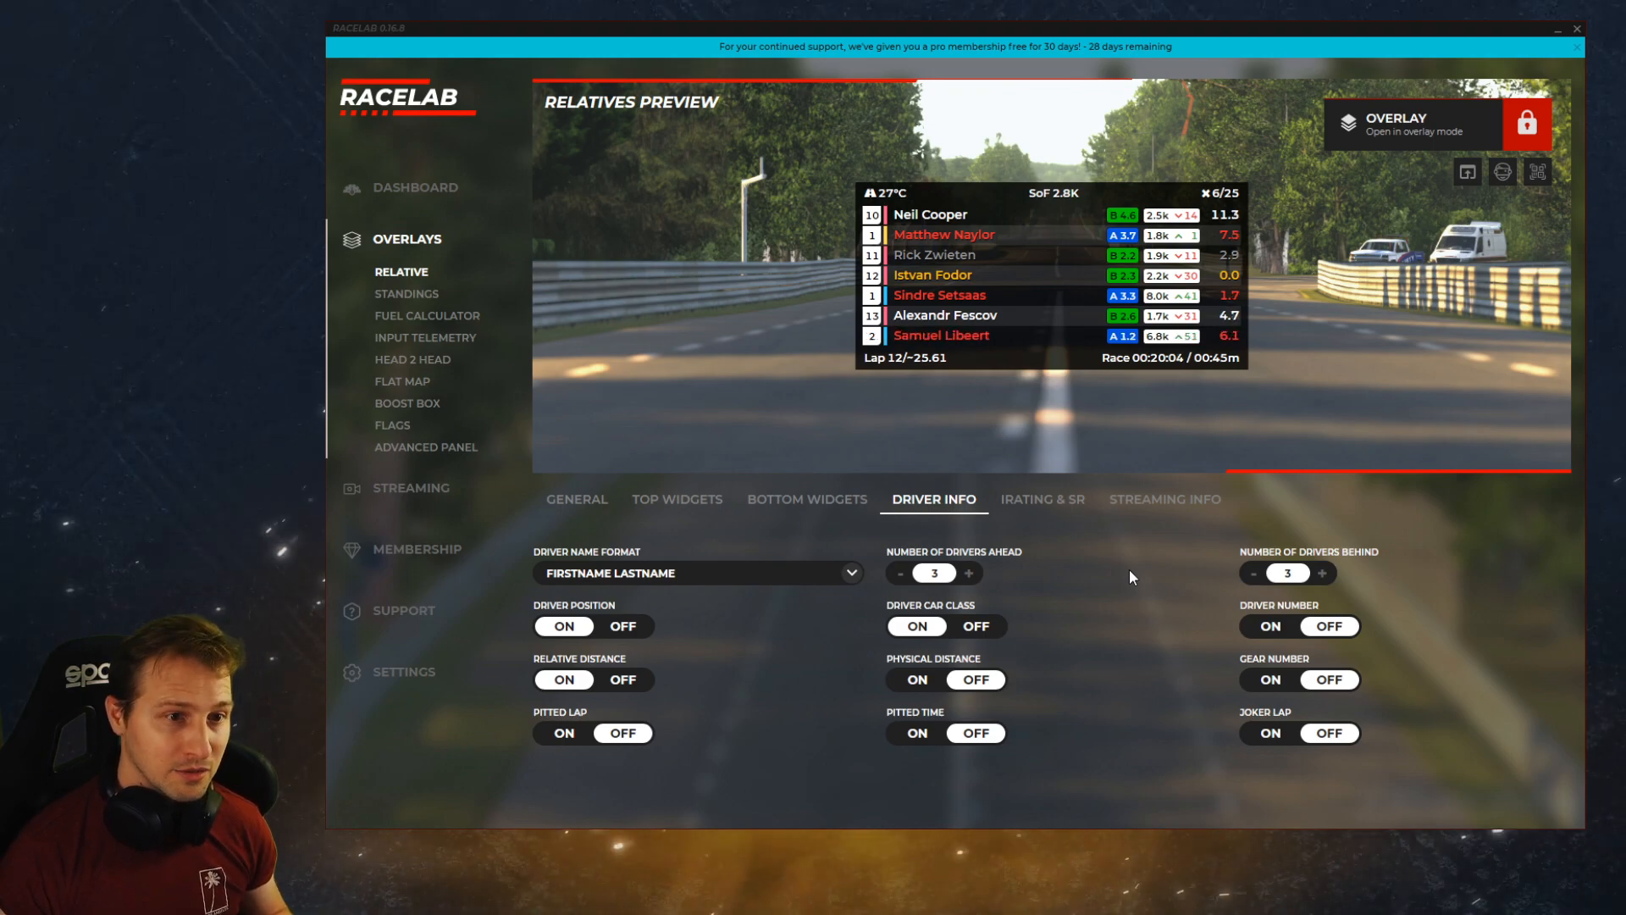
{"action": "left_click", "coordinate": [576, 499]}
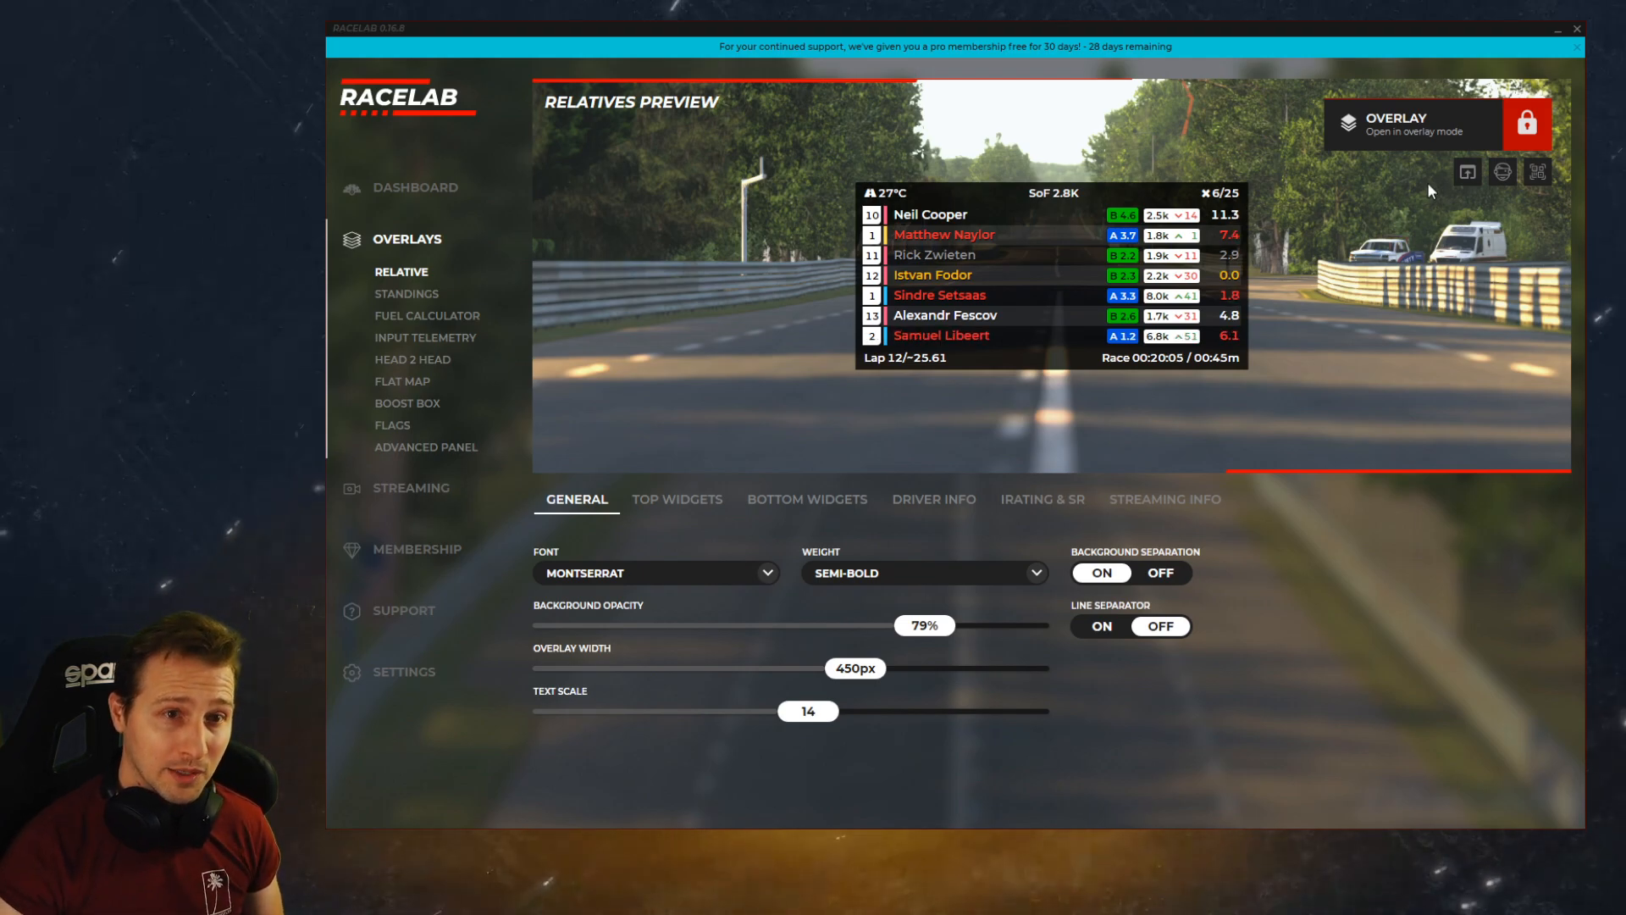
{"action": "mouse_move", "coordinate": [1326, 428]}
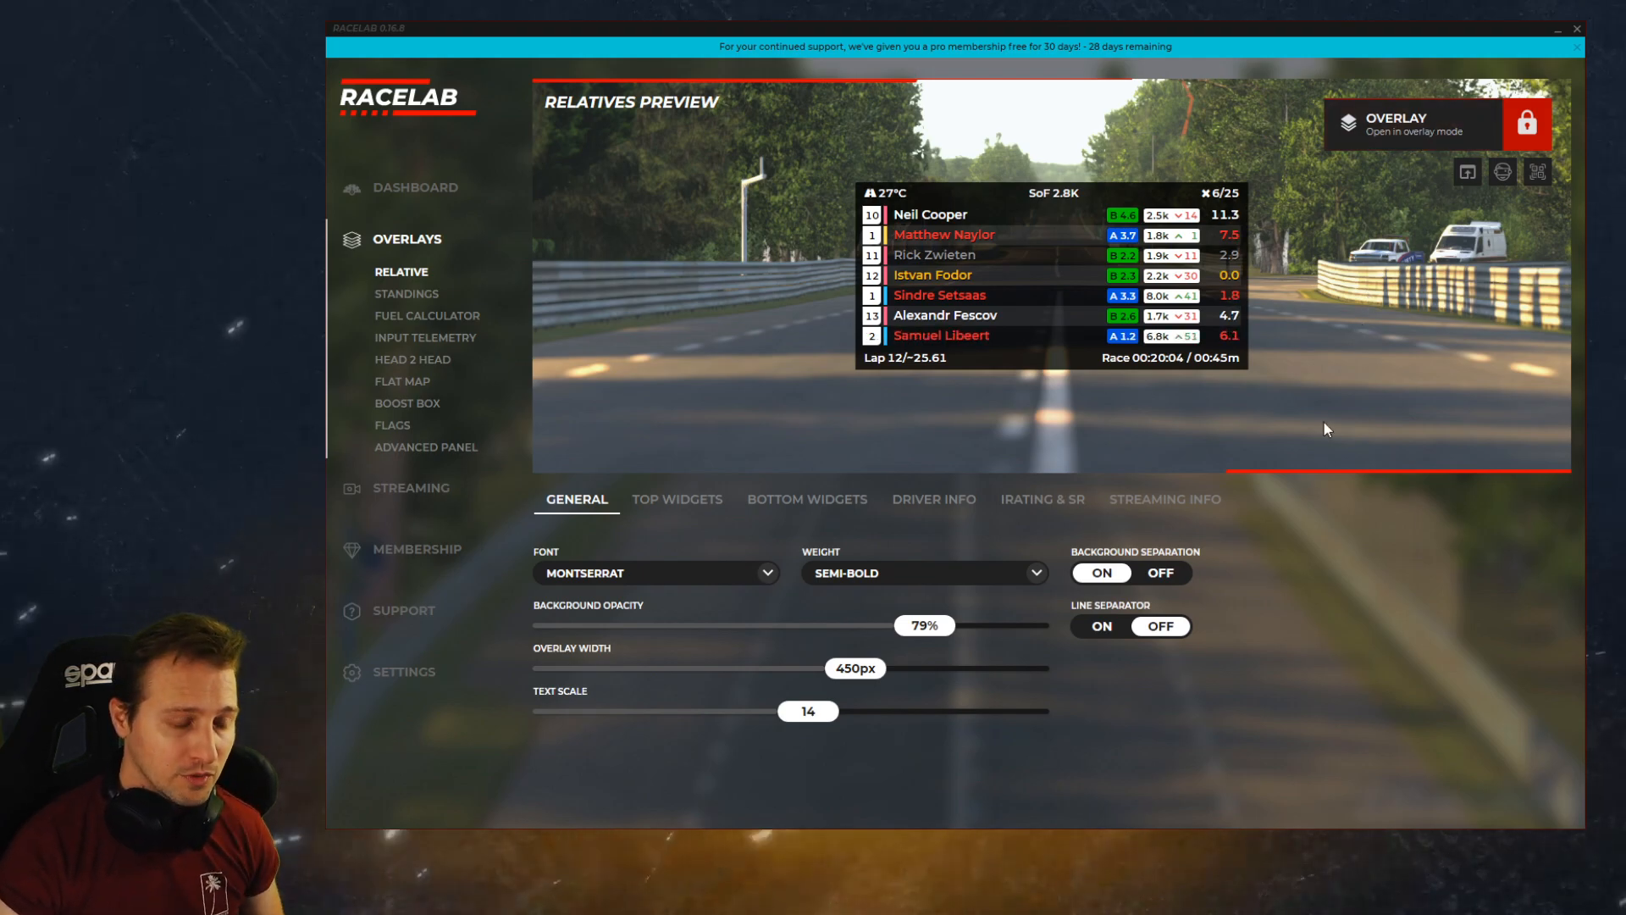
{"action": "mouse_move", "coordinate": [1113, 438]}
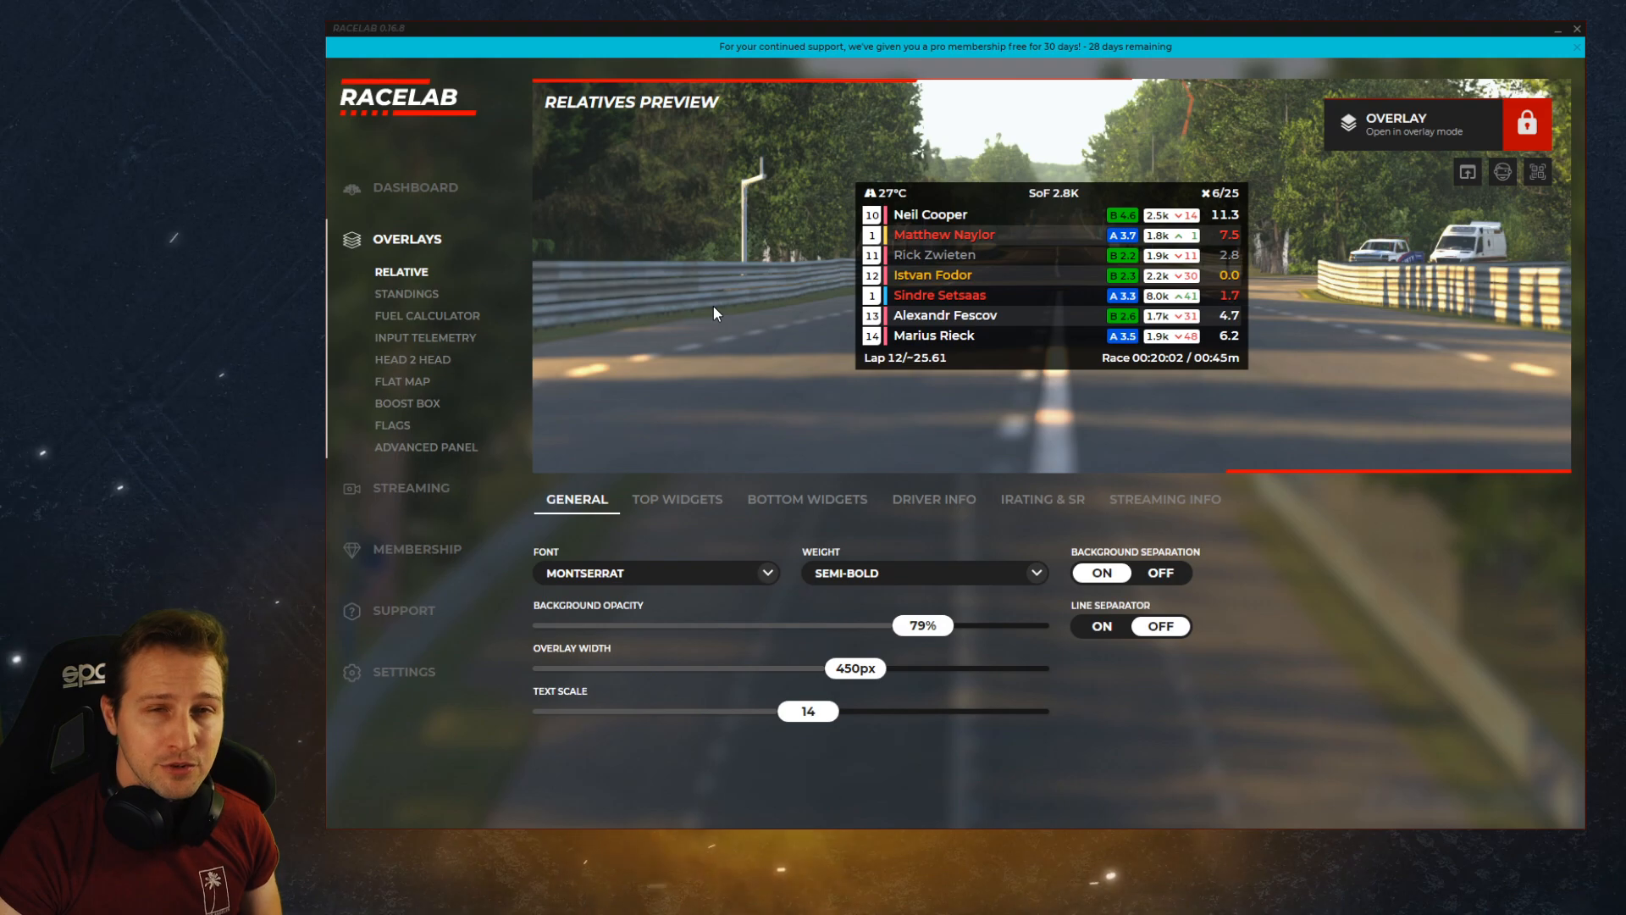
- Open the Standings overlay with its live preview and general settings at 75% opacity
{"action": "left_click", "coordinate": [405, 293]}
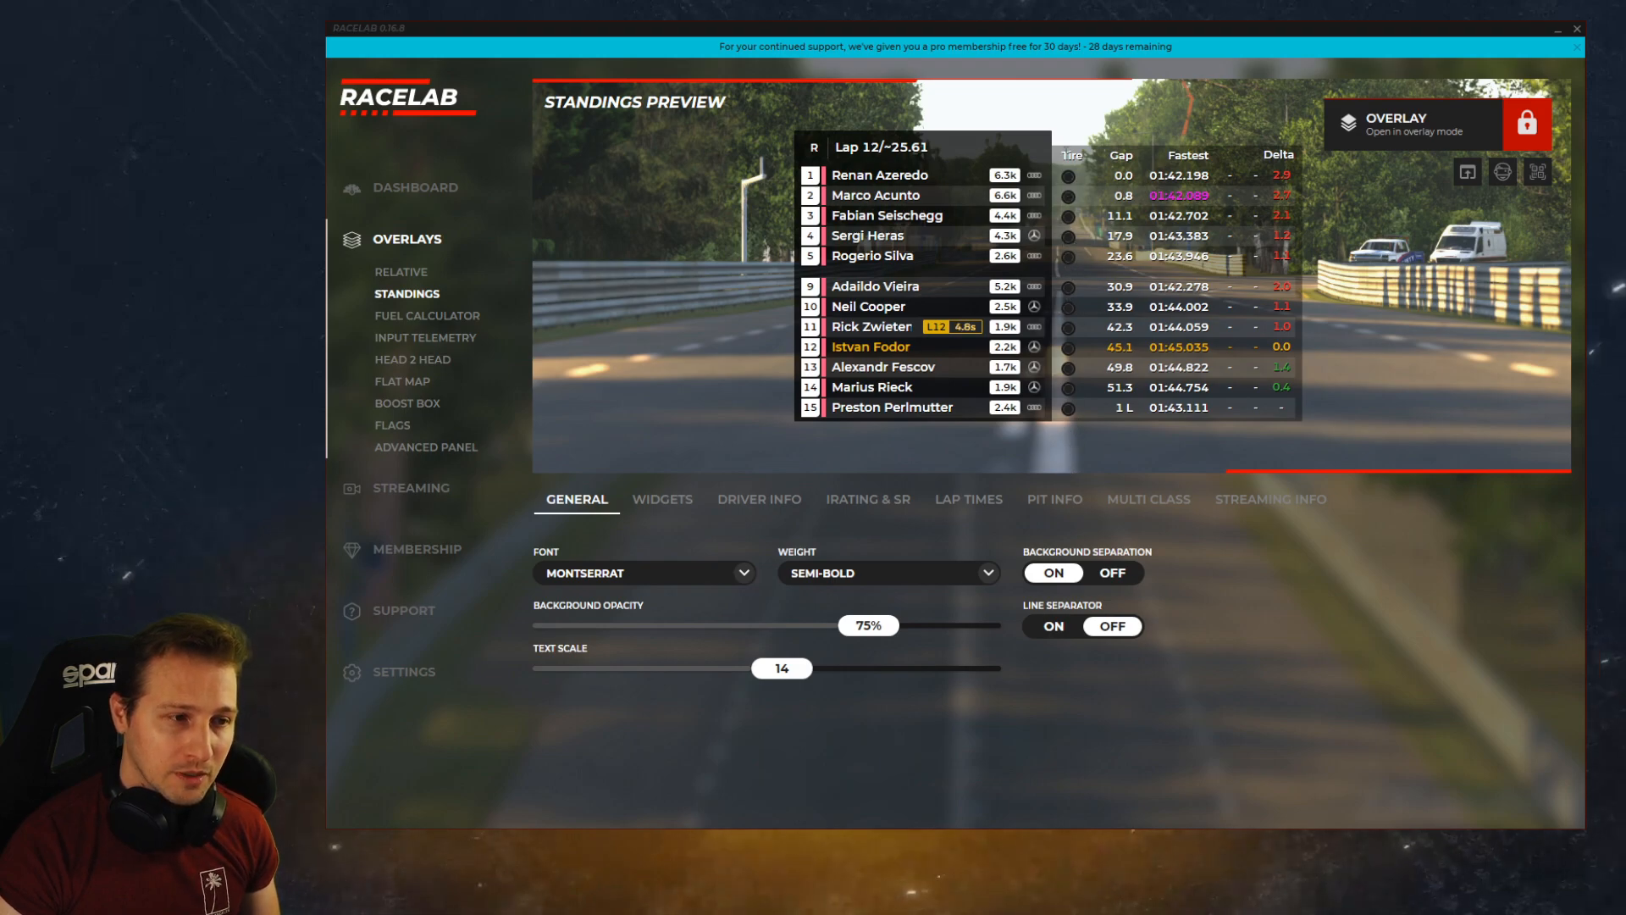
{"action": "mouse_move", "coordinate": [1094, 450]}
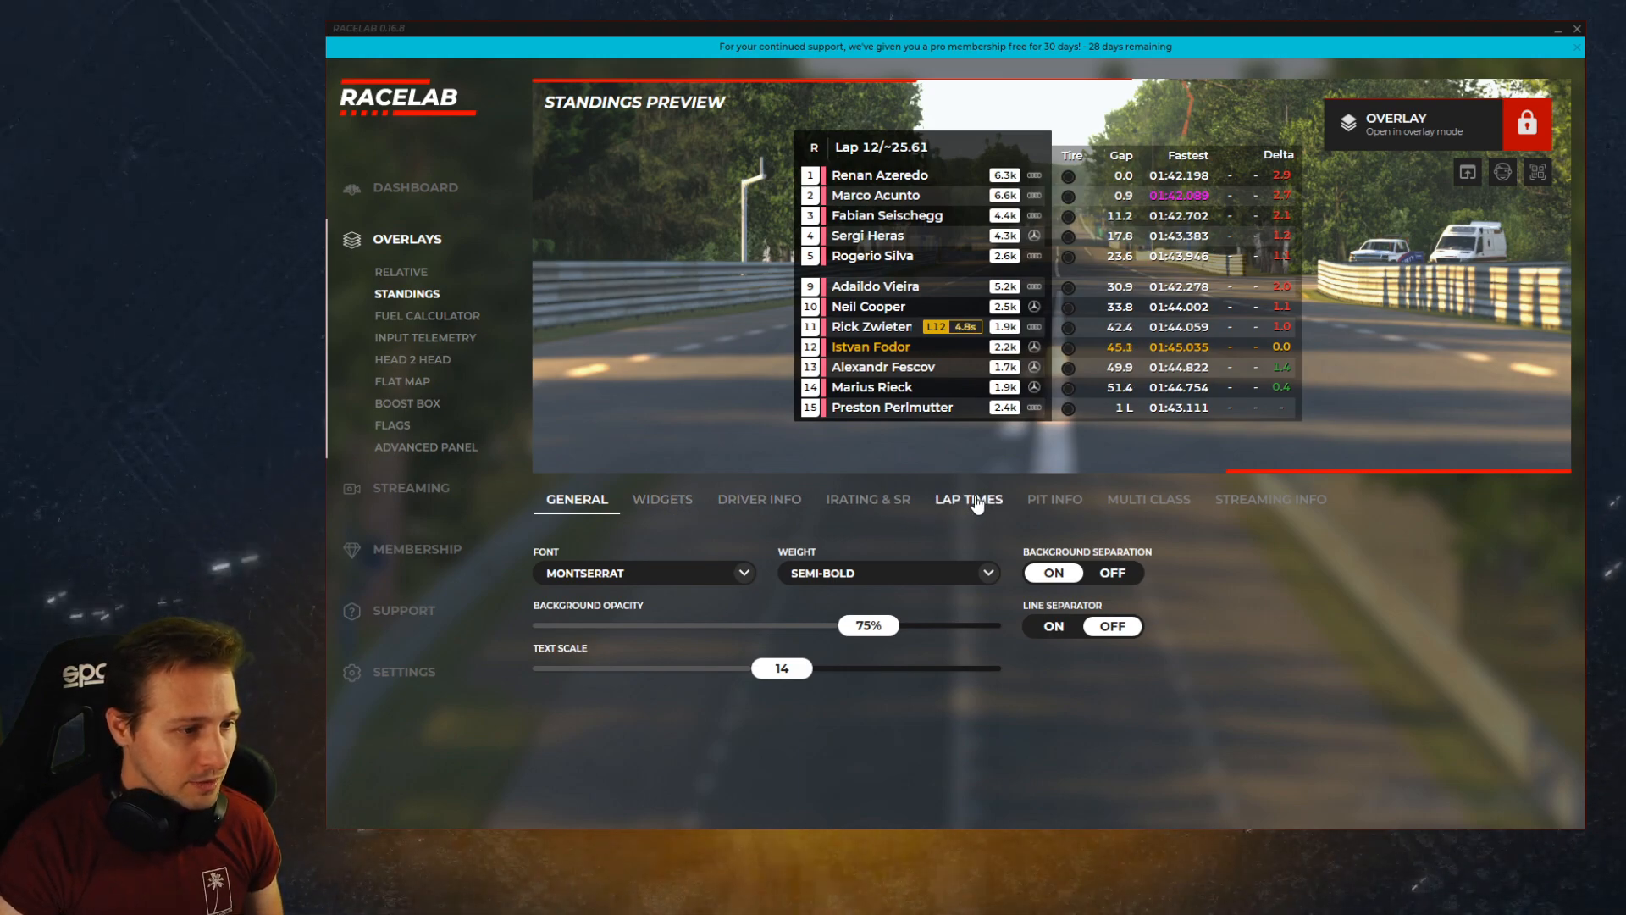
- Enable Laptime Vision and hide Lap Delta on the Standings overlay, then return to General
{"action": "left_click", "coordinate": [967, 499]}
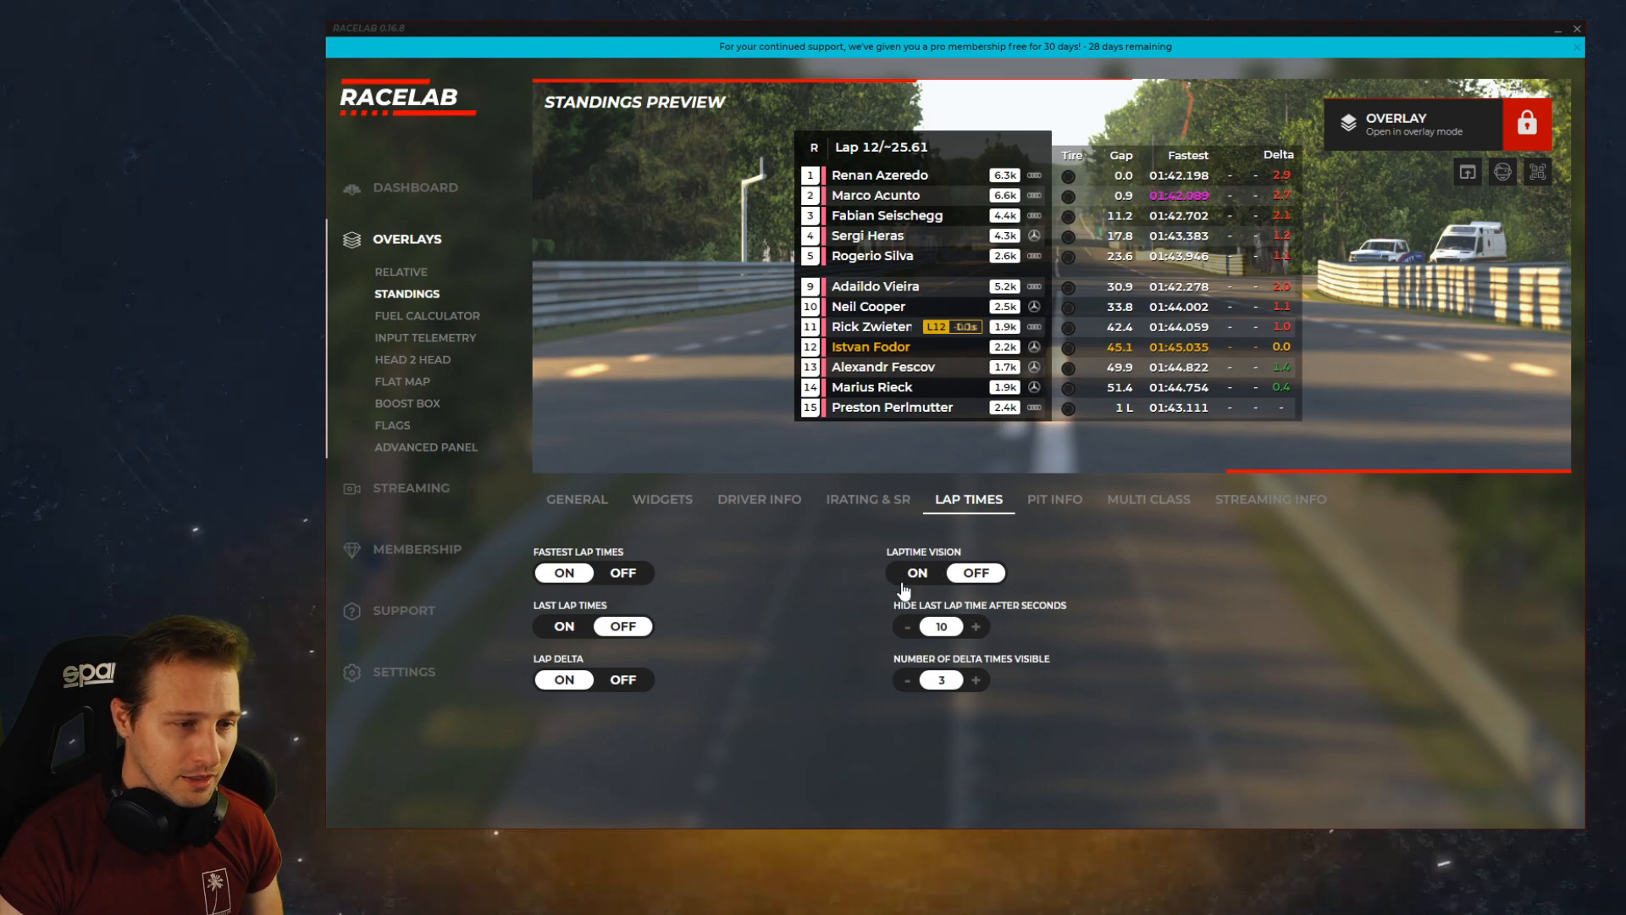
{"action": "mouse_move", "coordinate": [669, 622]}
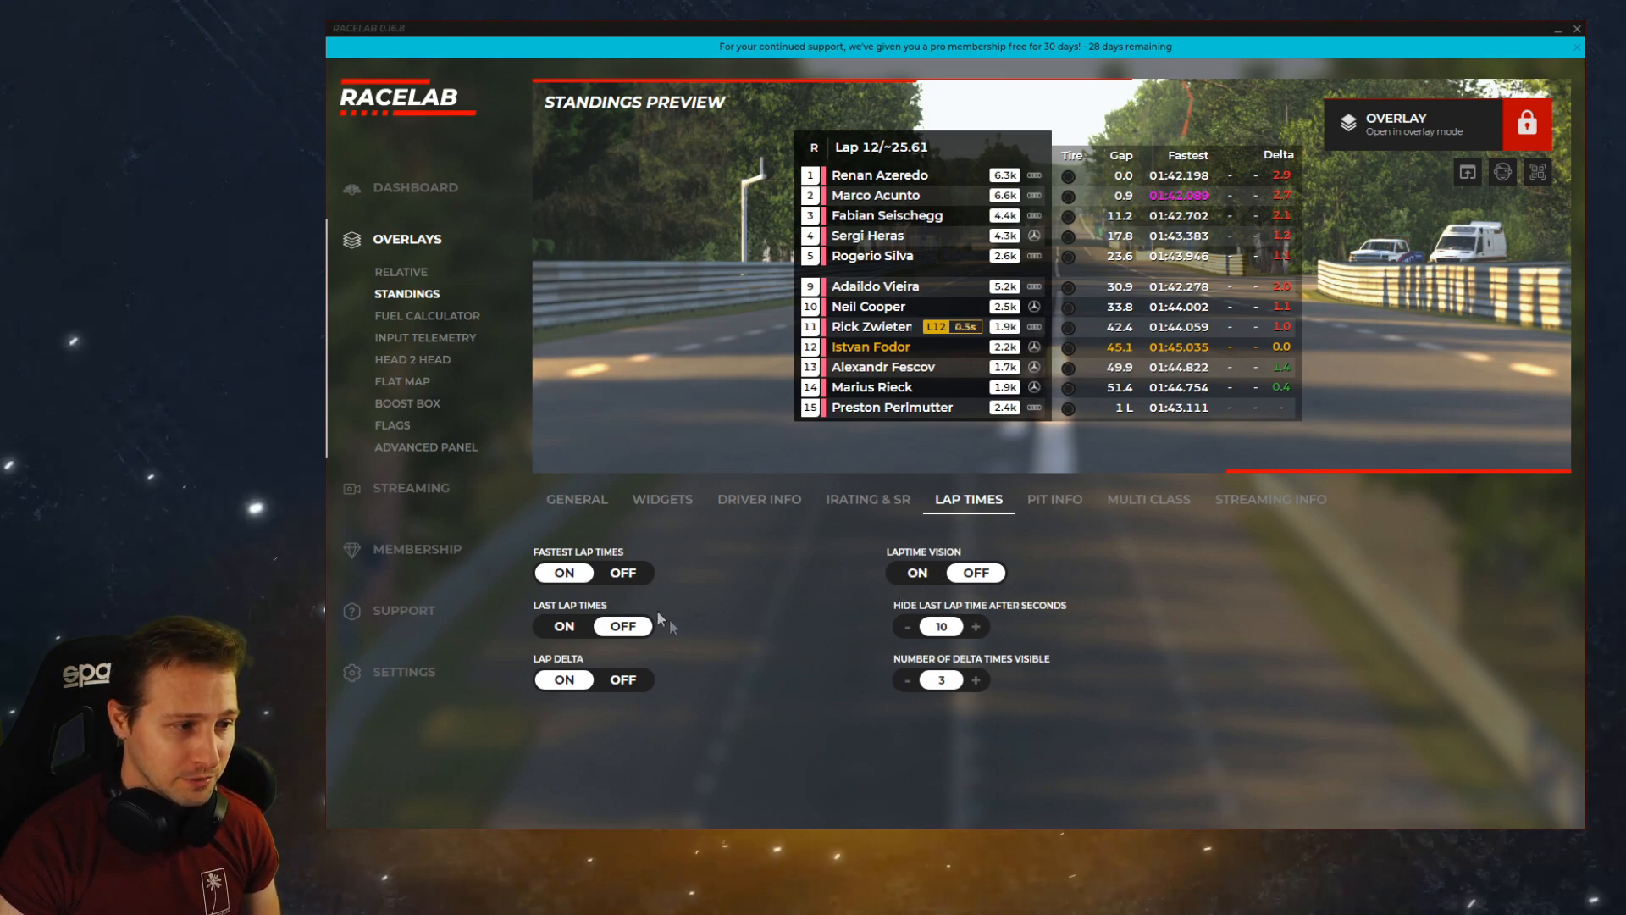
{"action": "left_click", "coordinate": [915, 572]}
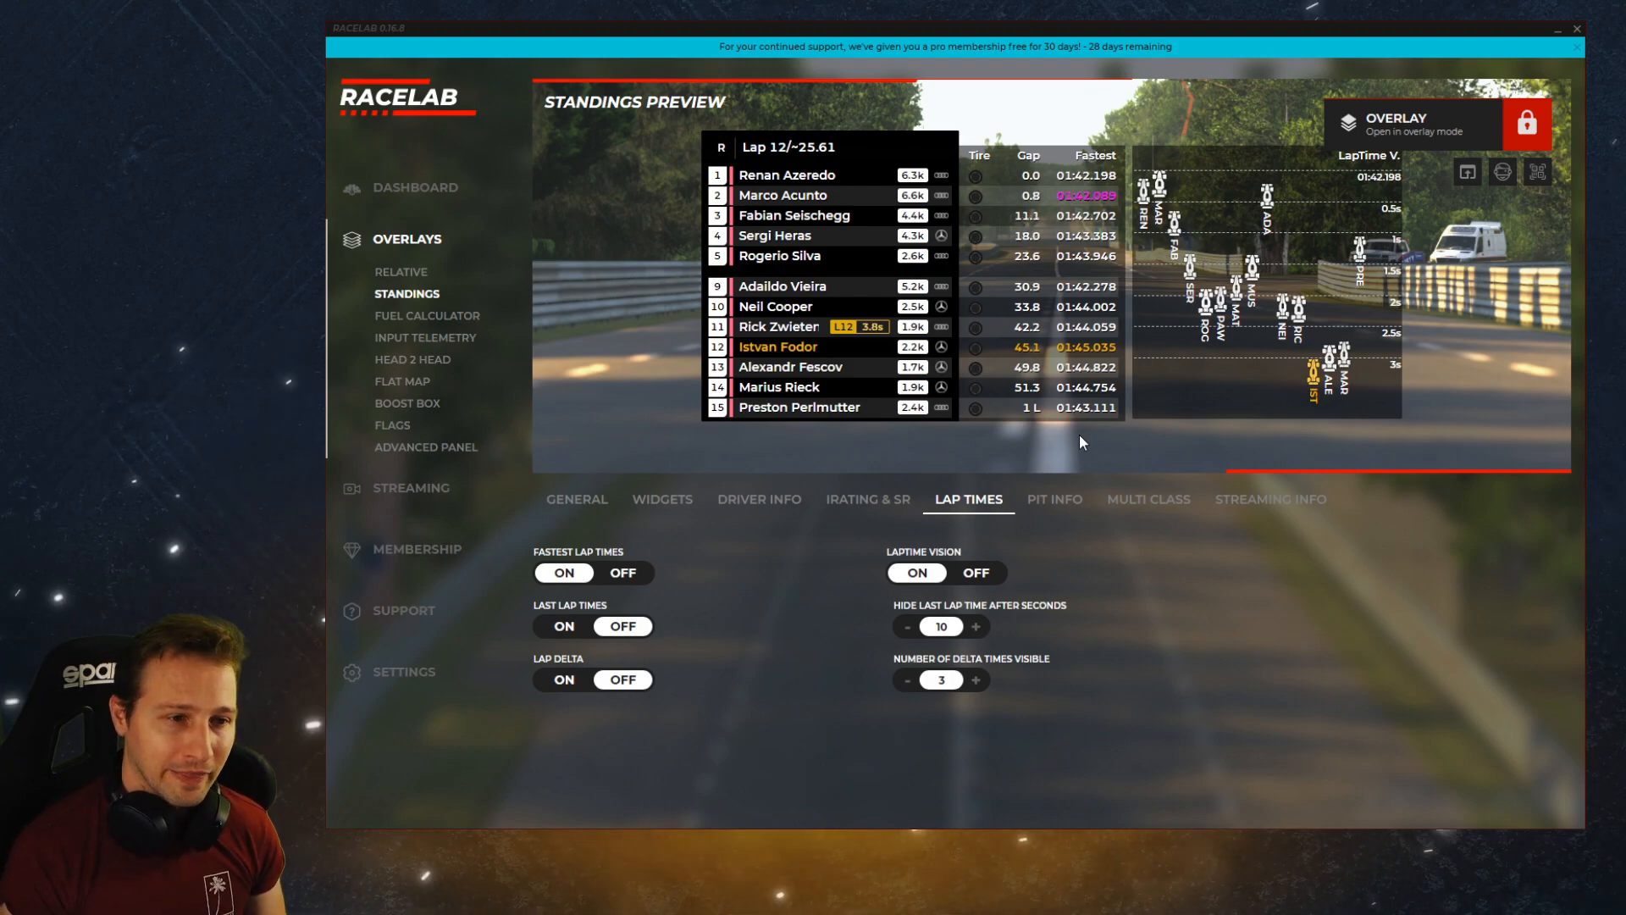
{"action": "left_click", "coordinate": [577, 498]}
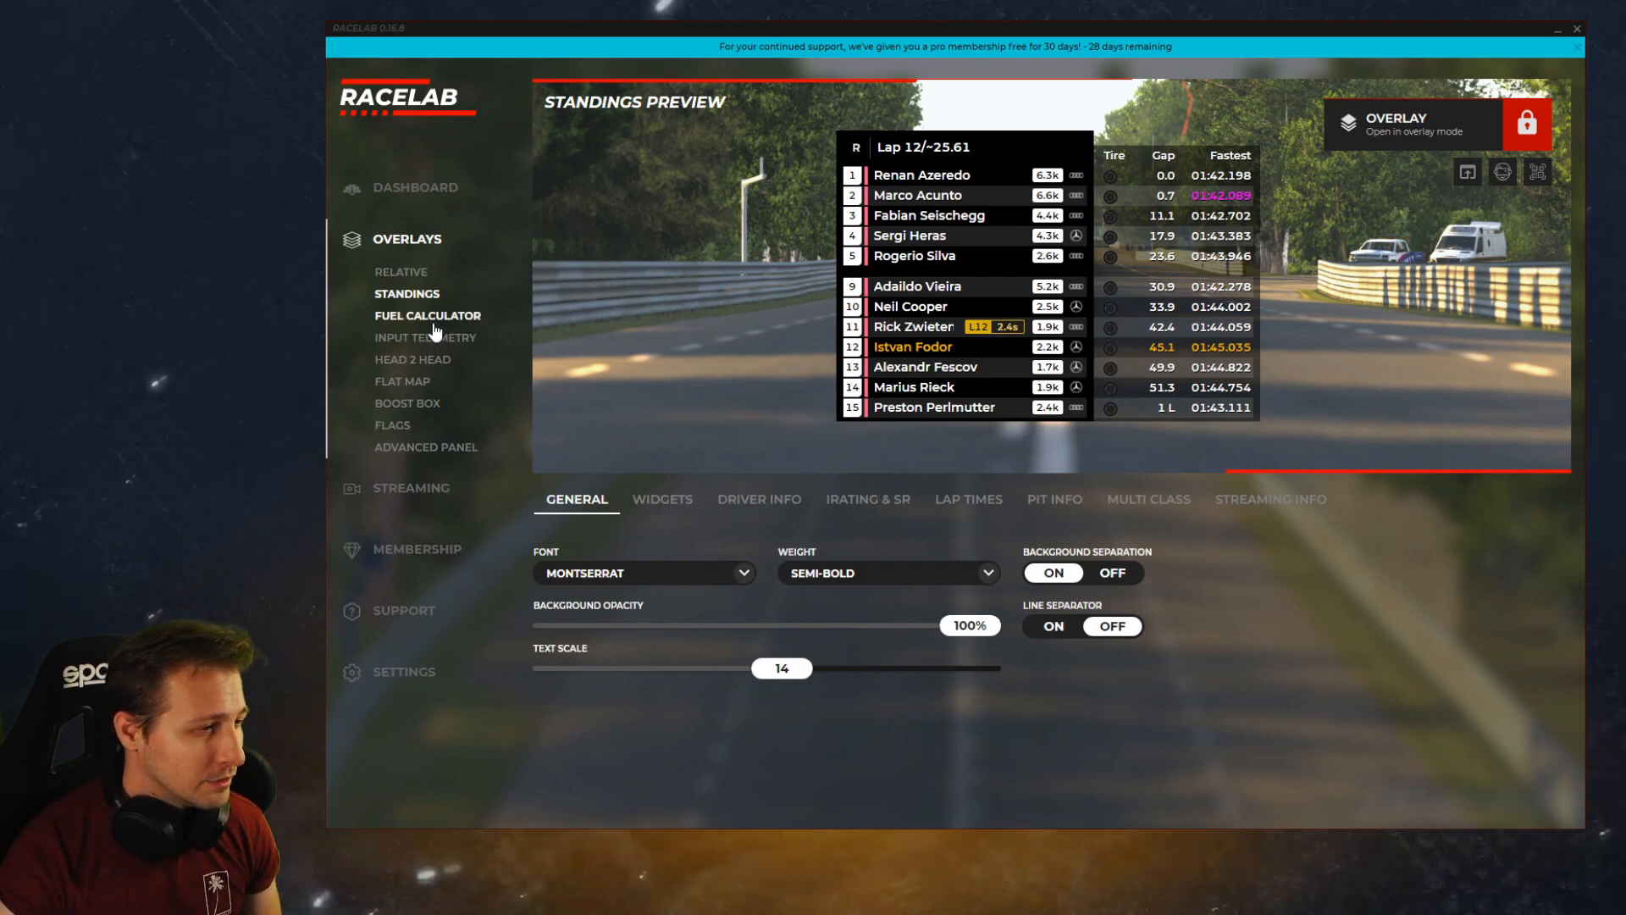
- Browse the Fuel Calculator and Boost Box overlays, then return to the Relative overlay settings
{"action": "left_click", "coordinate": [426, 315]}
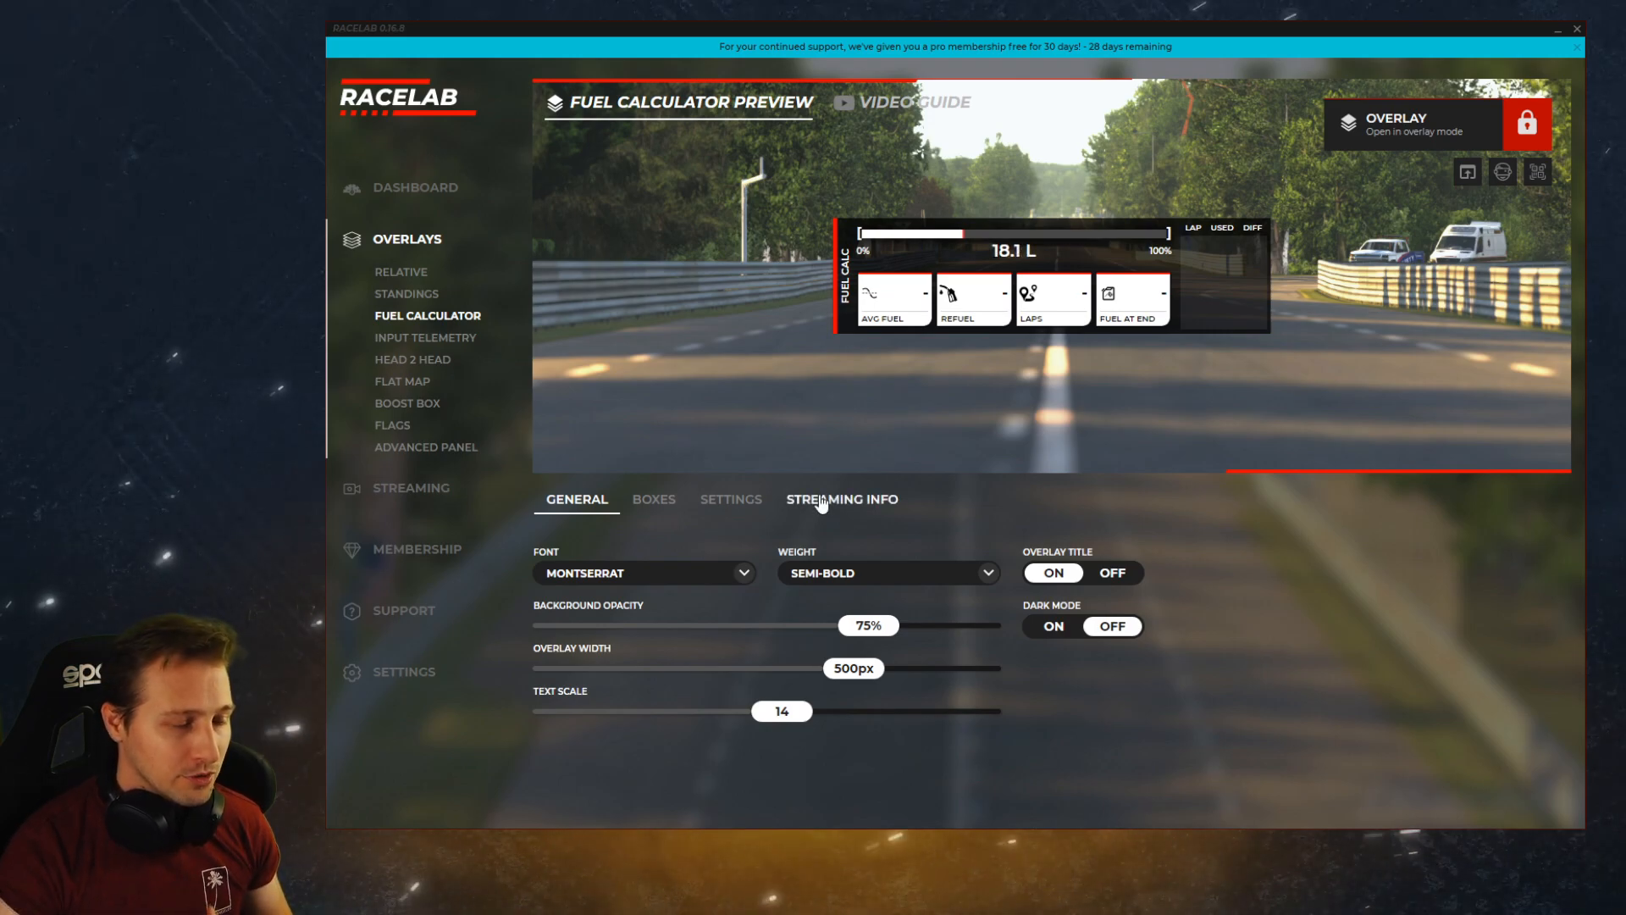
{"action": "mouse_move", "coordinate": [1179, 752]}
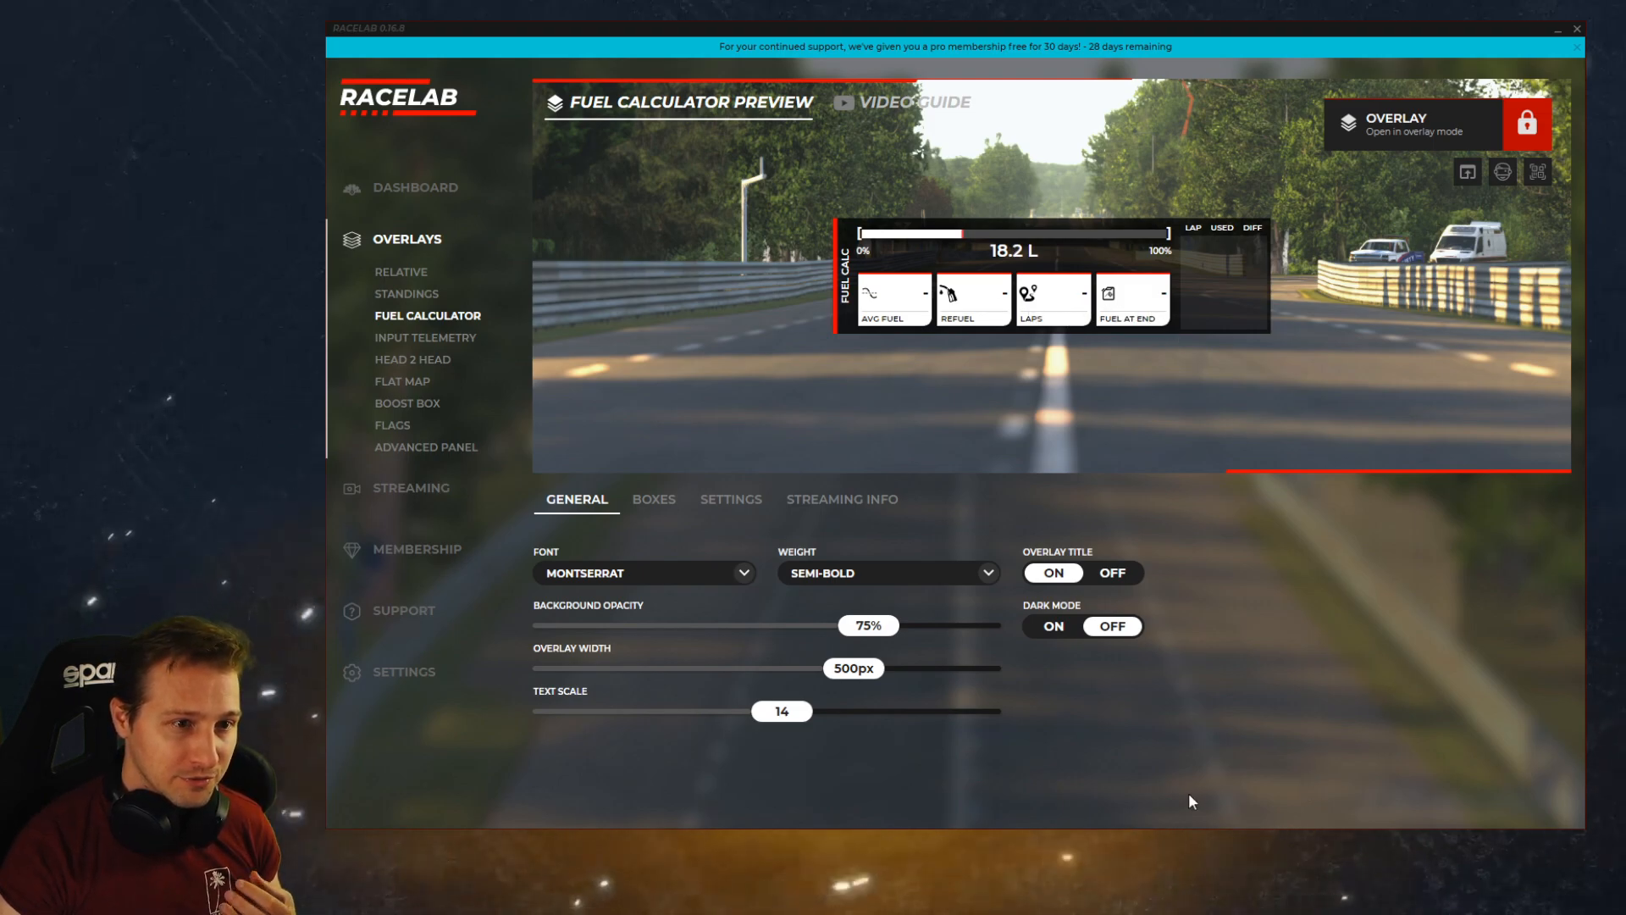
{"action": "mouse_move", "coordinate": [1121, 777]}
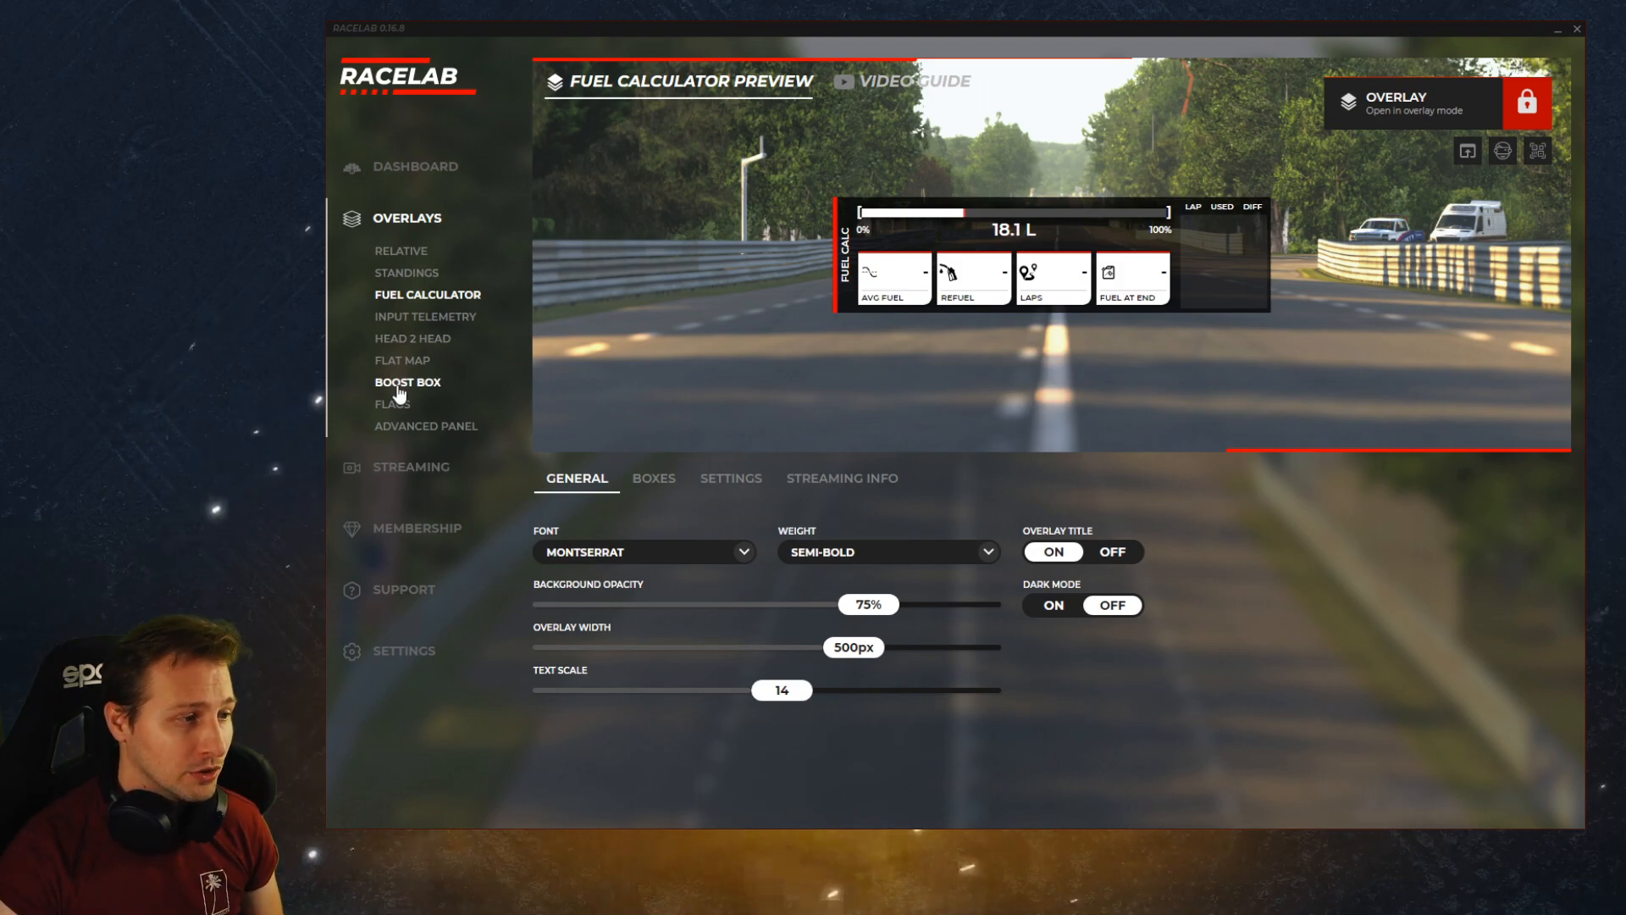
{"action": "left_click", "coordinate": [402, 360]}
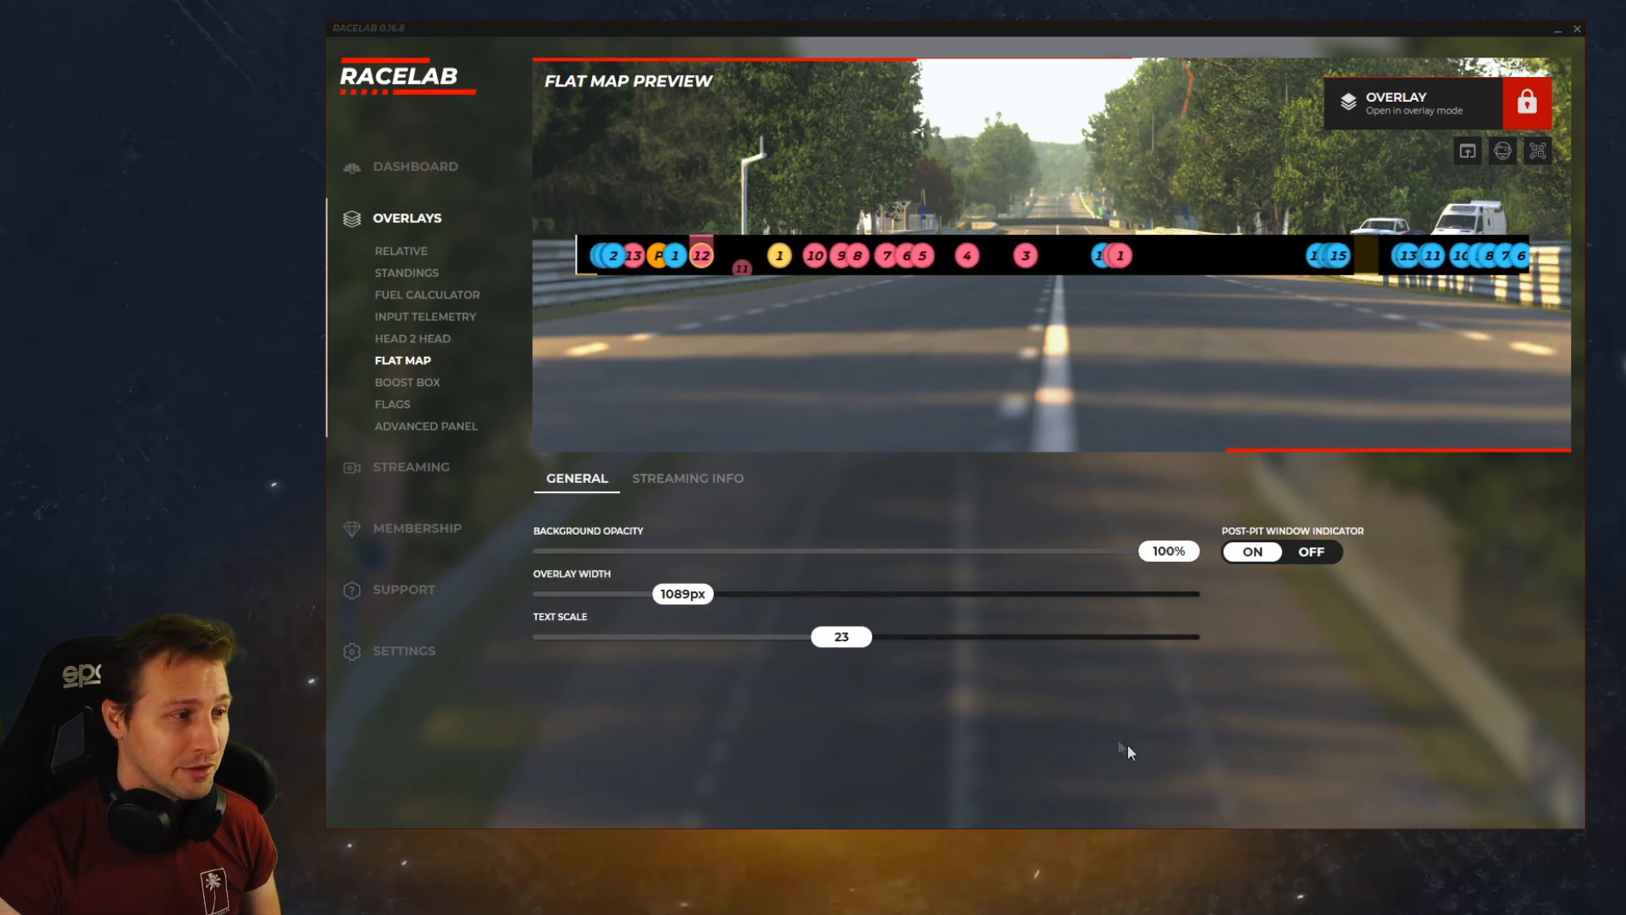
{"action": "left_click", "coordinate": [401, 250]}
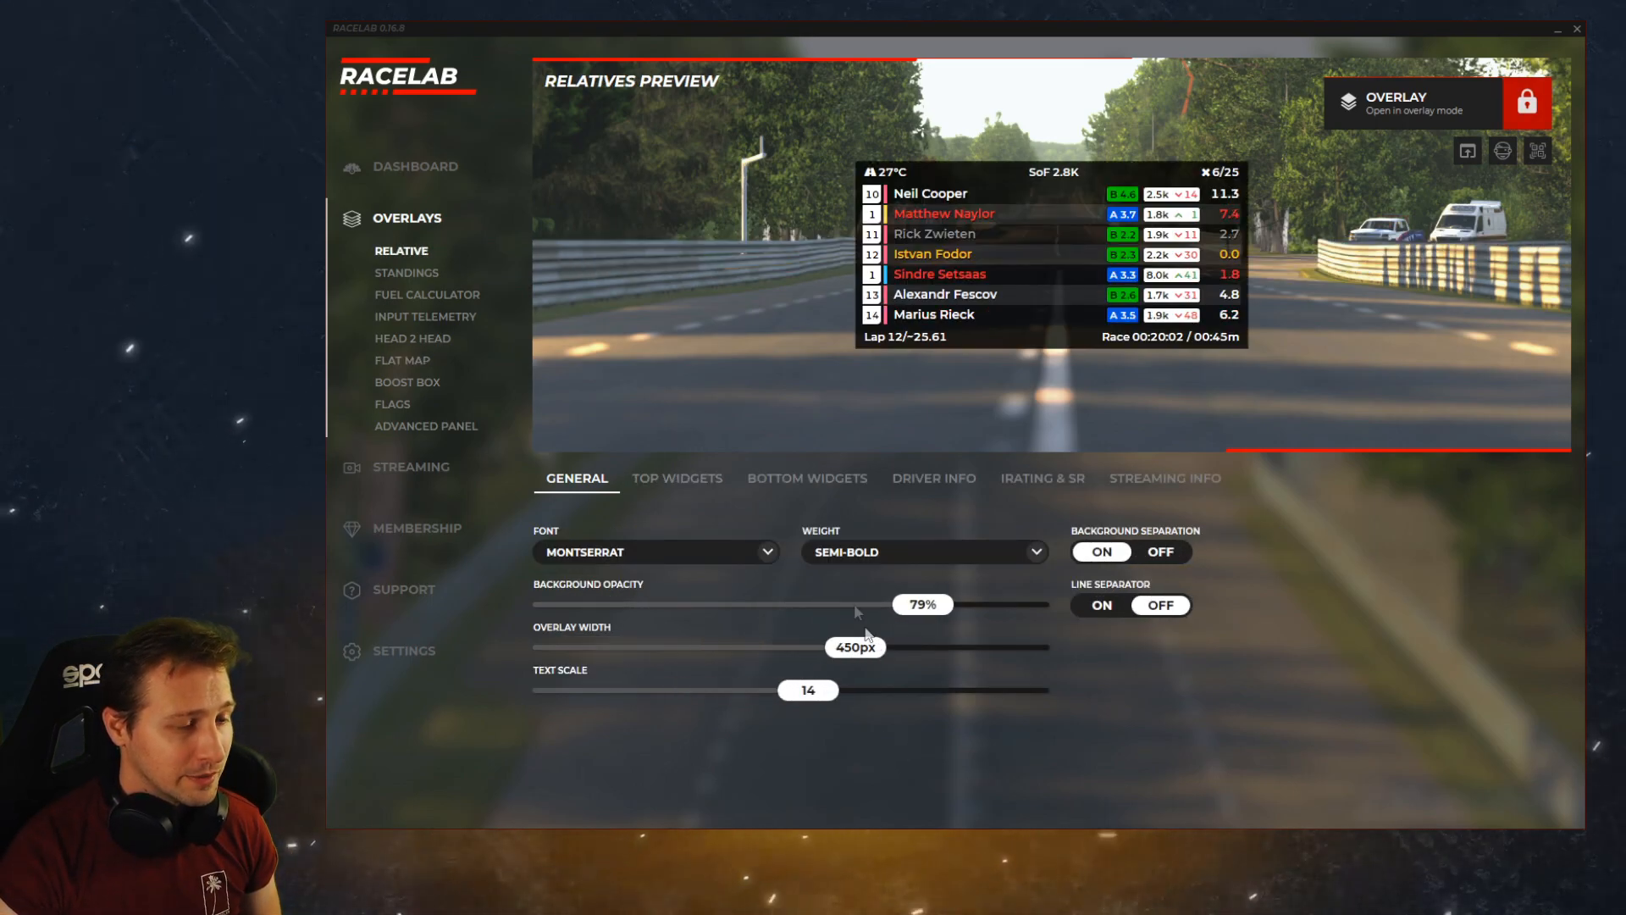
- Turn on the Relative overlay's Track Map widget, view Flat Map, then open Streaming Garage Cover
{"action": "left_click", "coordinate": [676, 478]}
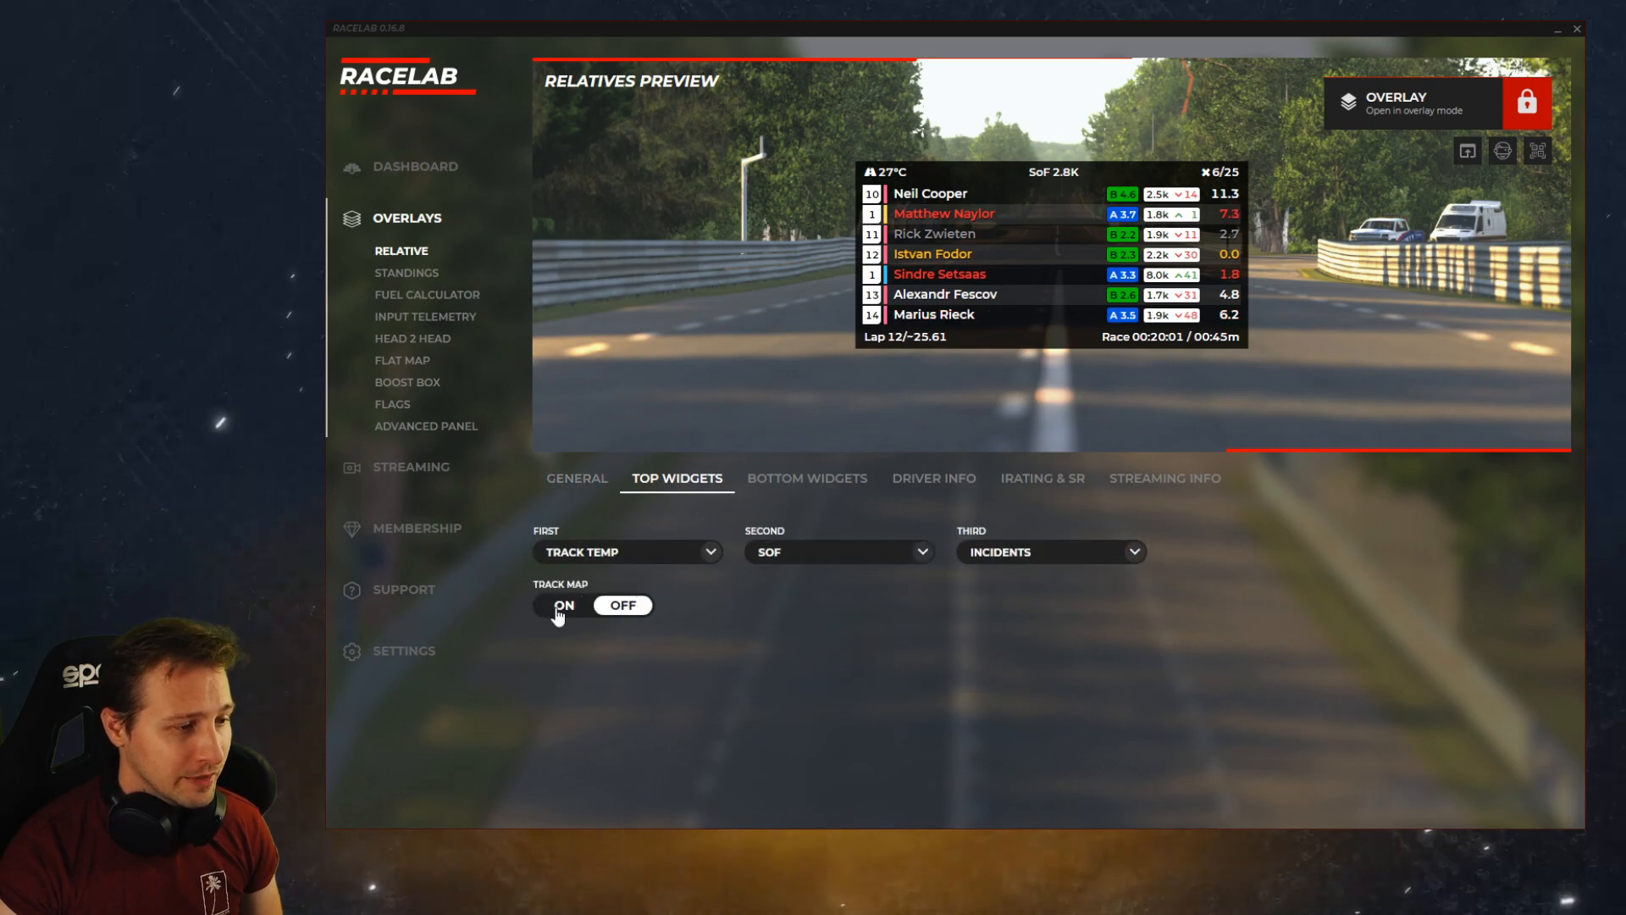
{"action": "left_click", "coordinate": [563, 605]}
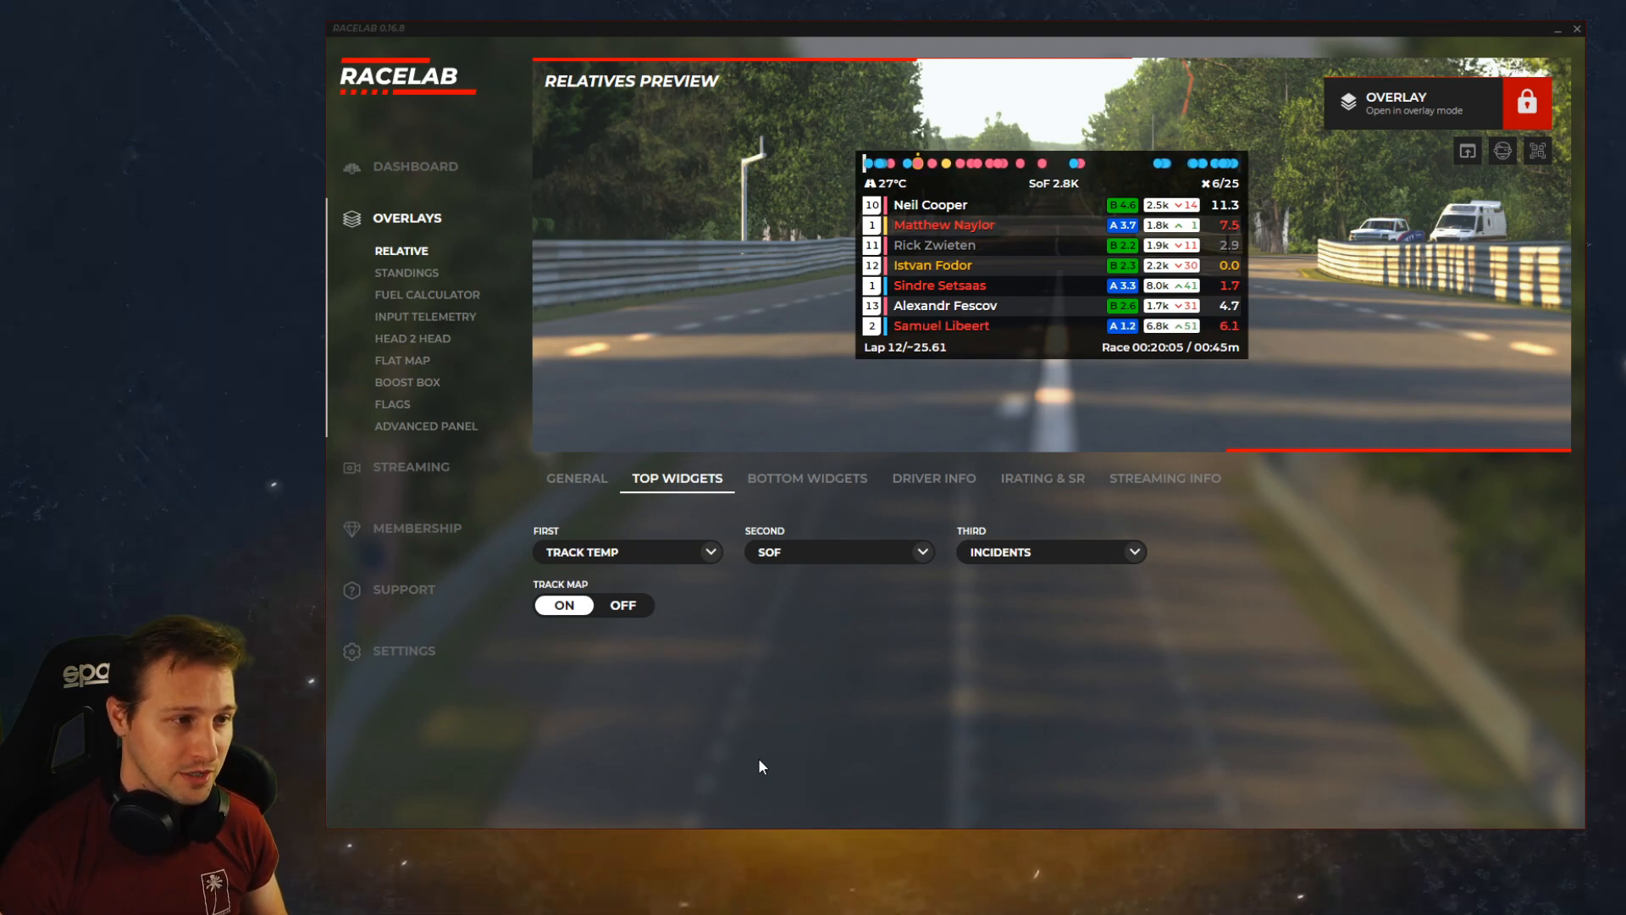
{"action": "left_click", "coordinate": [402, 360]}
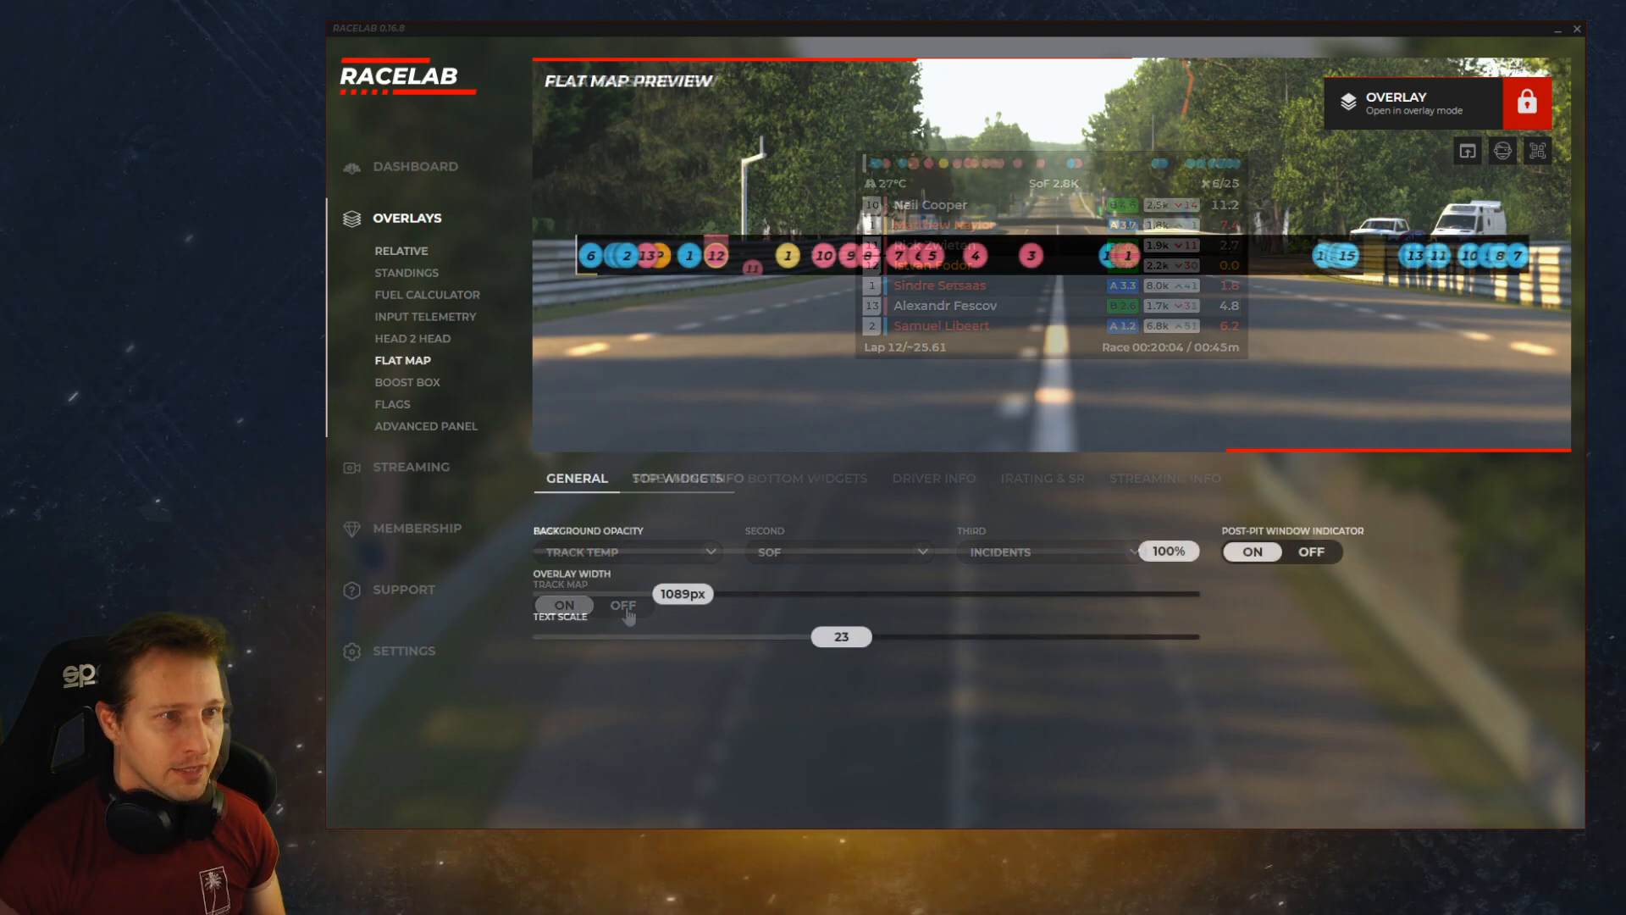
{"action": "left_click", "coordinate": [622, 605]}
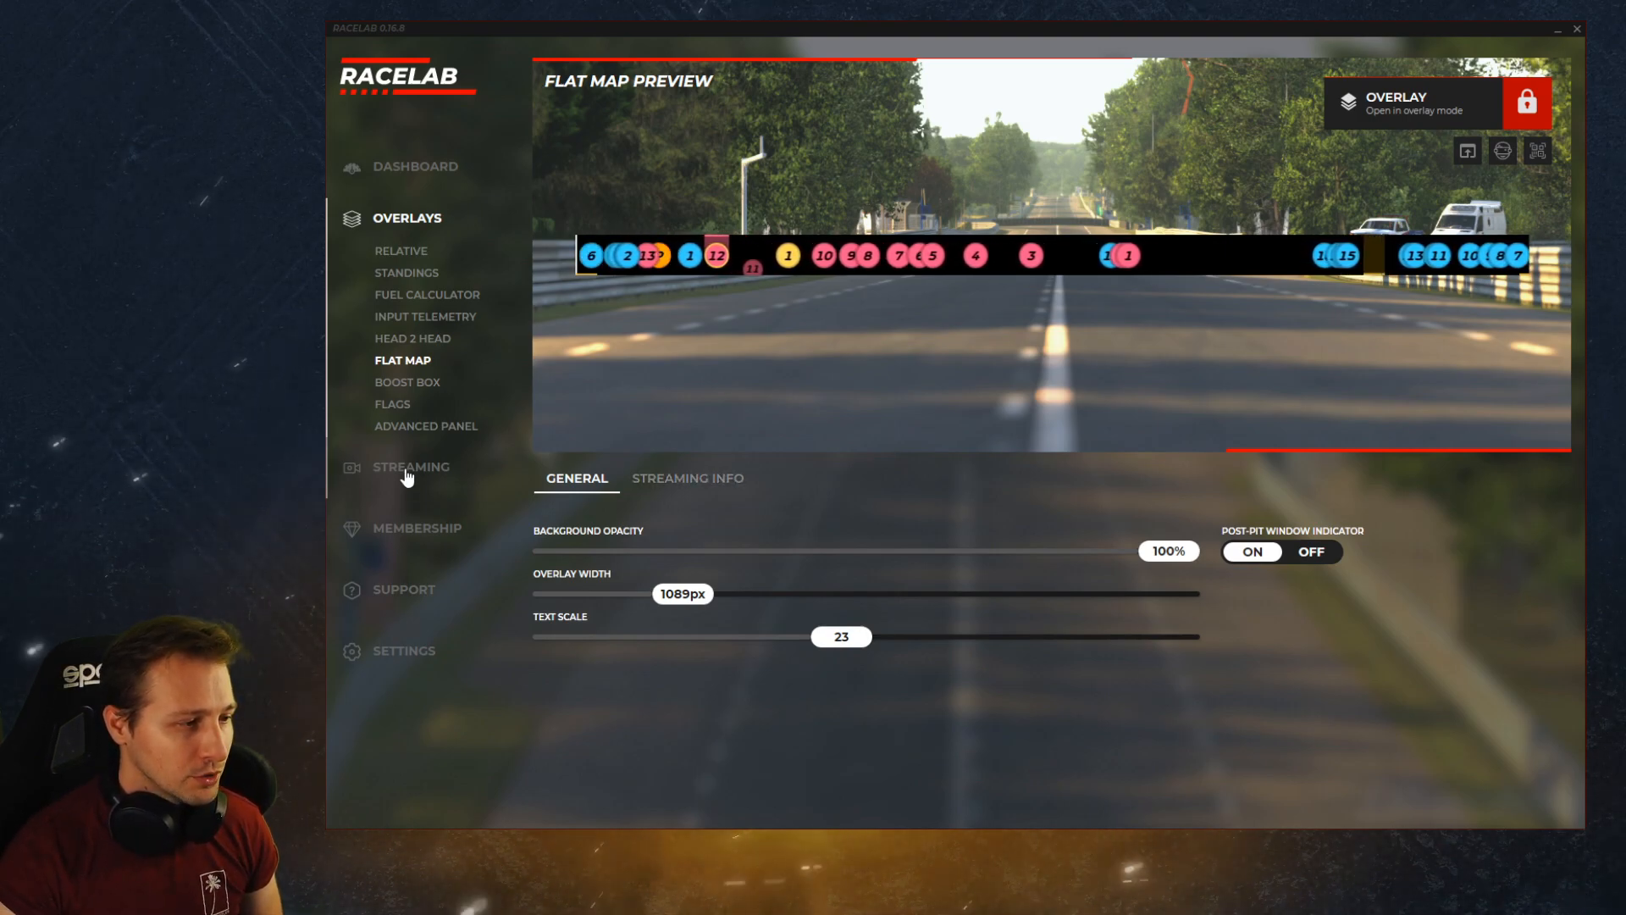
{"action": "left_click", "coordinate": [411, 467]}
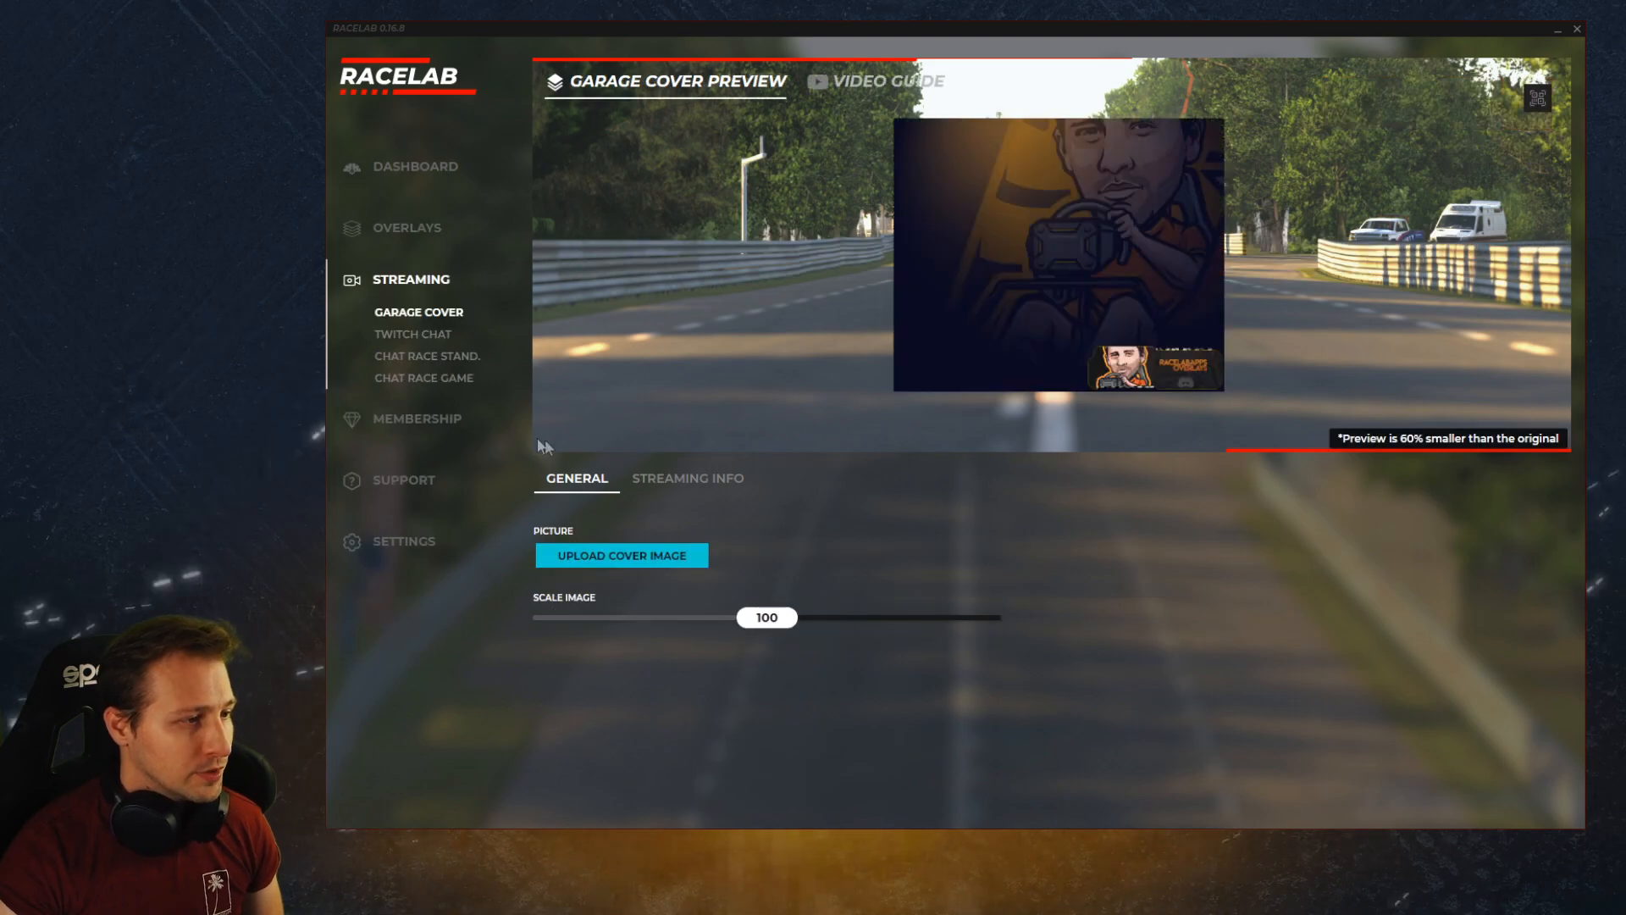
{"action": "mouse_move", "coordinate": [1115, 665]}
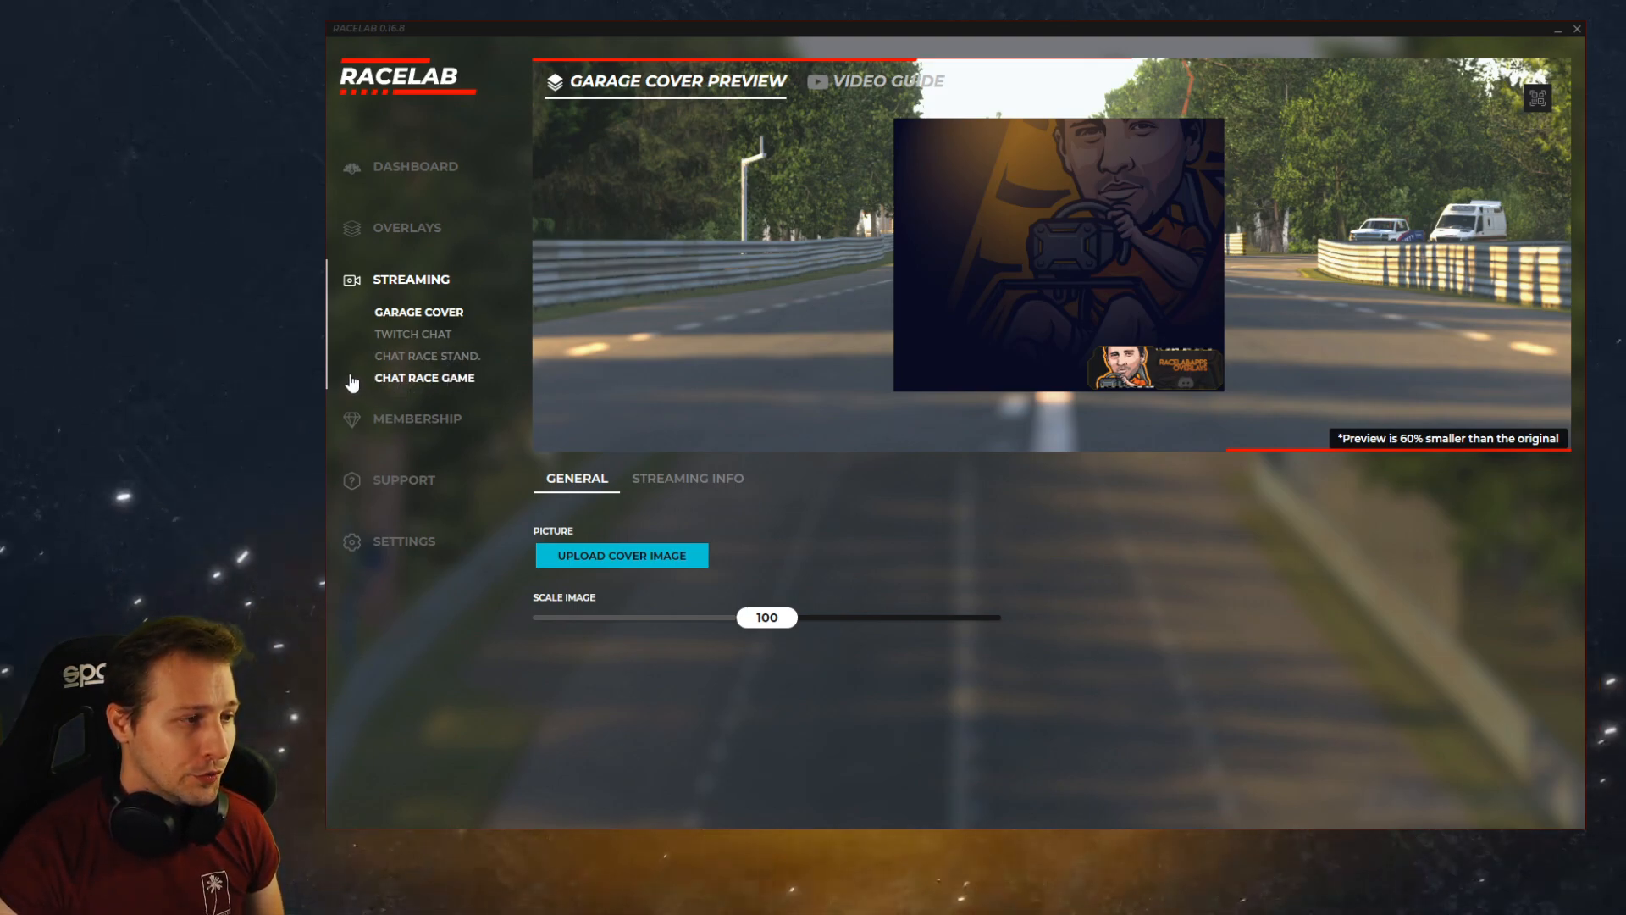
{"action": "mouse_move", "coordinate": [419, 374]}
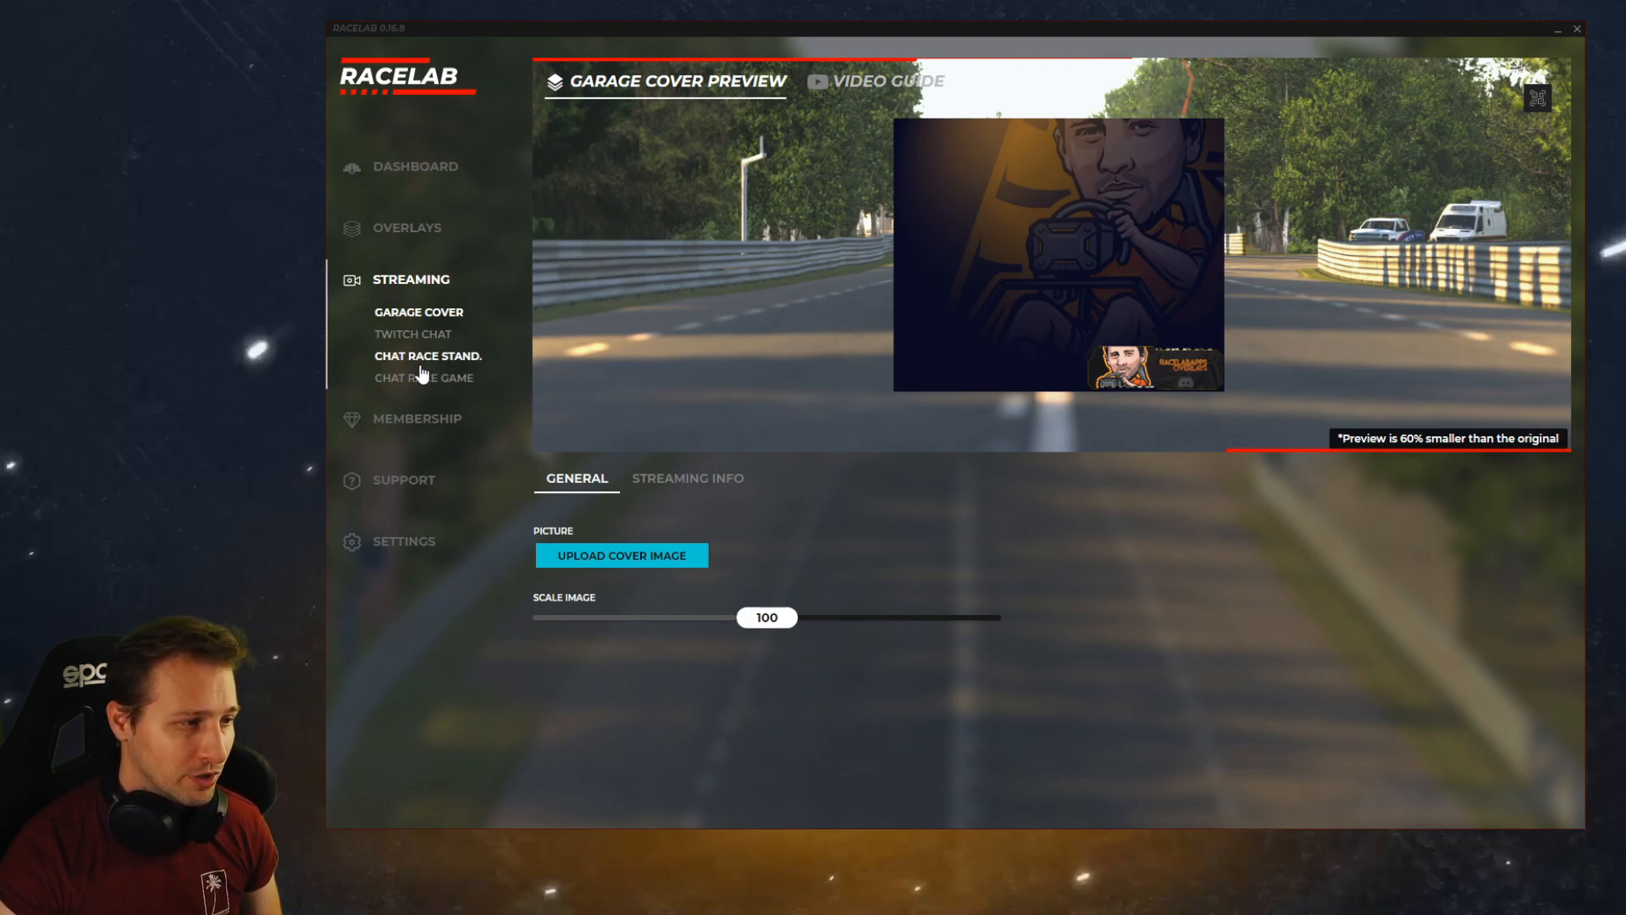
- View the Chat Race Standings streaming overlay, then open the Chat Race Game settings
{"action": "left_click", "coordinate": [427, 356]}
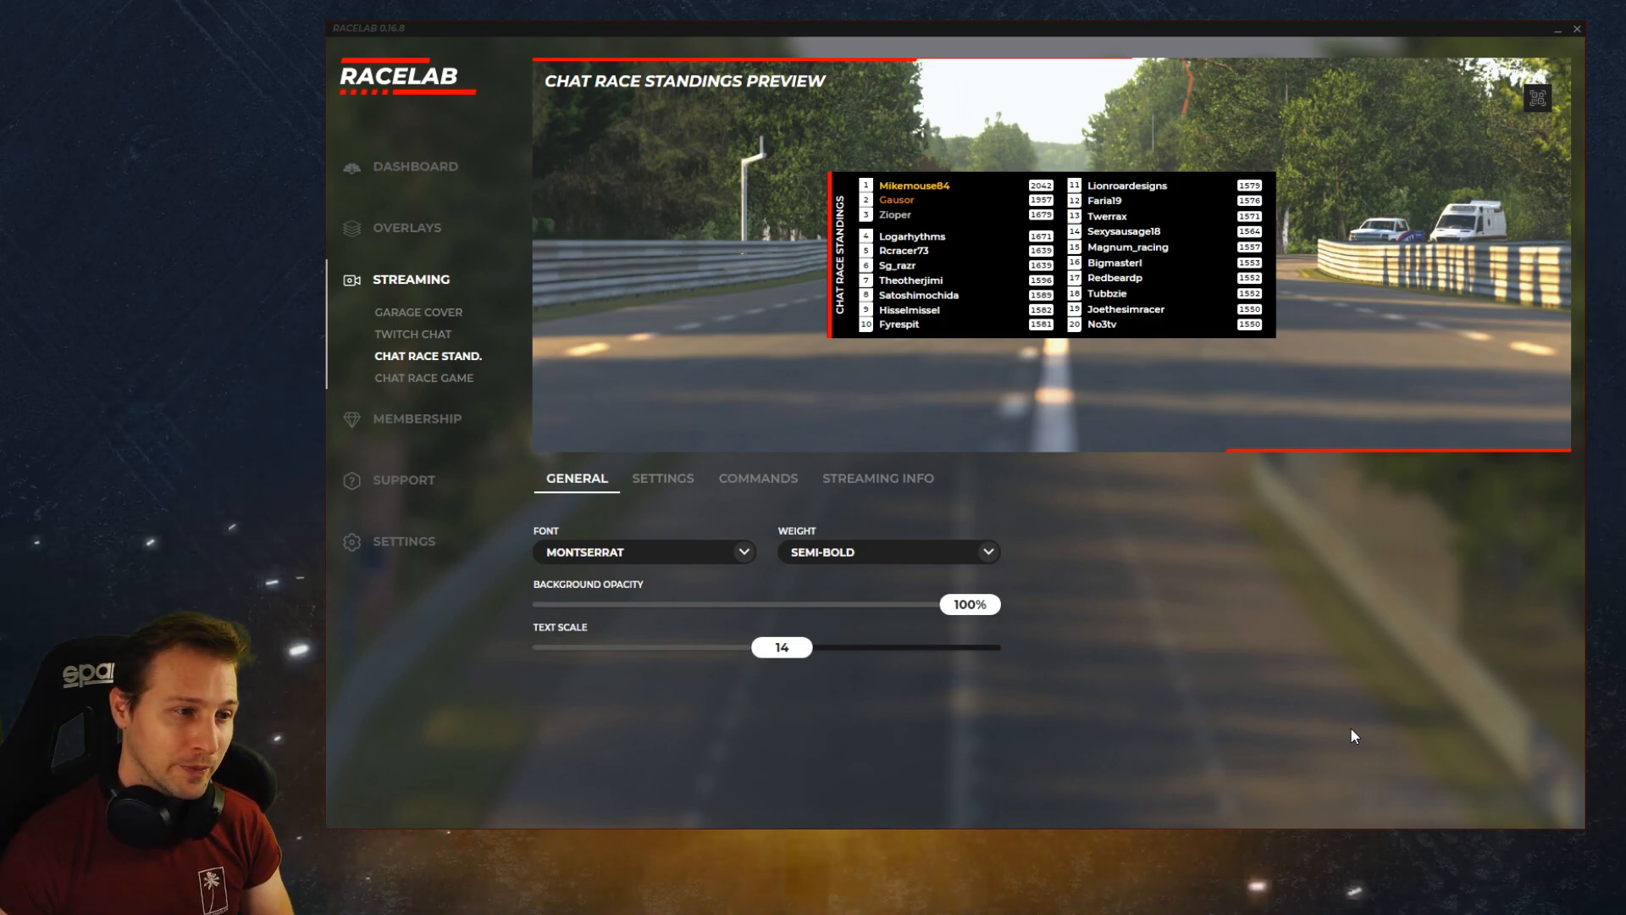
{"action": "mouse_move", "coordinate": [1279, 692]}
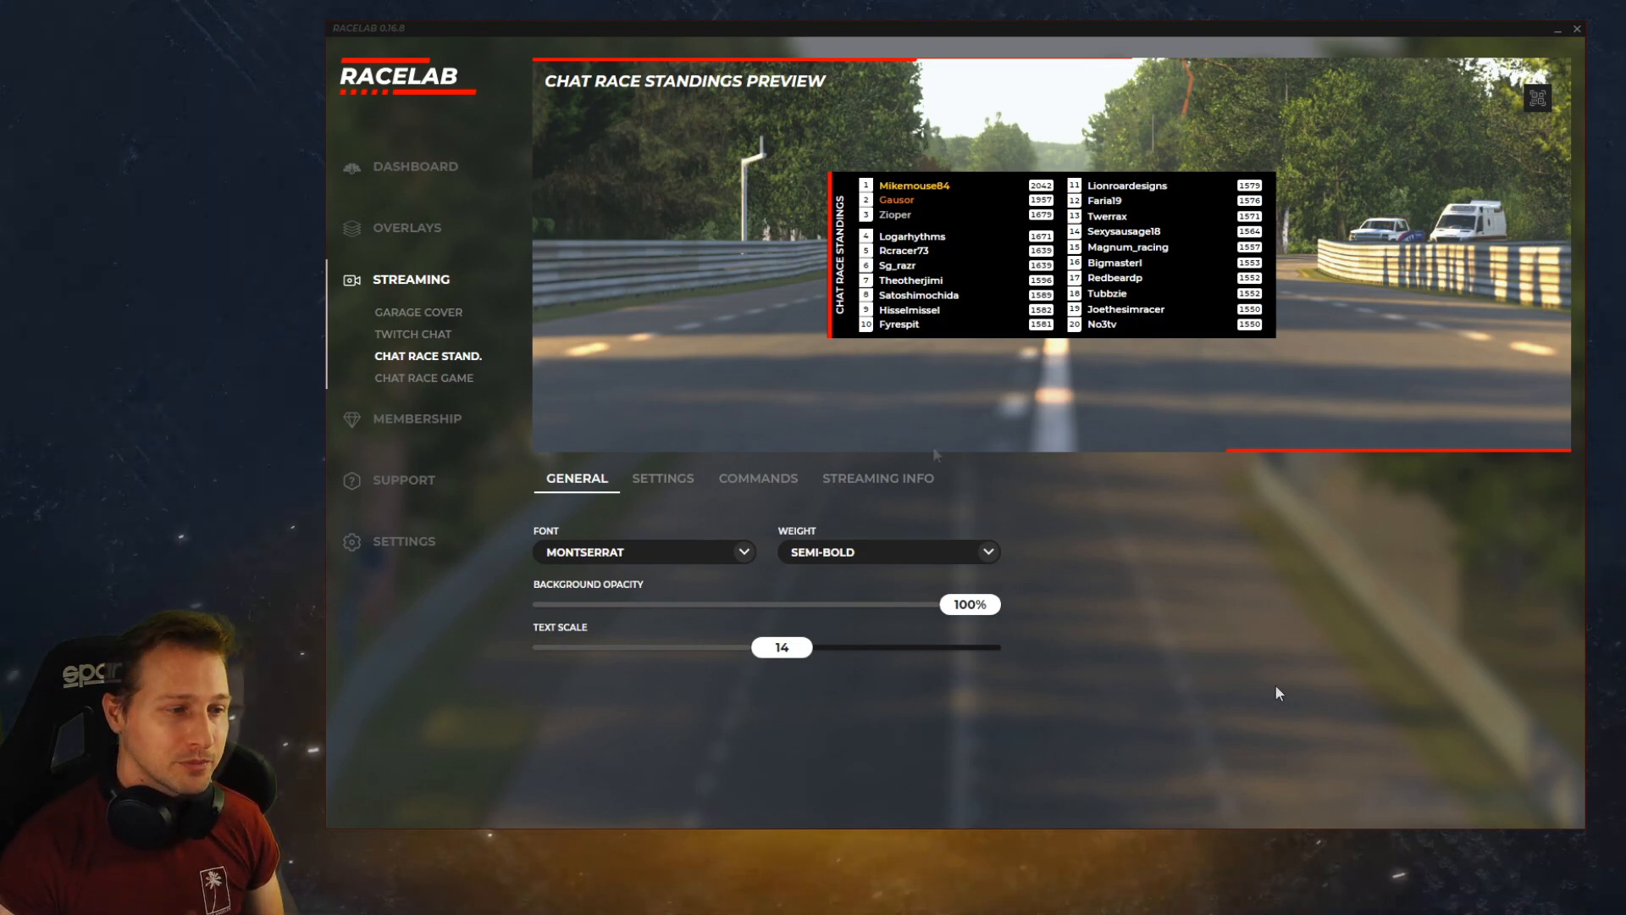
{"action": "mouse_move", "coordinate": [933, 454]}
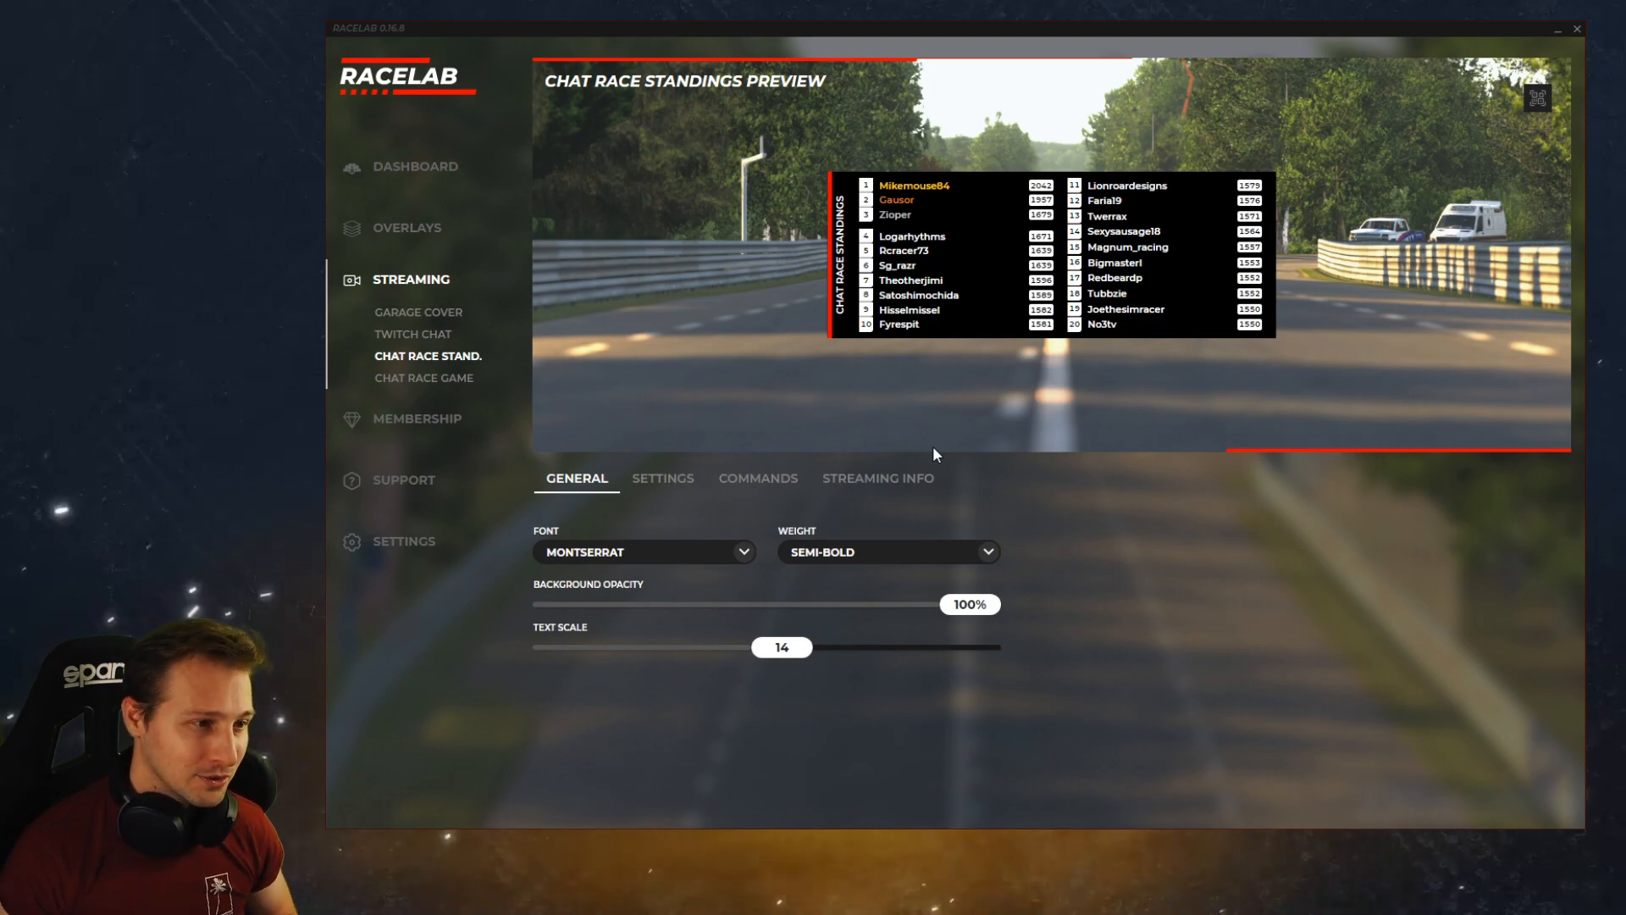
{"action": "mouse_move", "coordinate": [457, 408]}
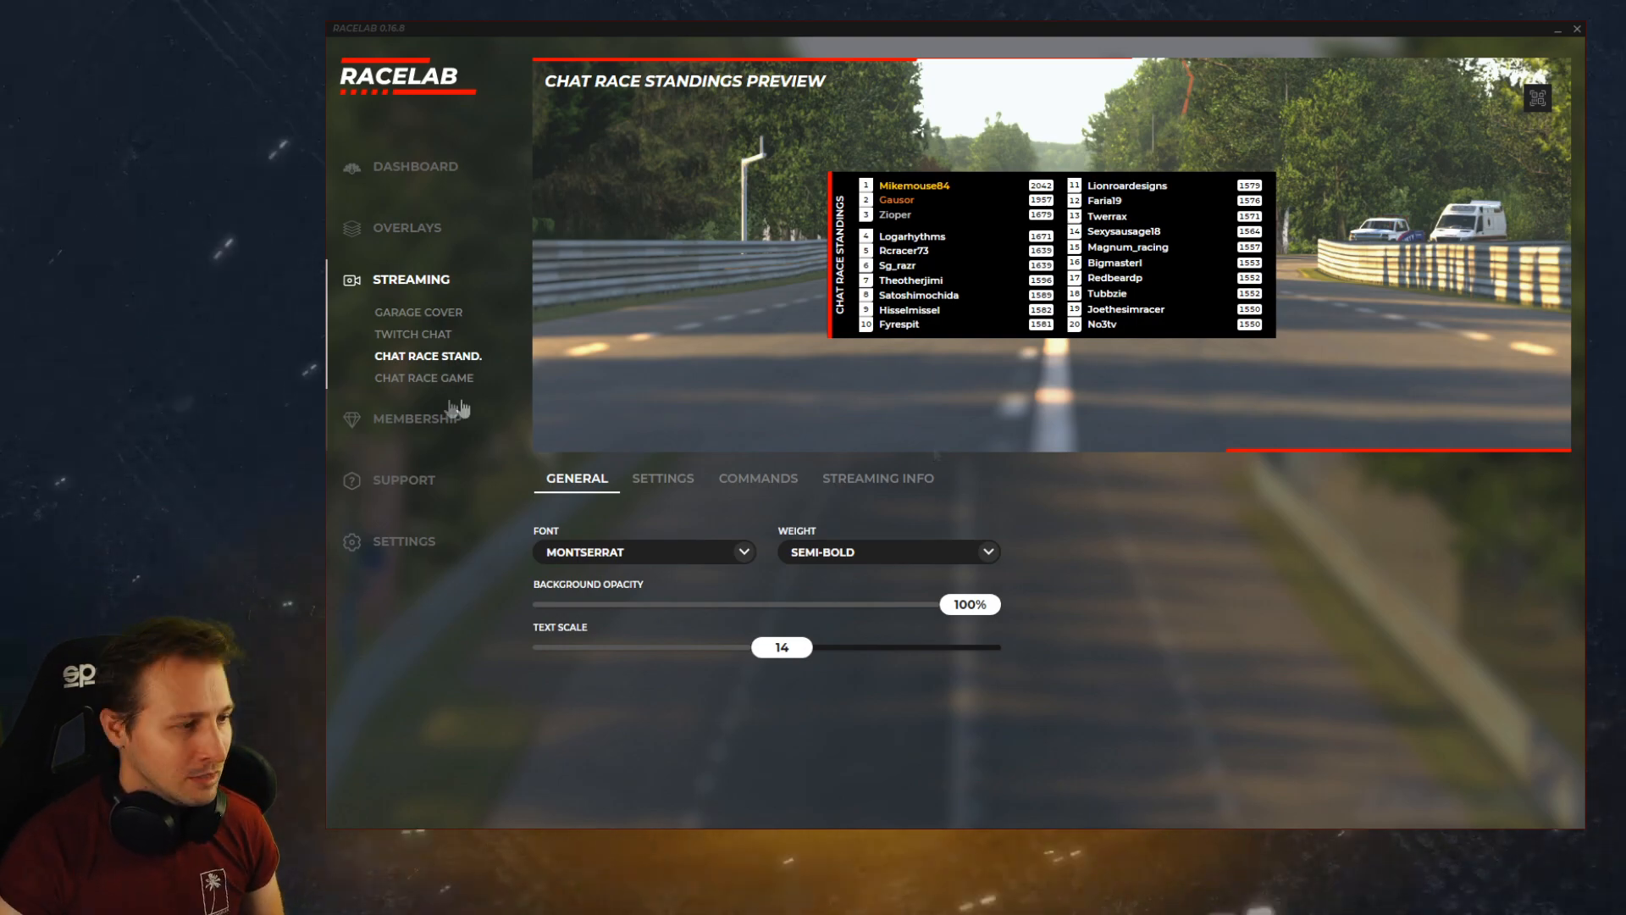
{"action": "left_click", "coordinate": [424, 376]}
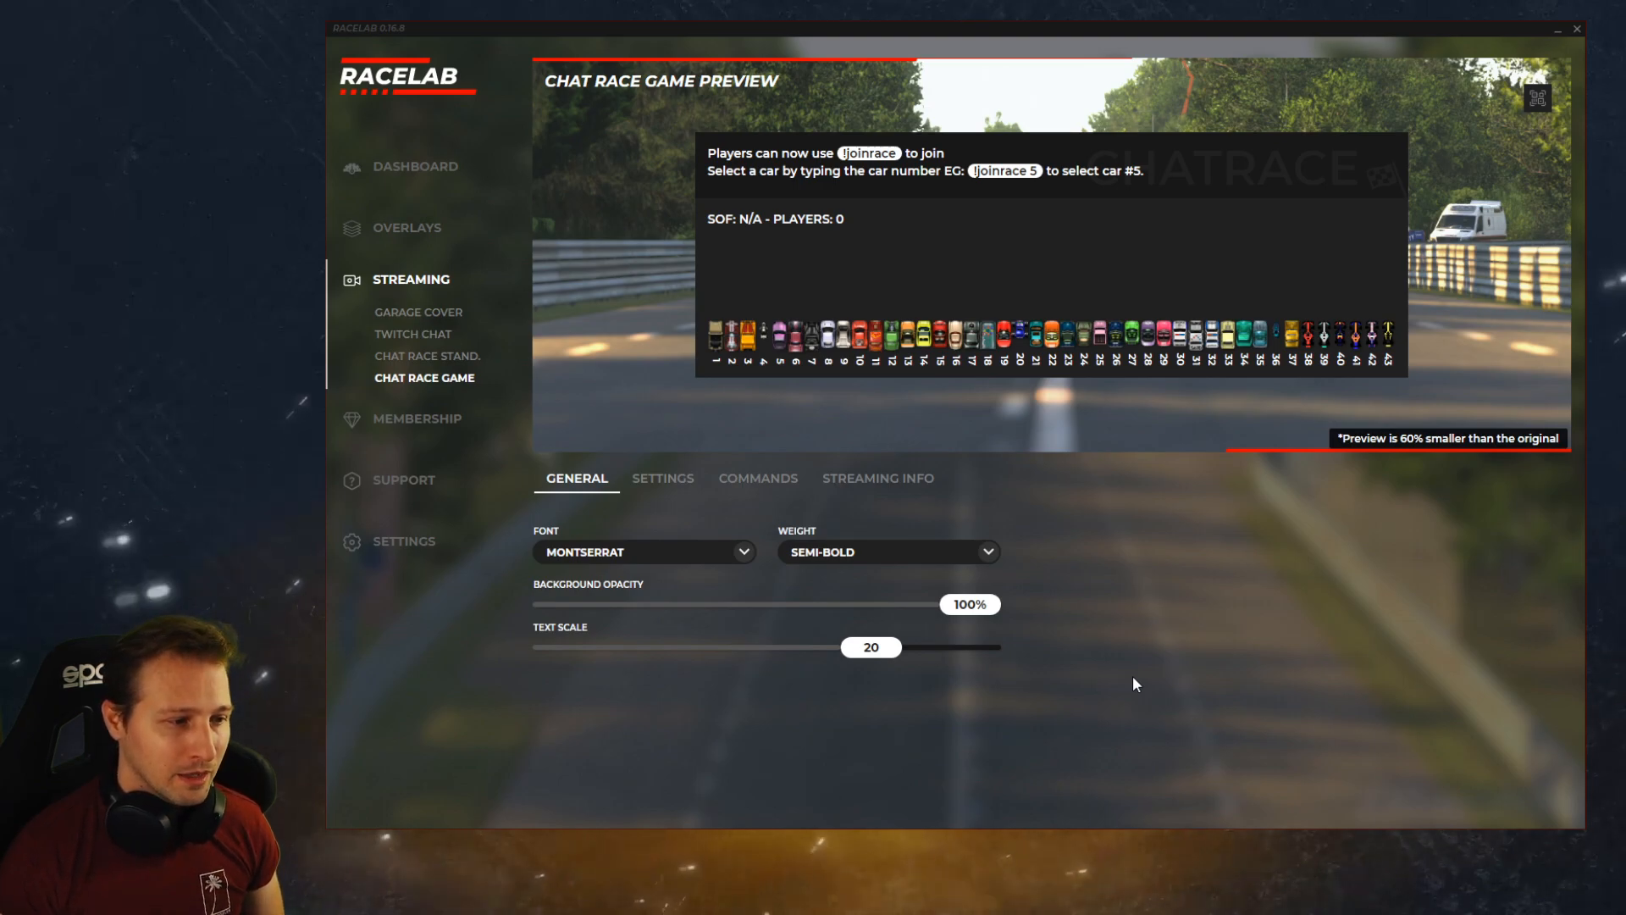
{"action": "mouse_move", "coordinate": [663, 478]}
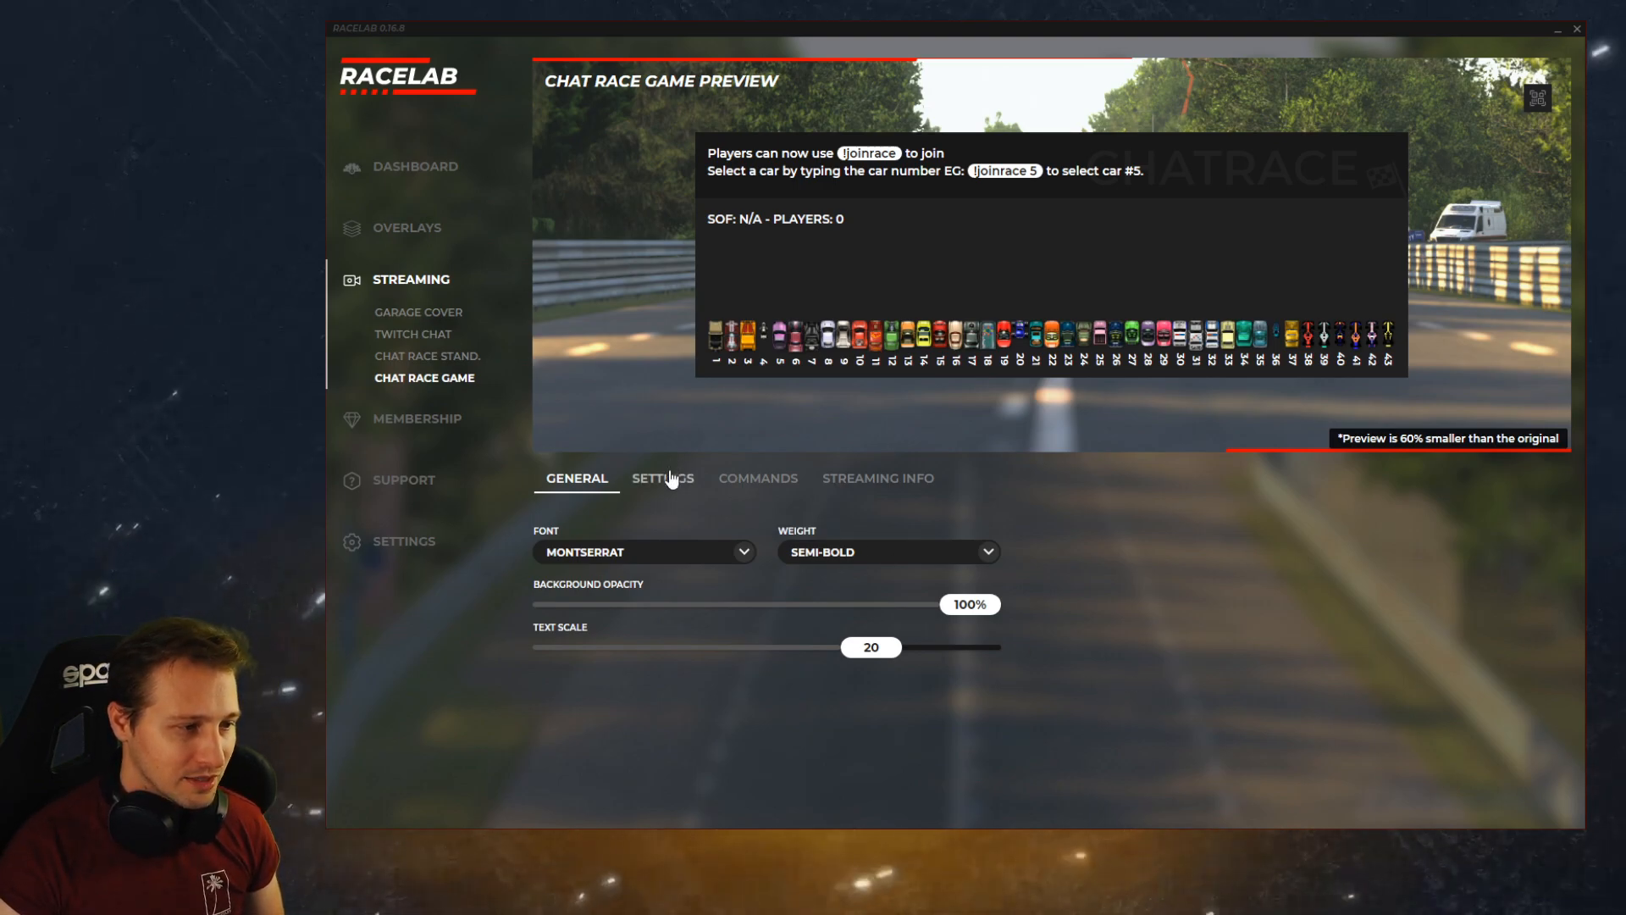
{"action": "mouse_move", "coordinate": [614, 508]}
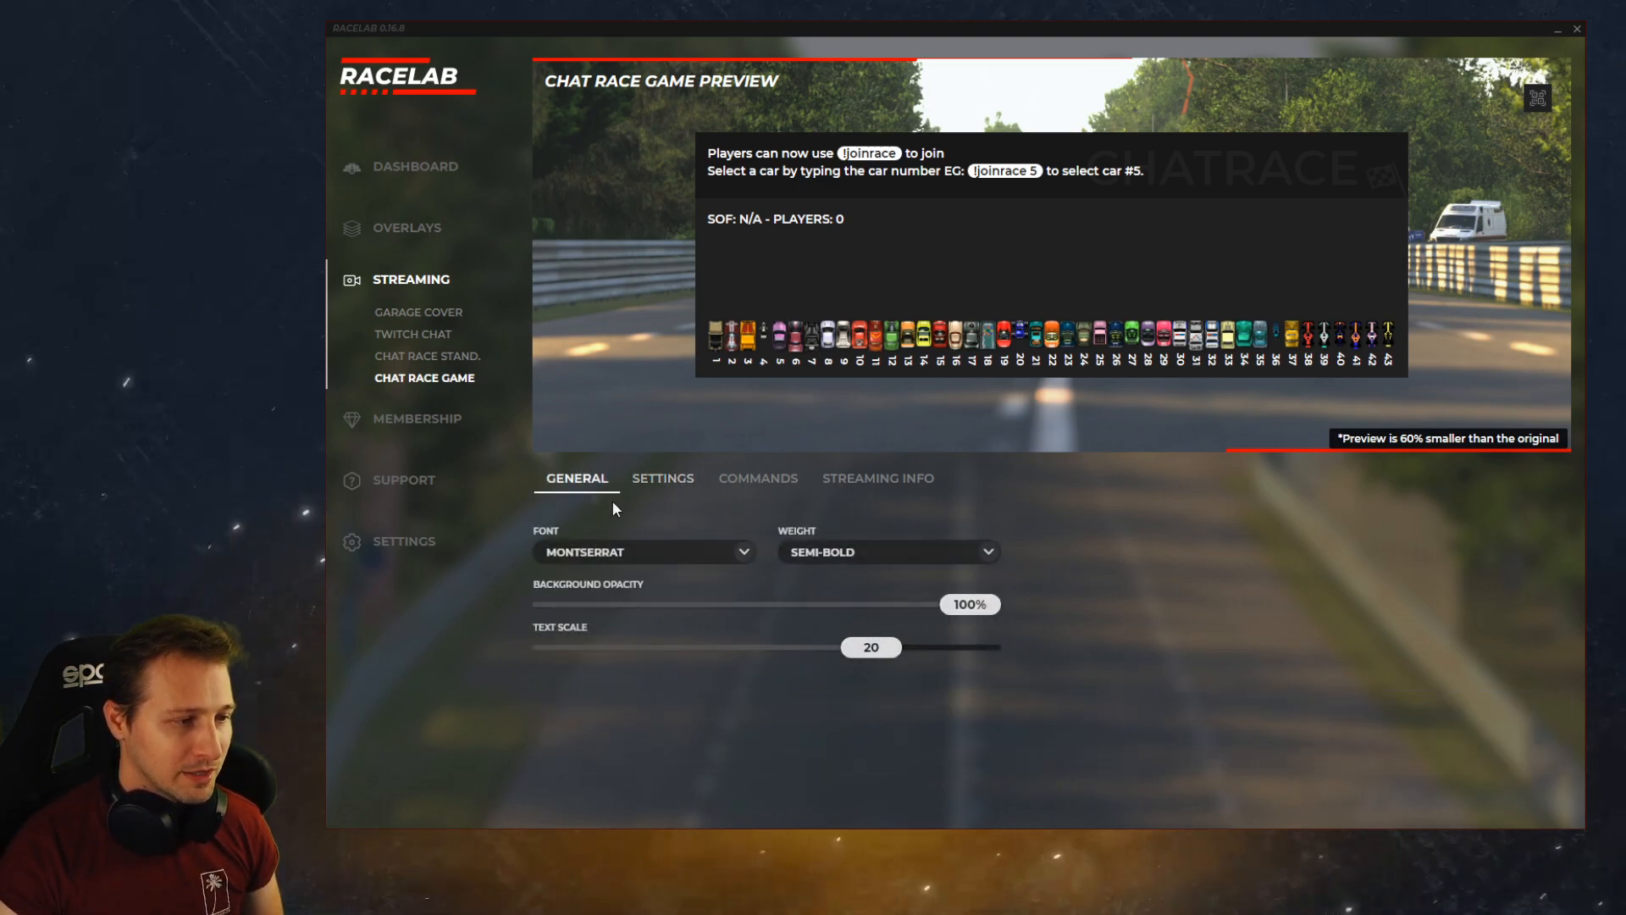
{"action": "mouse_move", "coordinate": [795, 737]}
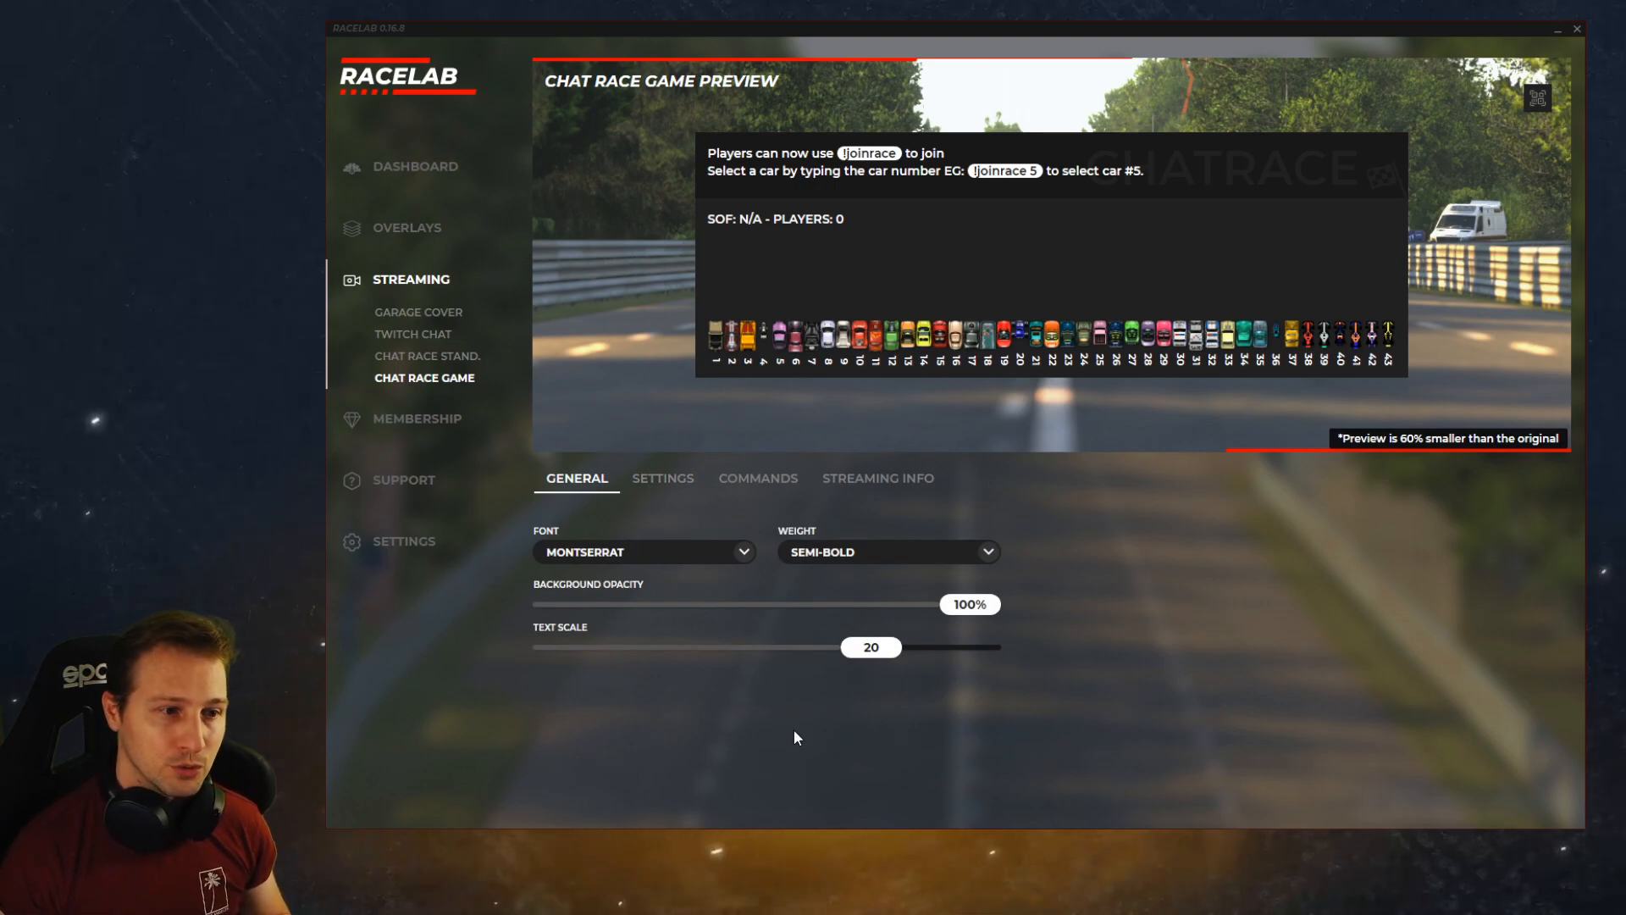
{"action": "mouse_move", "coordinate": [996, 576]}
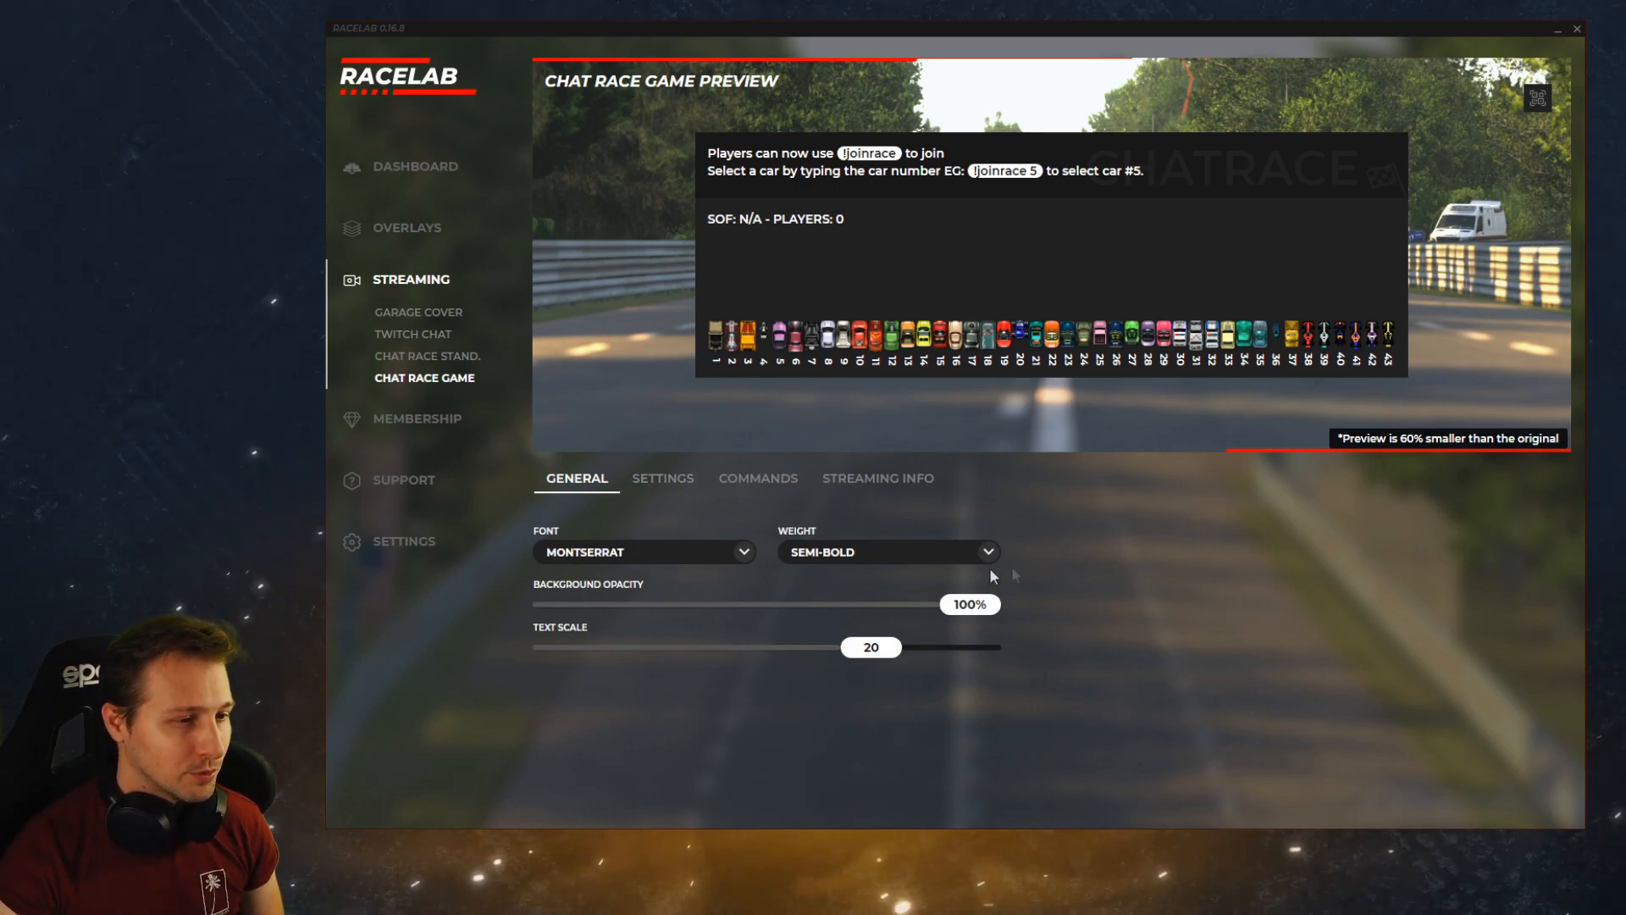
- Return to the Relative overlay's preview and general styling settings under Overlays
{"action": "left_click", "coordinate": [406, 218]}
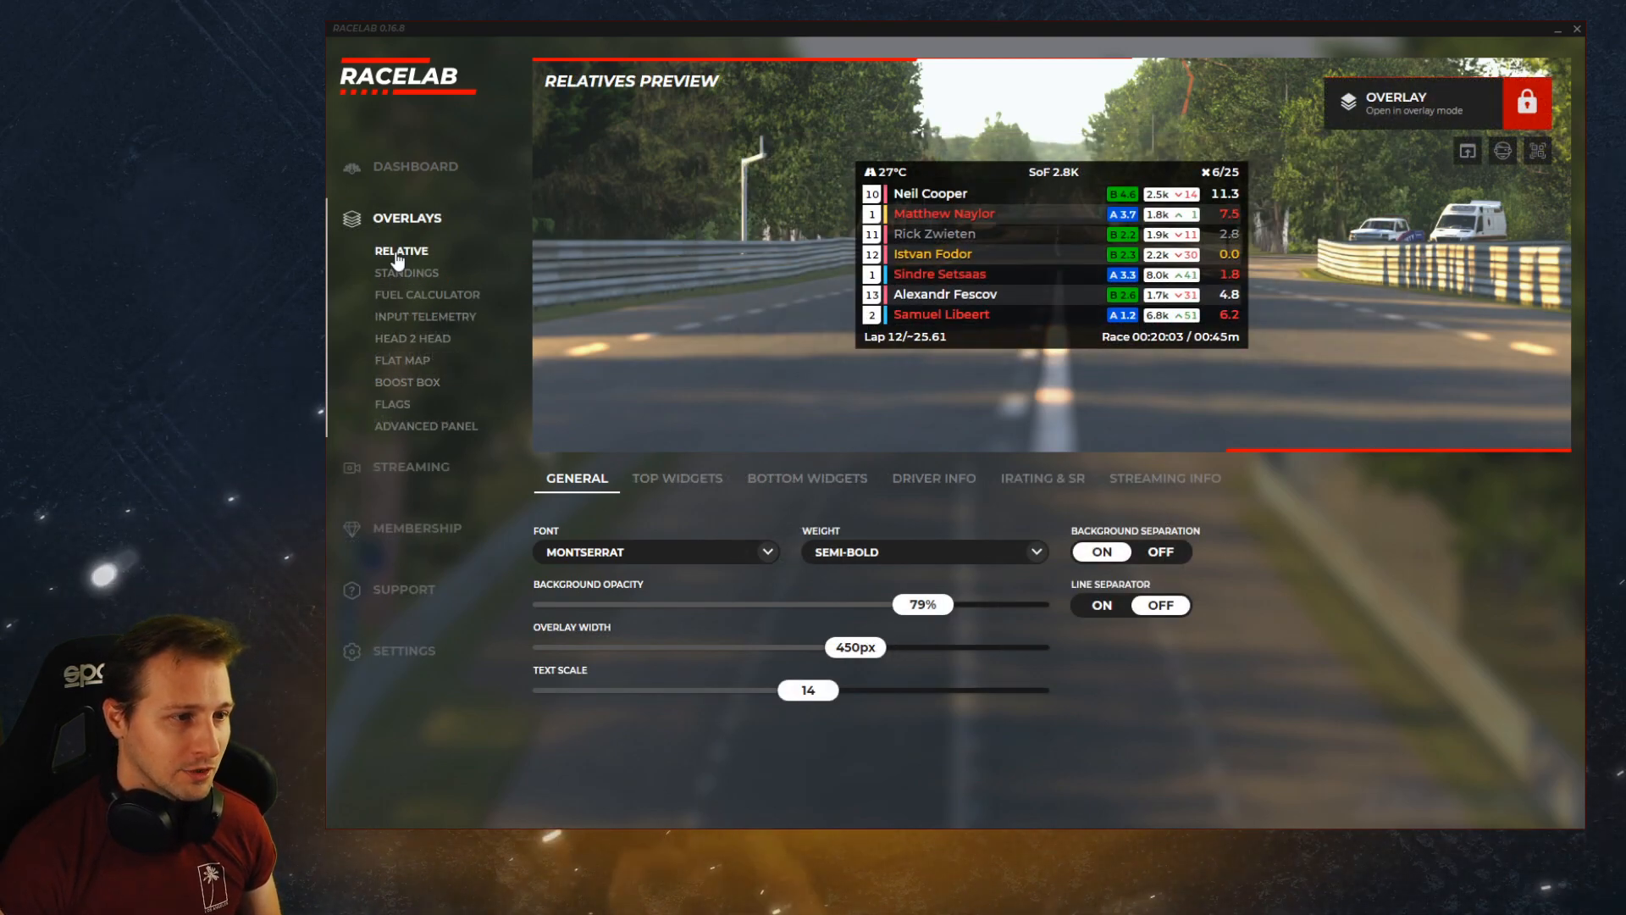
{"action": "left_click", "coordinate": [412, 338]}
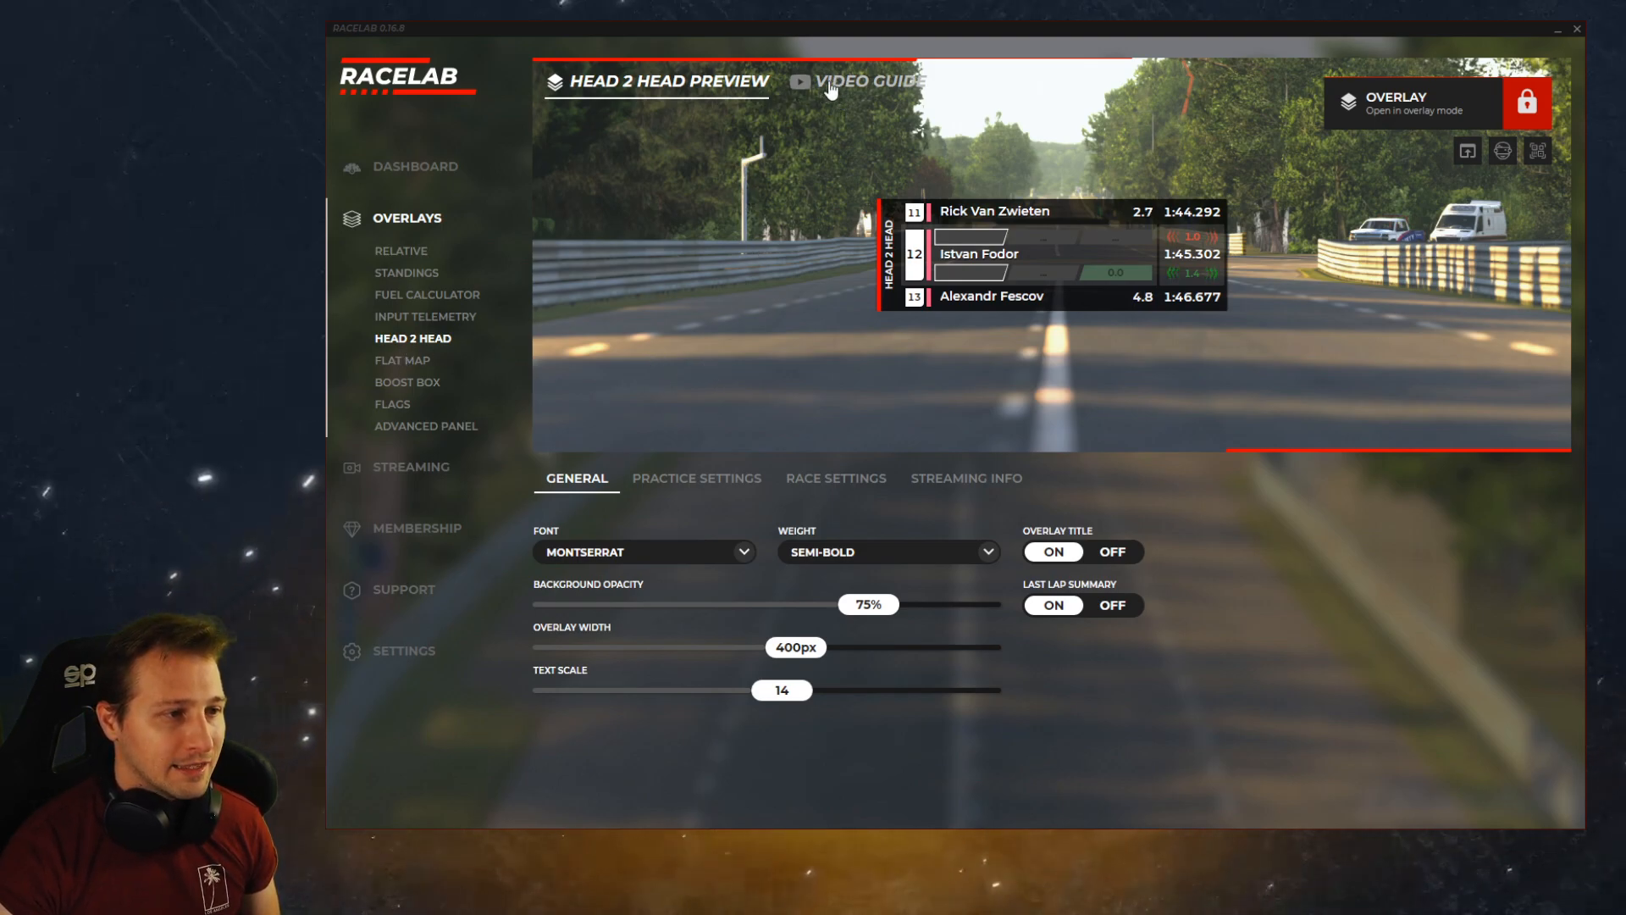
{"action": "left_click", "coordinate": [862, 83]}
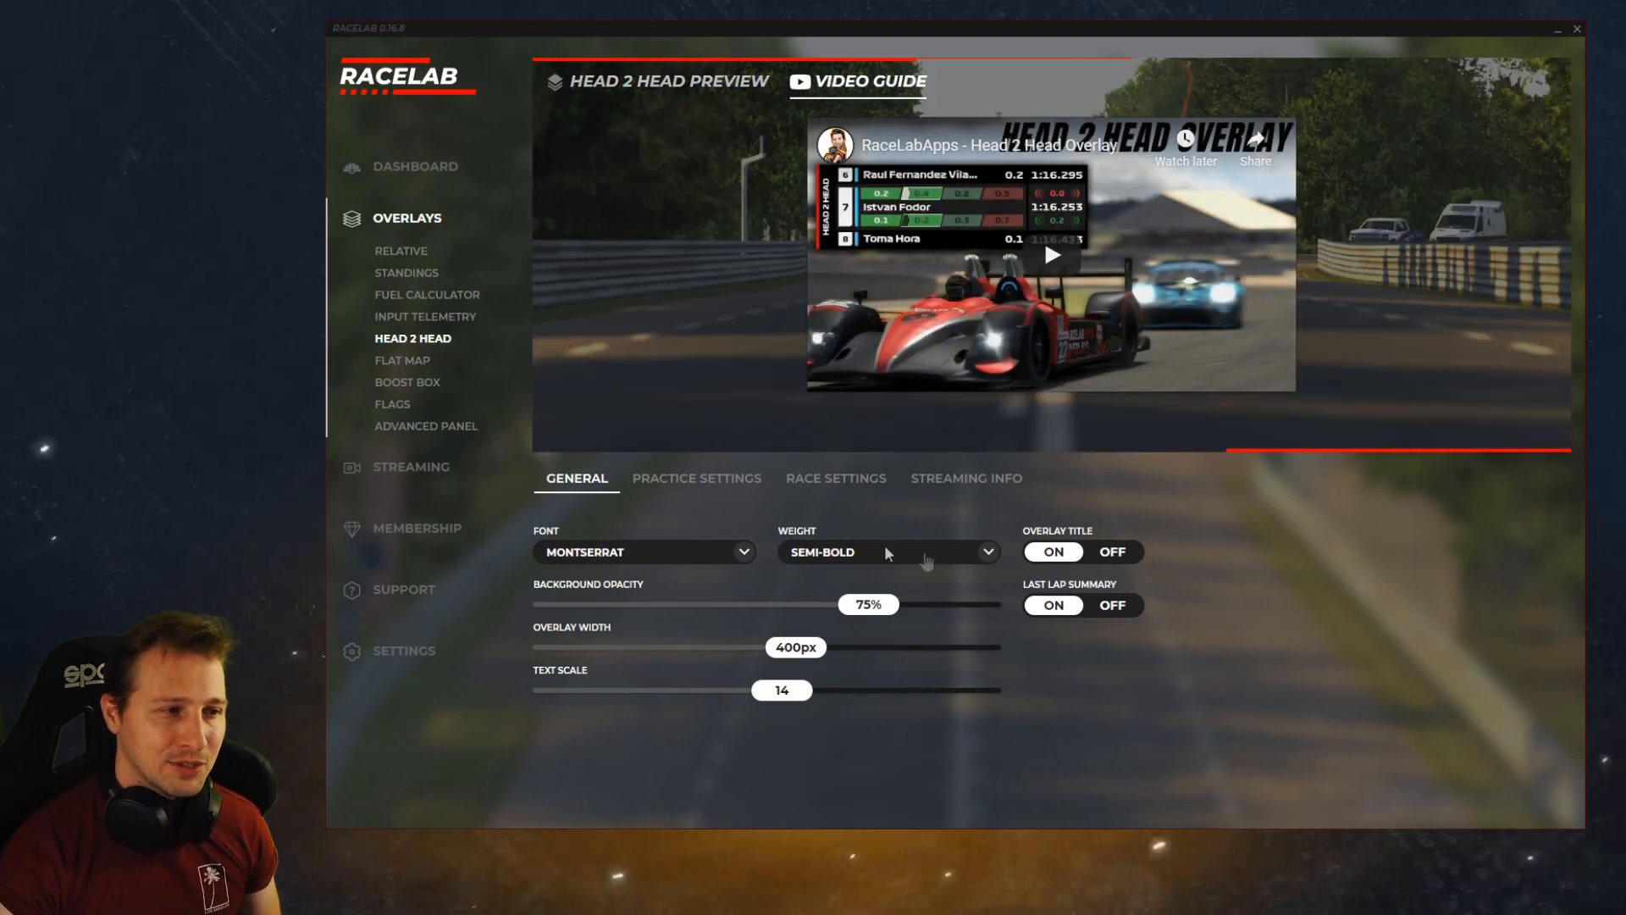
{"action": "mouse_move", "coordinate": [1368, 392]}
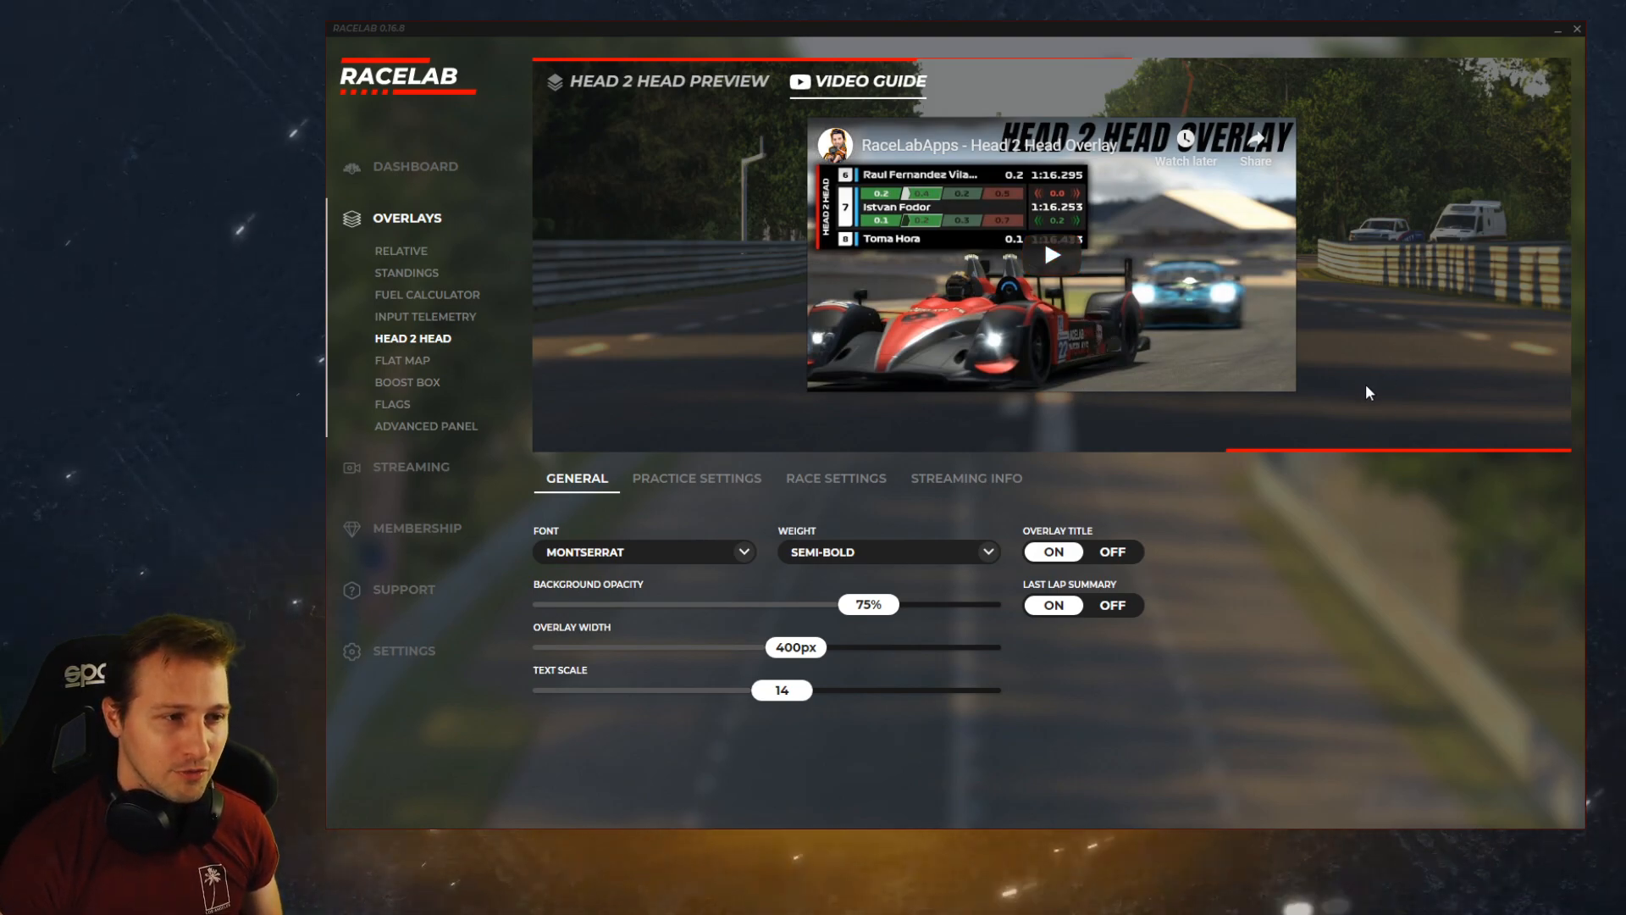
{"action": "mouse_move", "coordinate": [546, 199]}
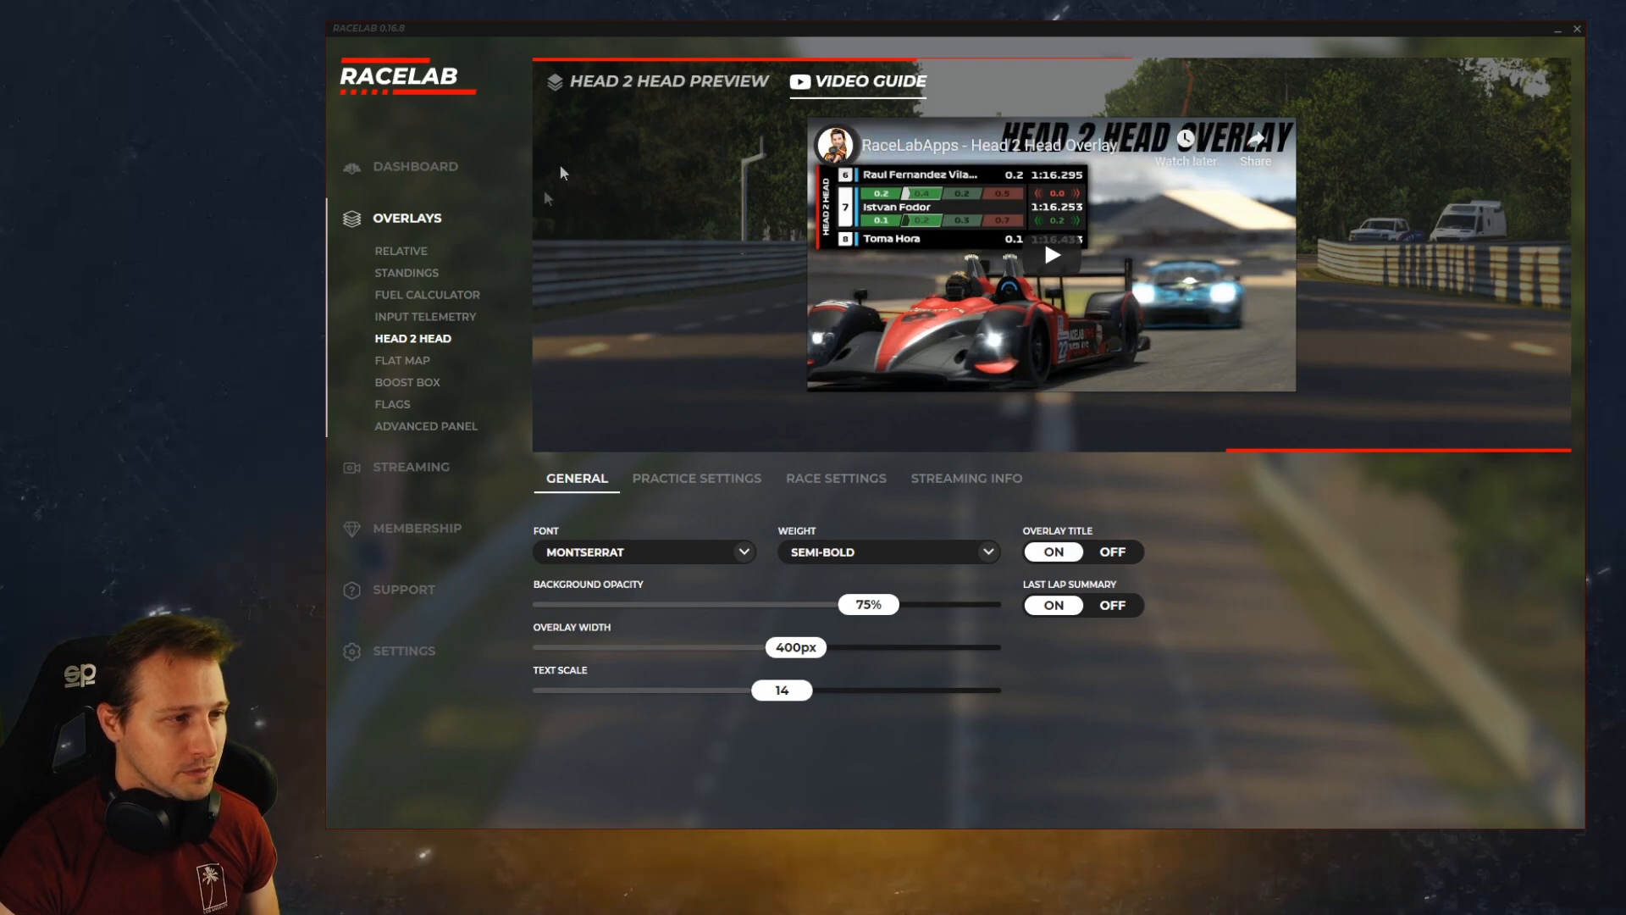
{"action": "mouse_move", "coordinate": [425, 425]}
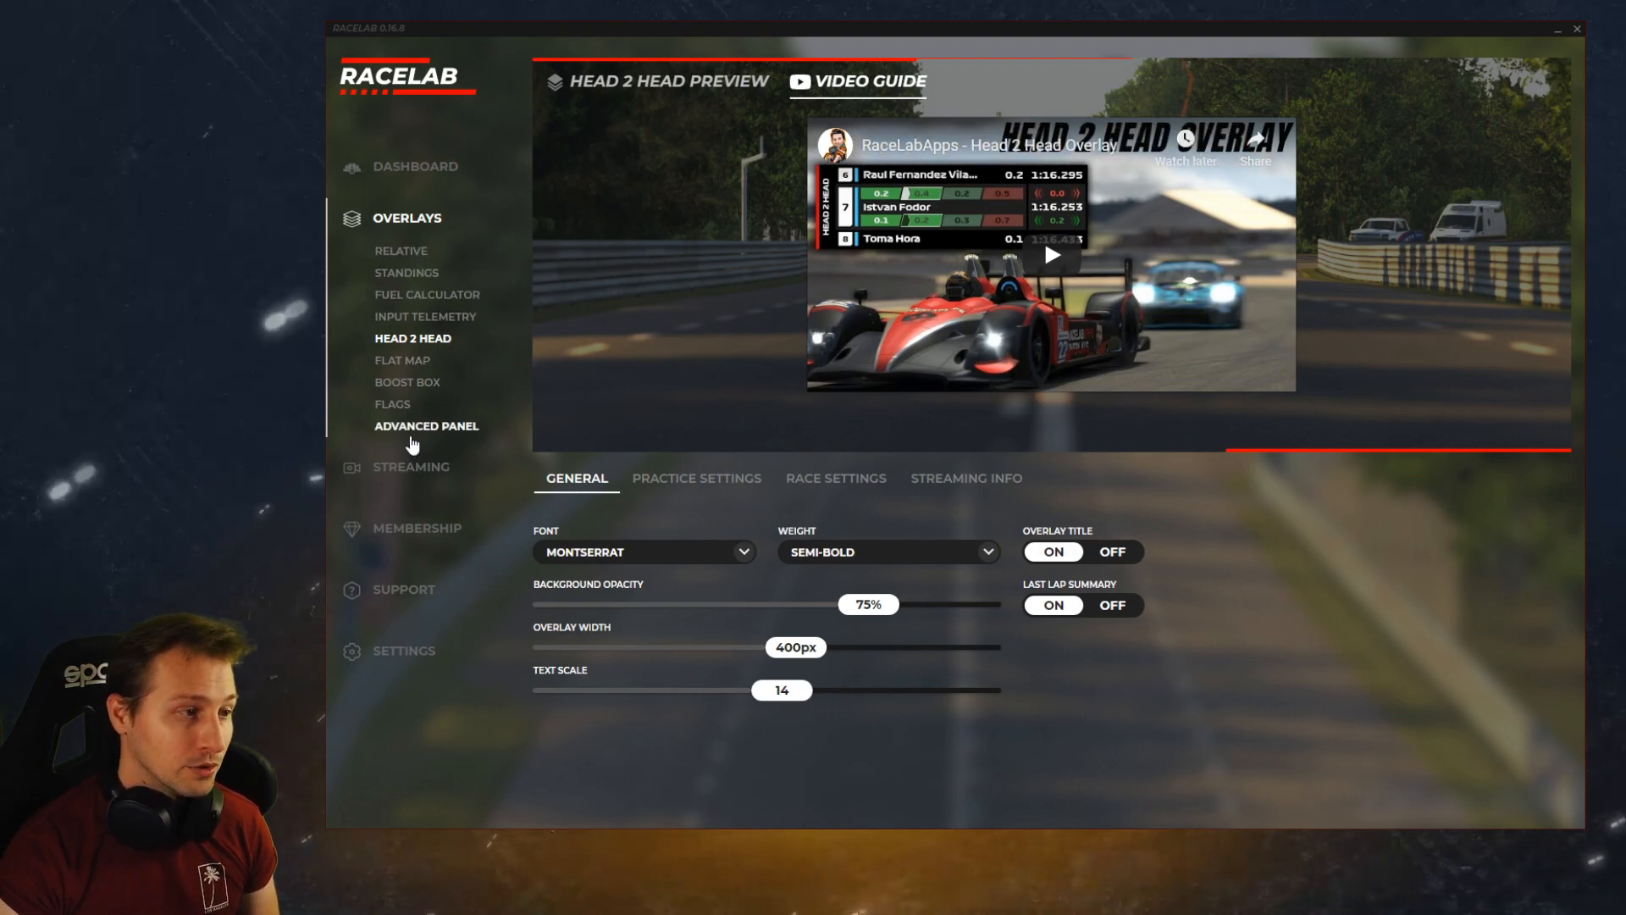
{"action": "left_click", "coordinate": [398, 250]}
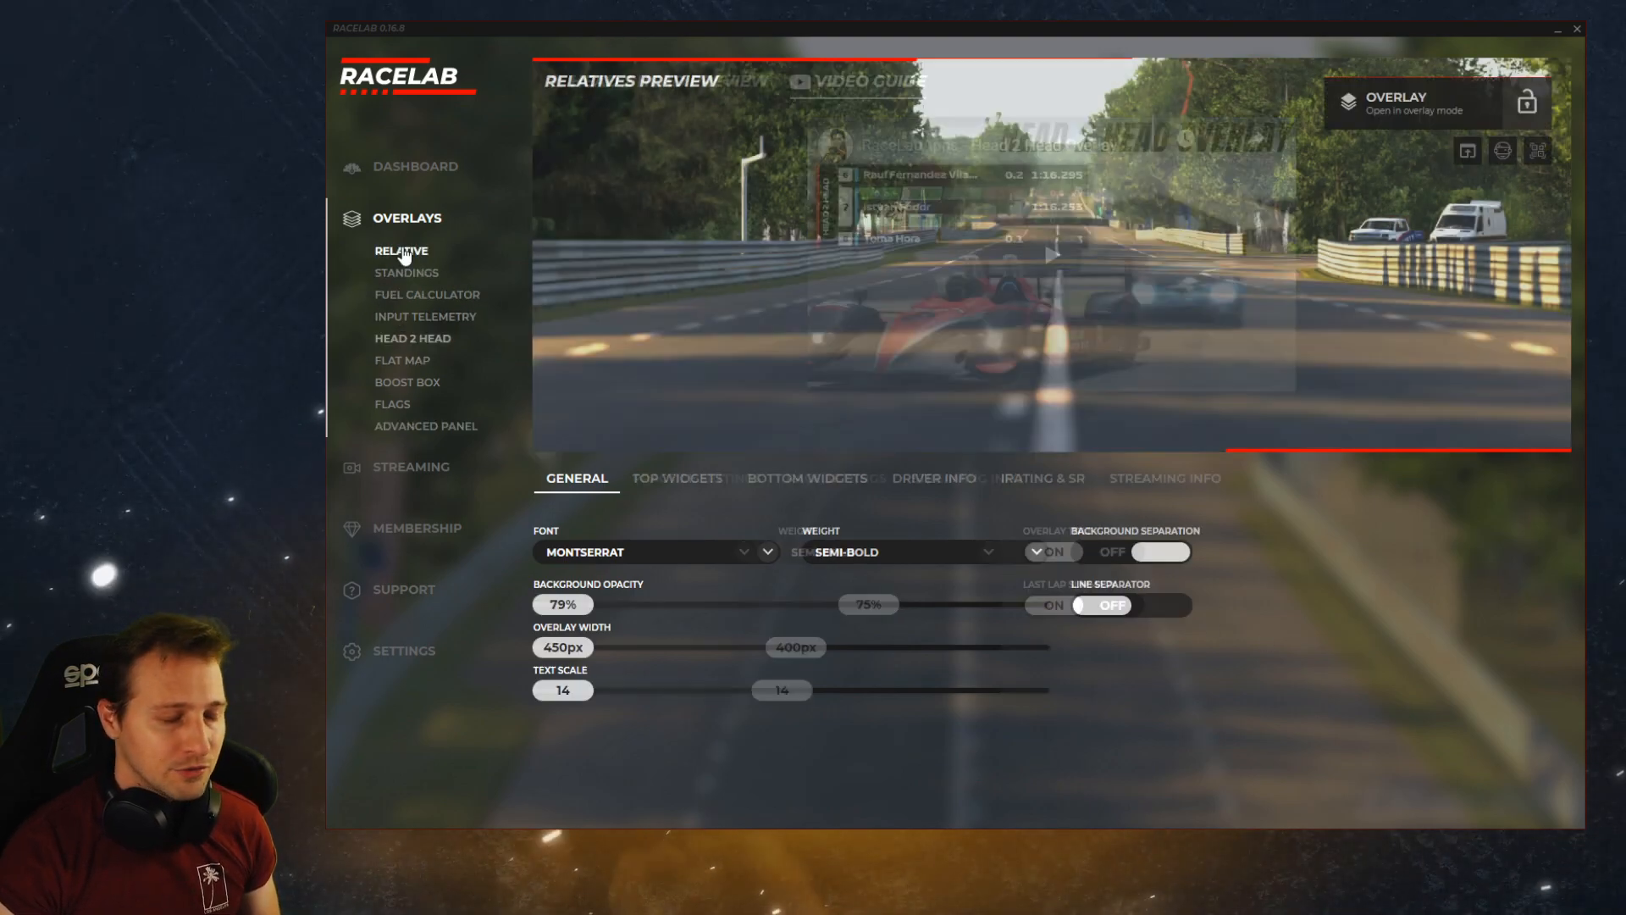
- Open the Memberships page showing the Free and $3.99 Pro plans, with Pro active
{"action": "left_click", "coordinate": [411, 465]}
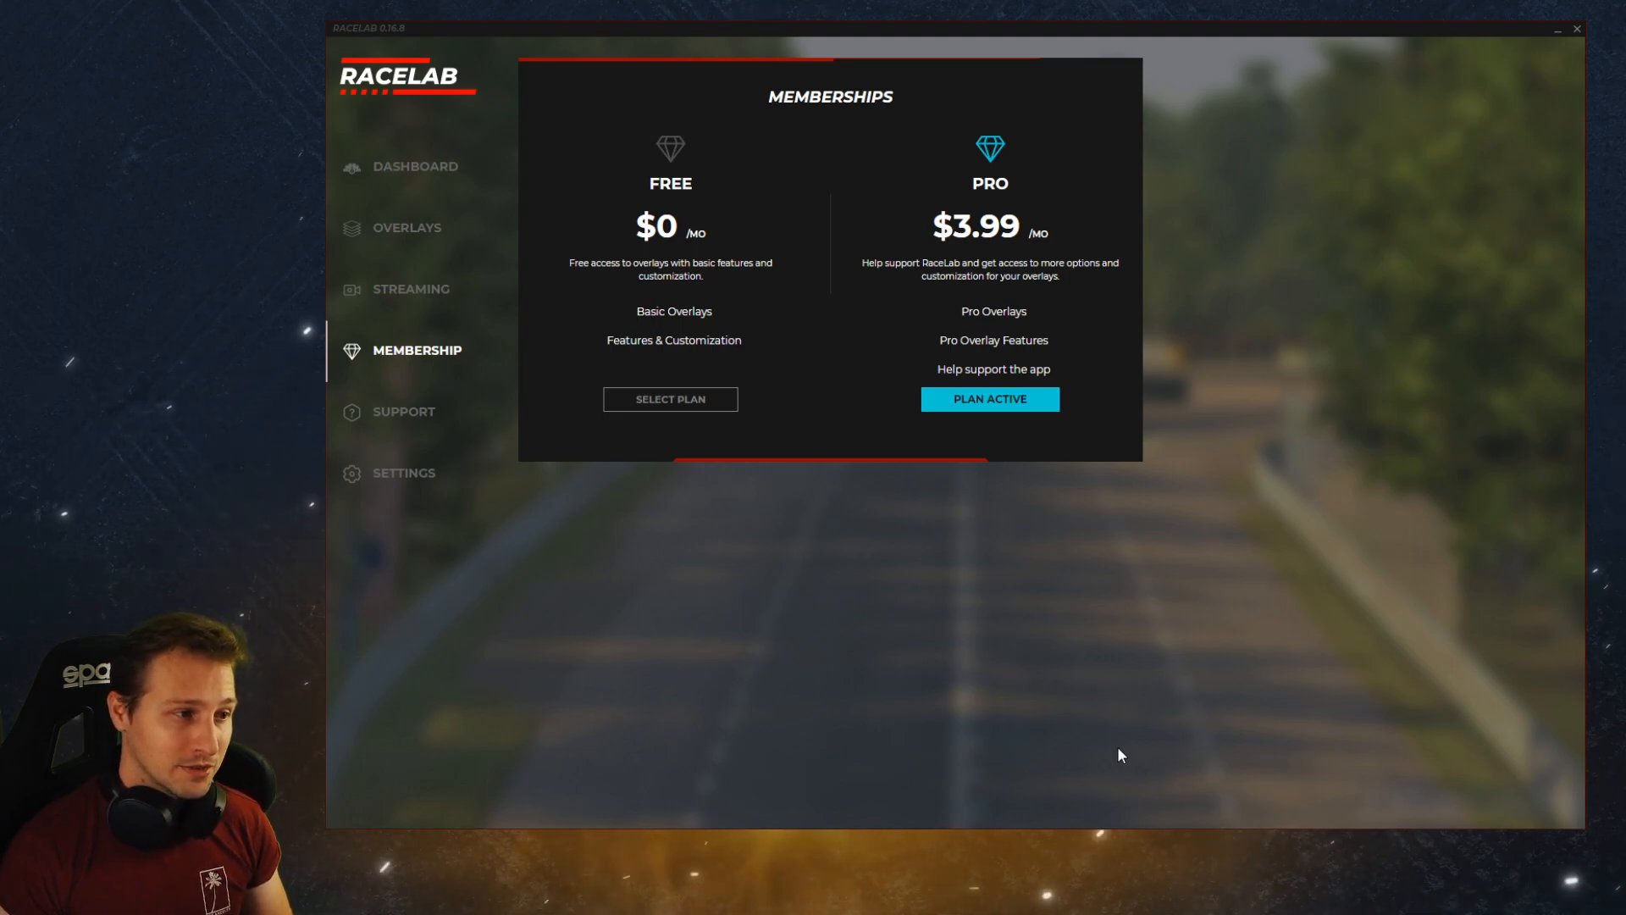
{"action": "mouse_move", "coordinate": [1342, 735]}
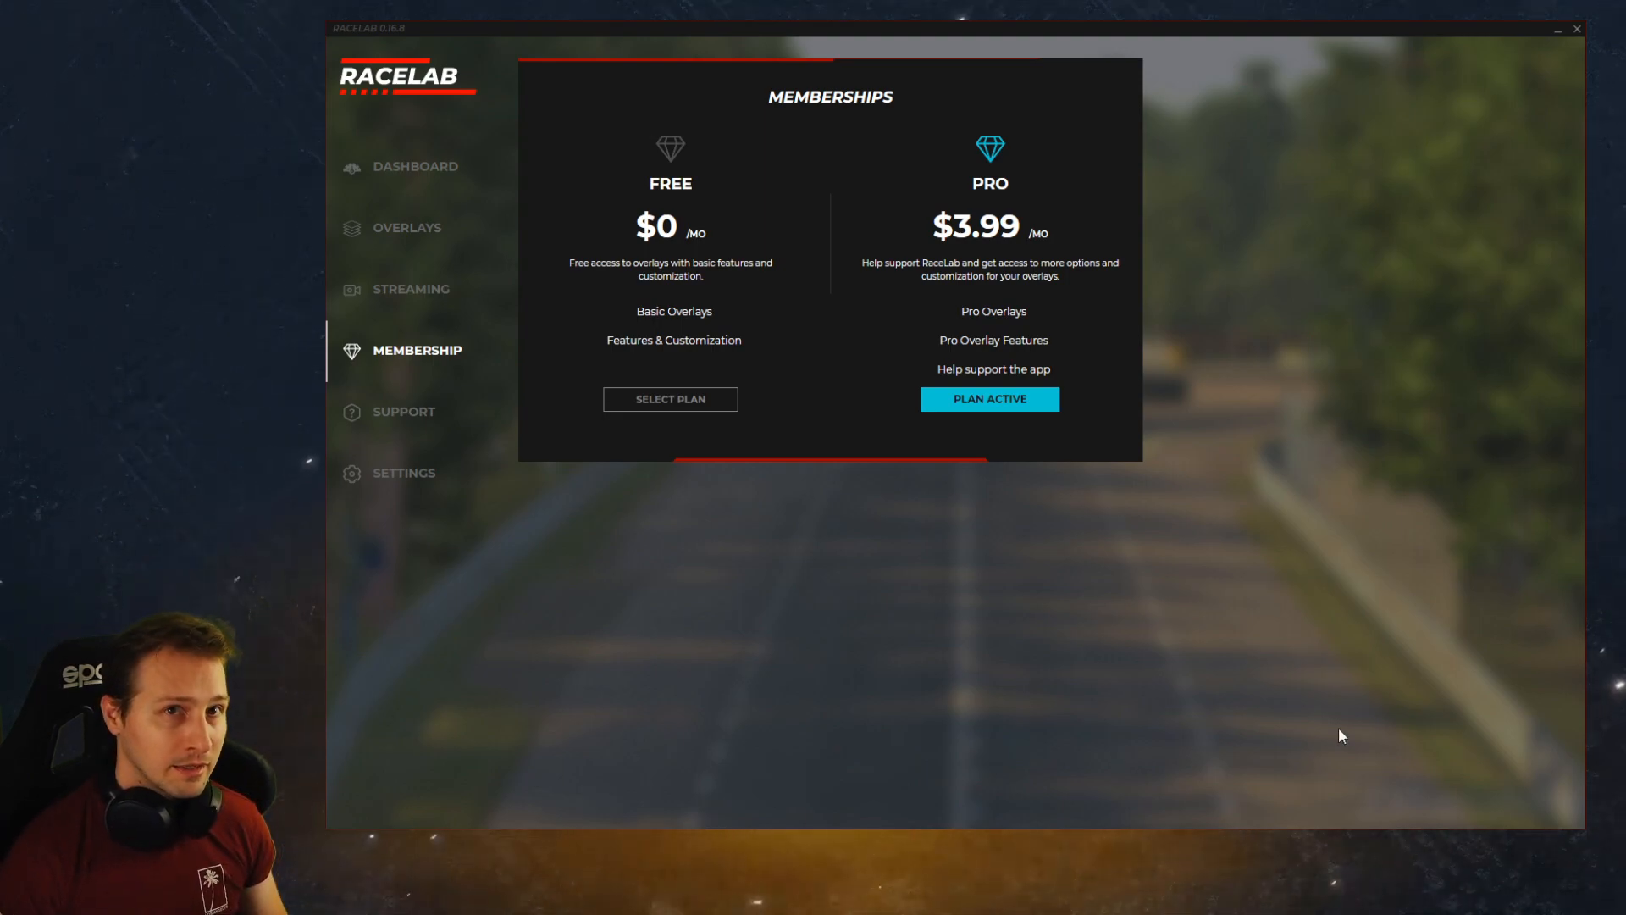
{"action": "mouse_move", "coordinate": [432, 439]}
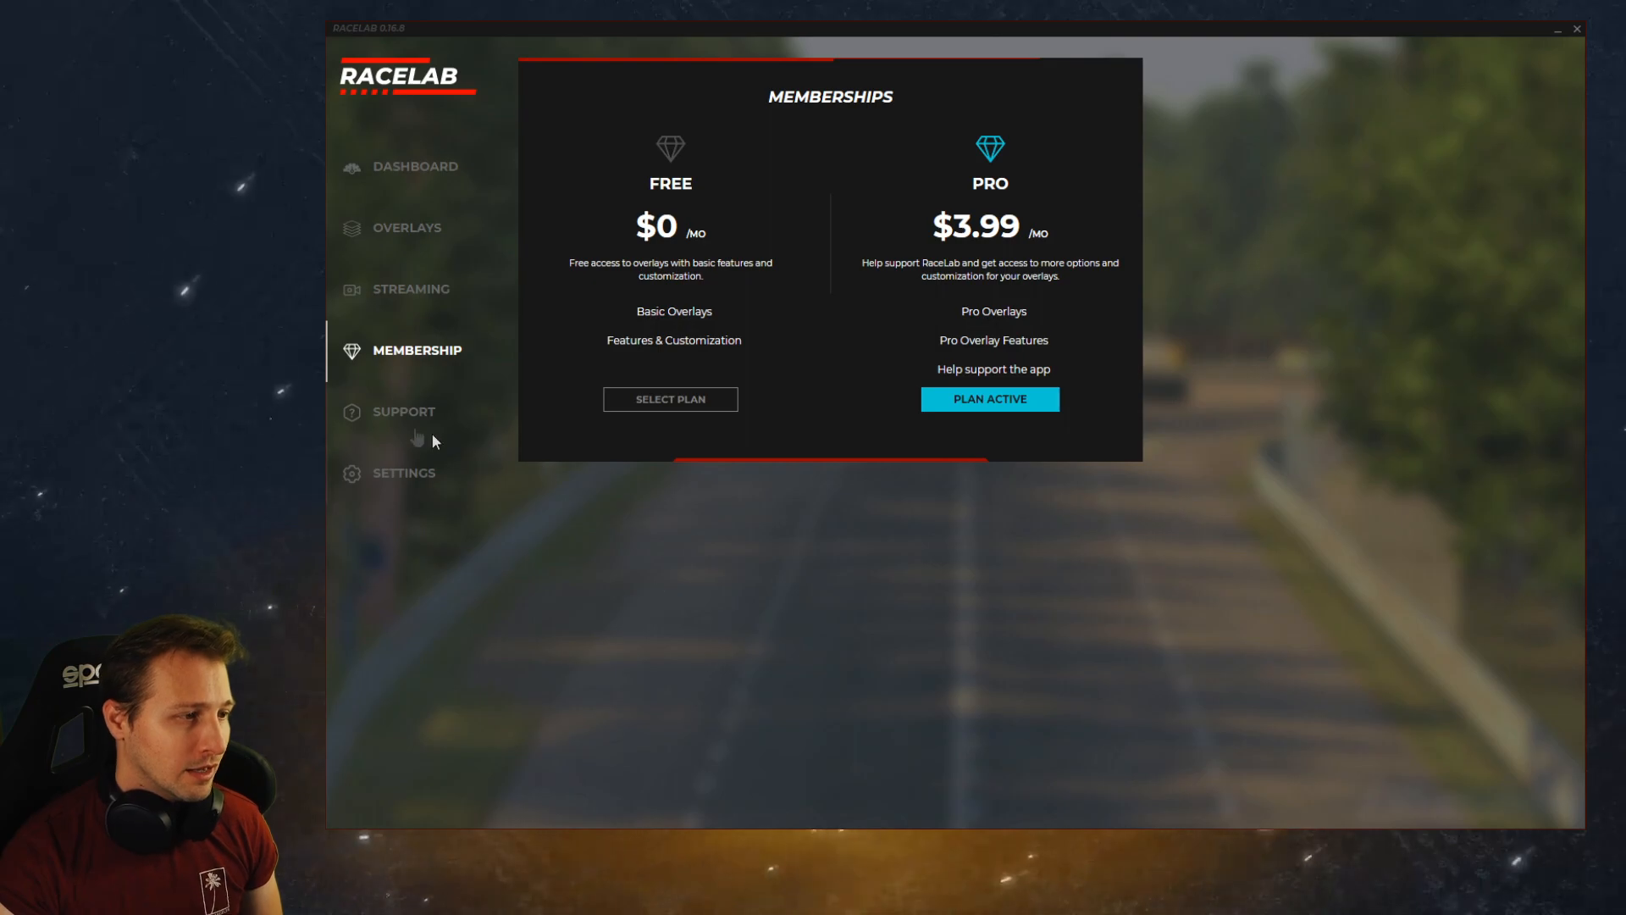
- View the Support help topics and the settings page, then return to the dashboard
{"action": "left_click", "coordinate": [403, 410]}
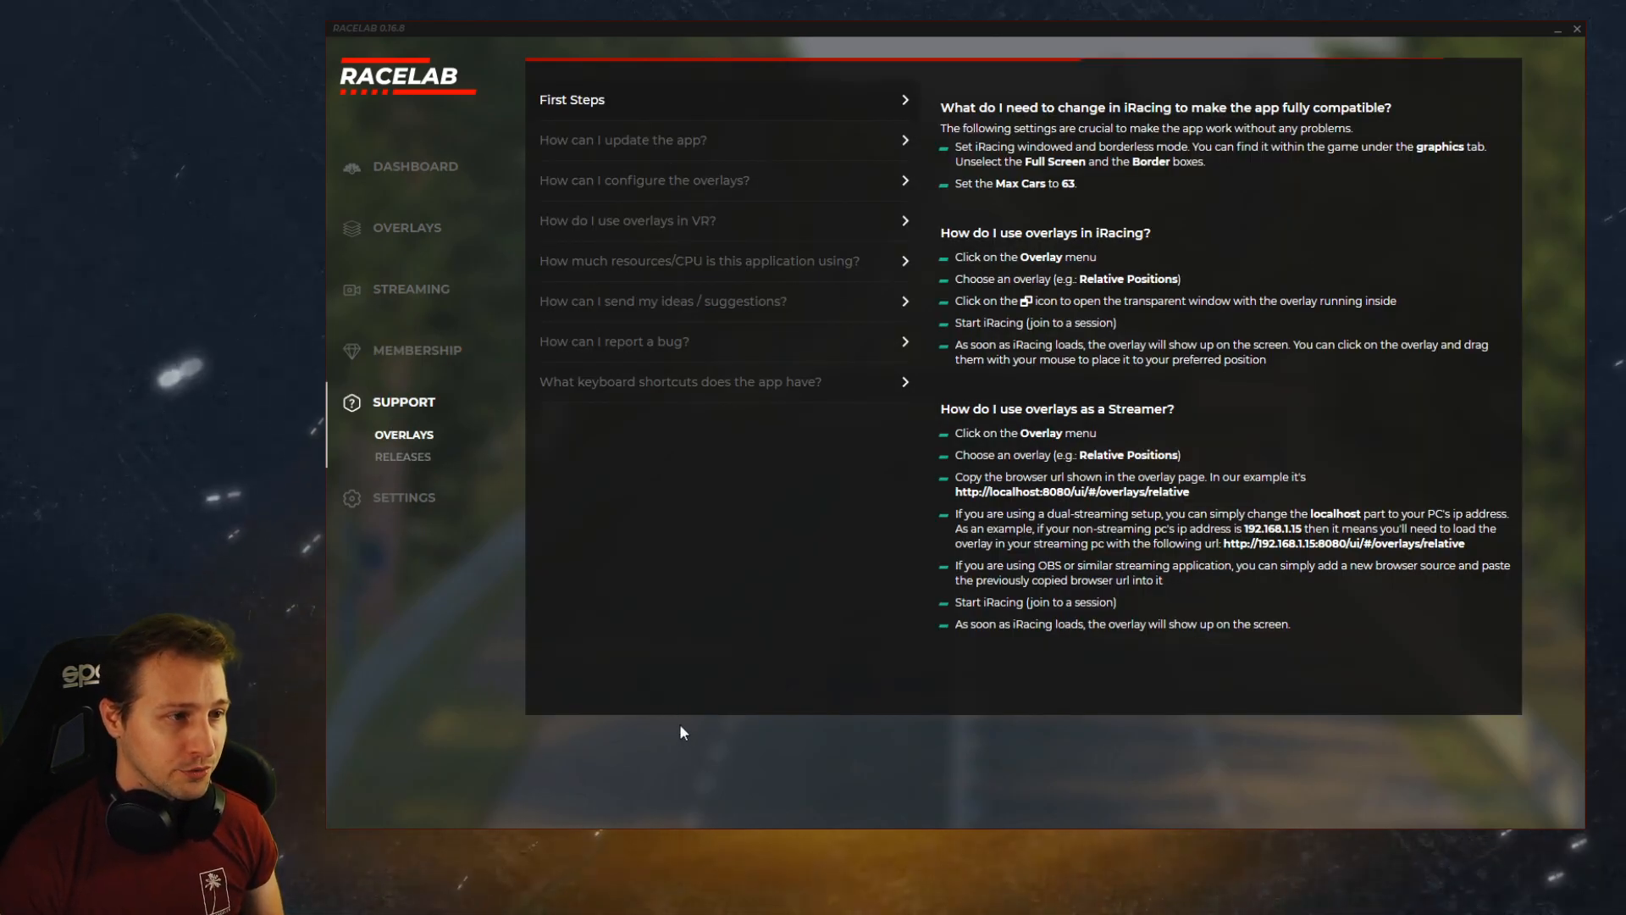
{"action": "left_click", "coordinate": [403, 473]}
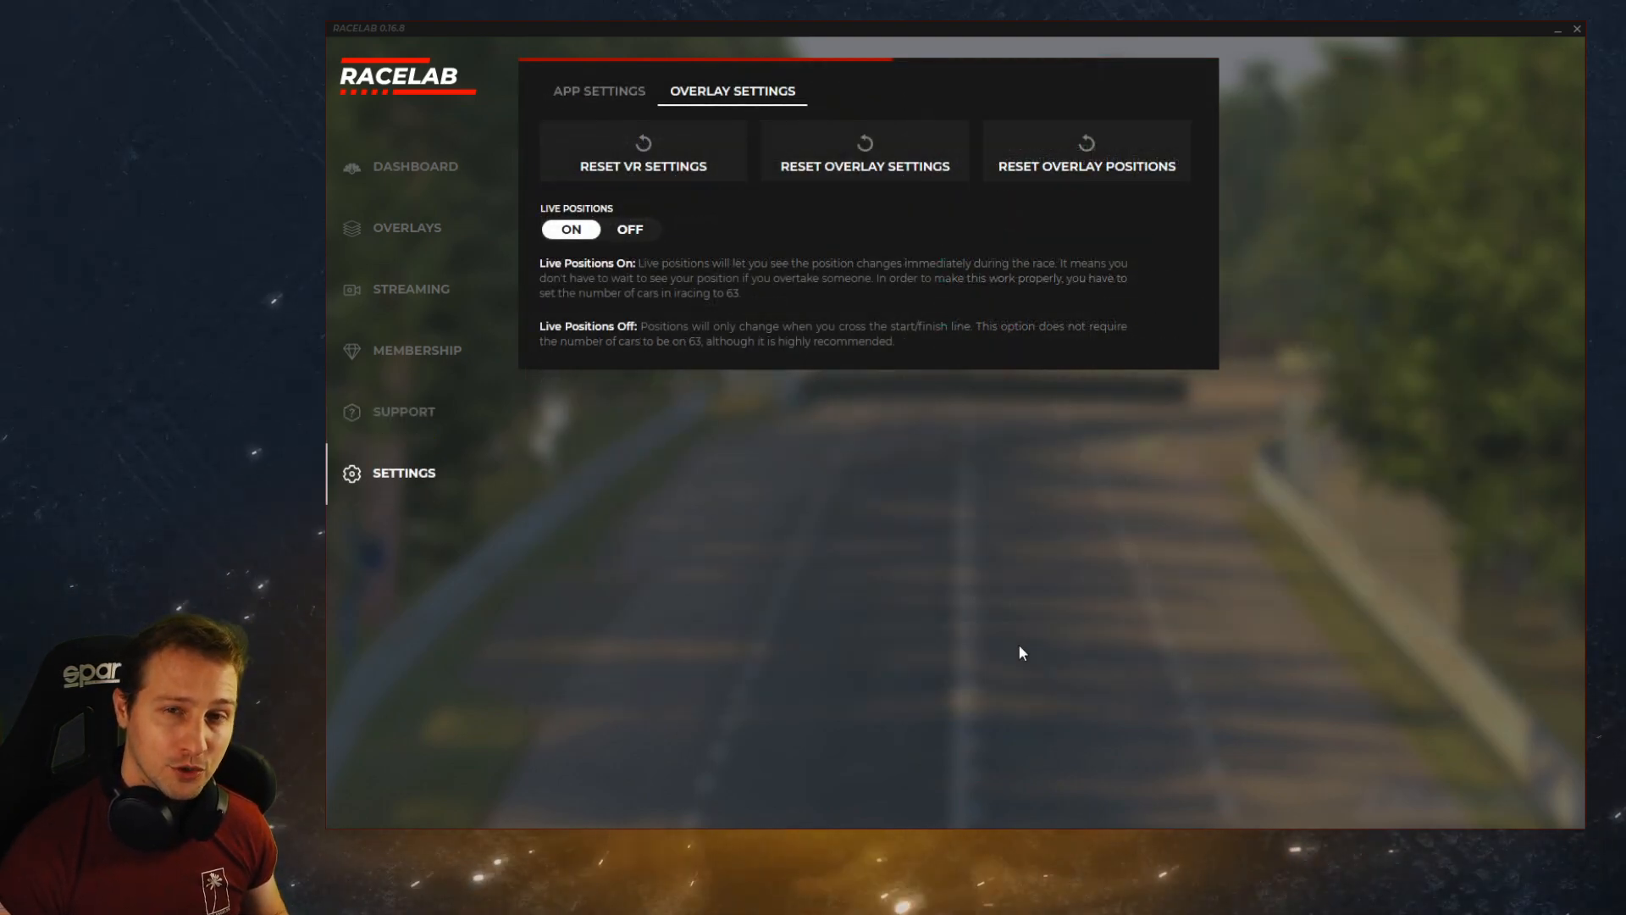
{"action": "mouse_move", "coordinate": [993, 591]}
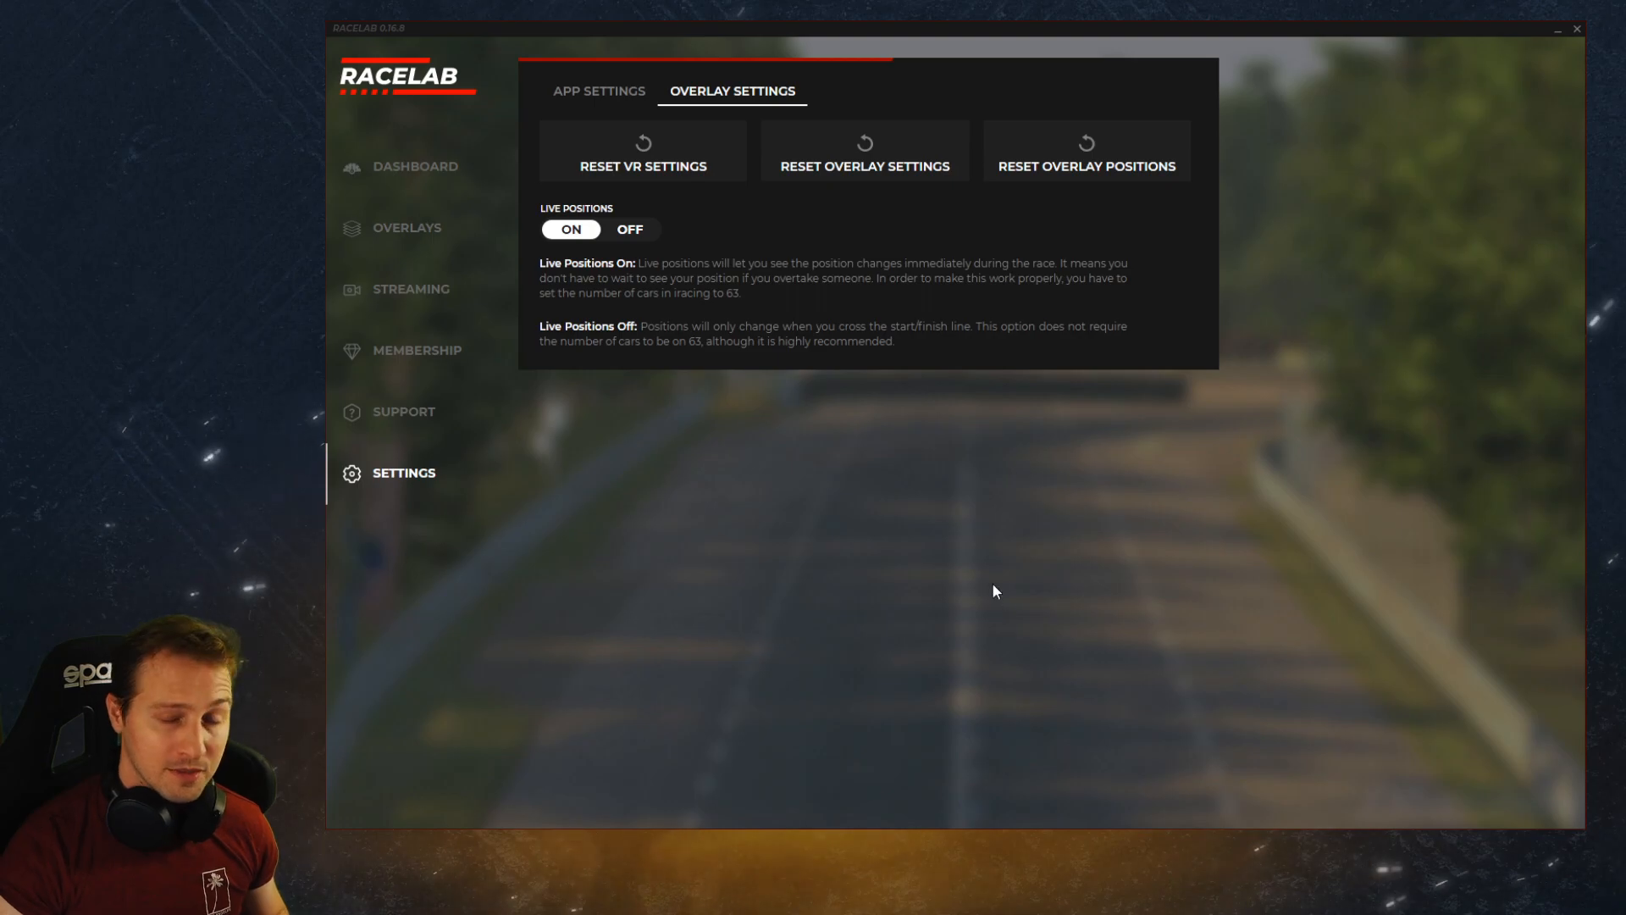
{"action": "mouse_move", "coordinate": [956, 558]}
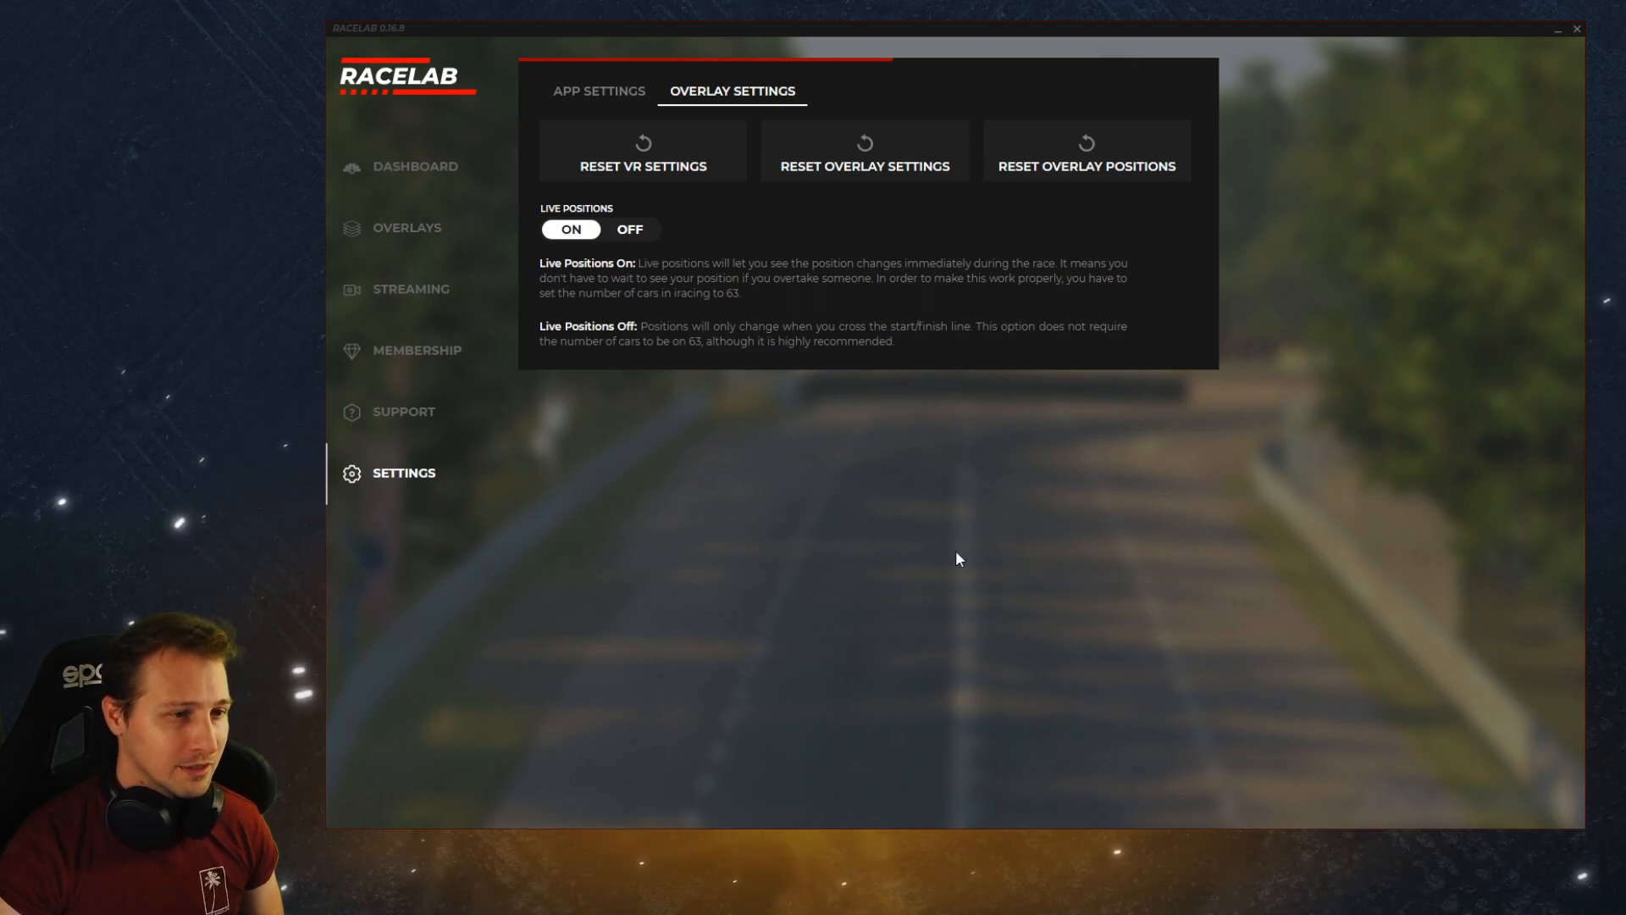
{"action": "left_click", "coordinate": [415, 166]}
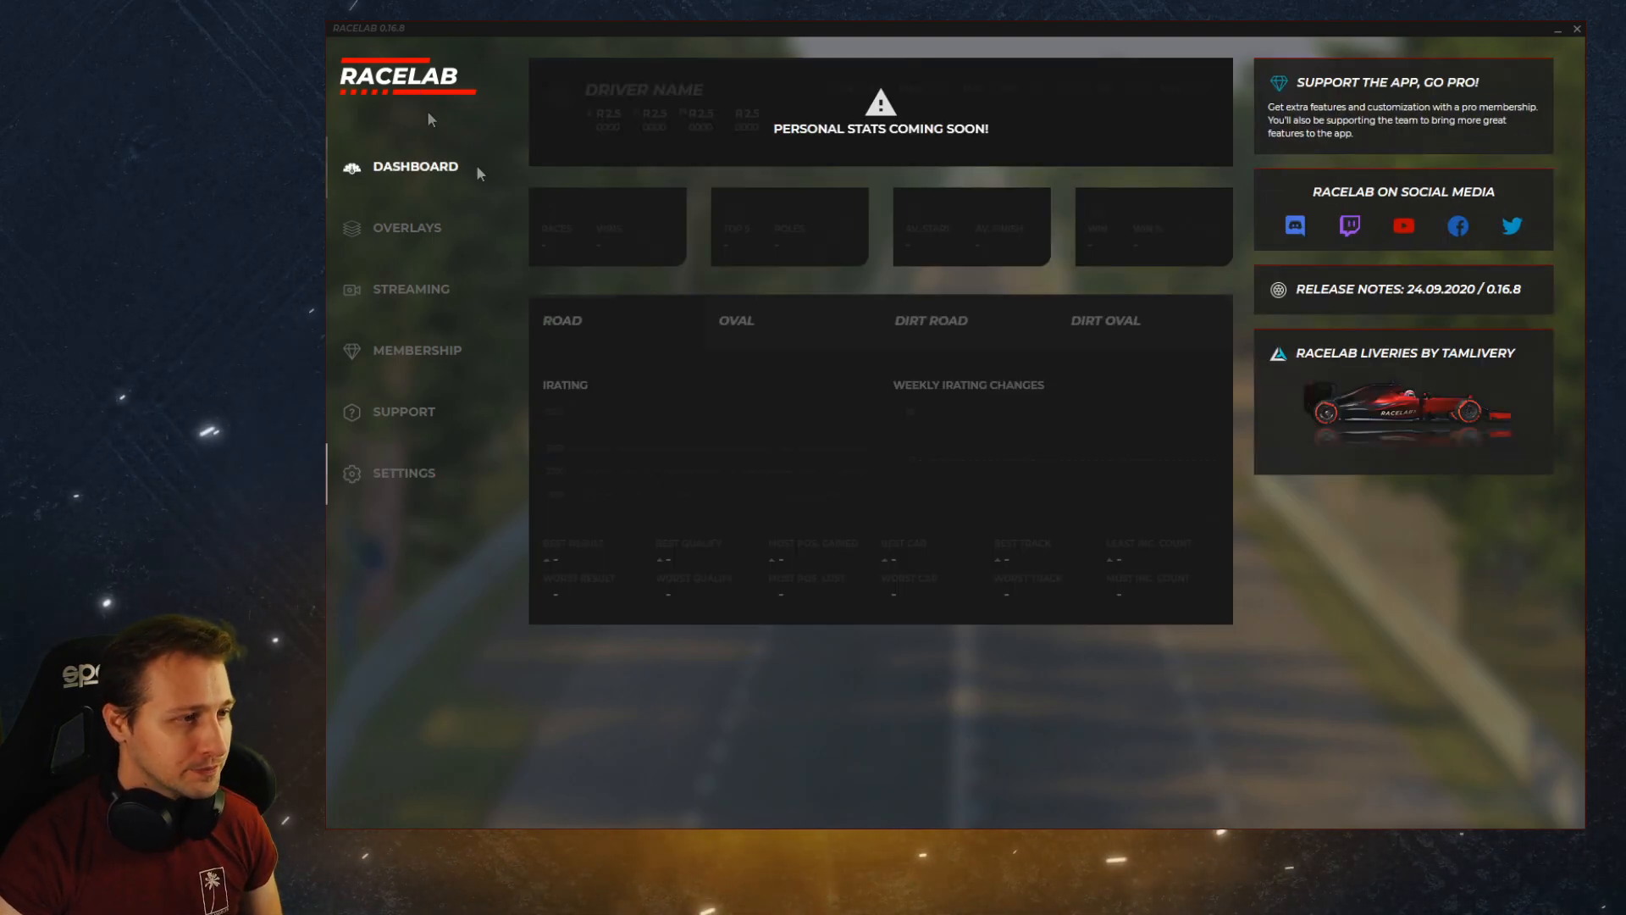
{"action": "mouse_move", "coordinate": [1227, 765]}
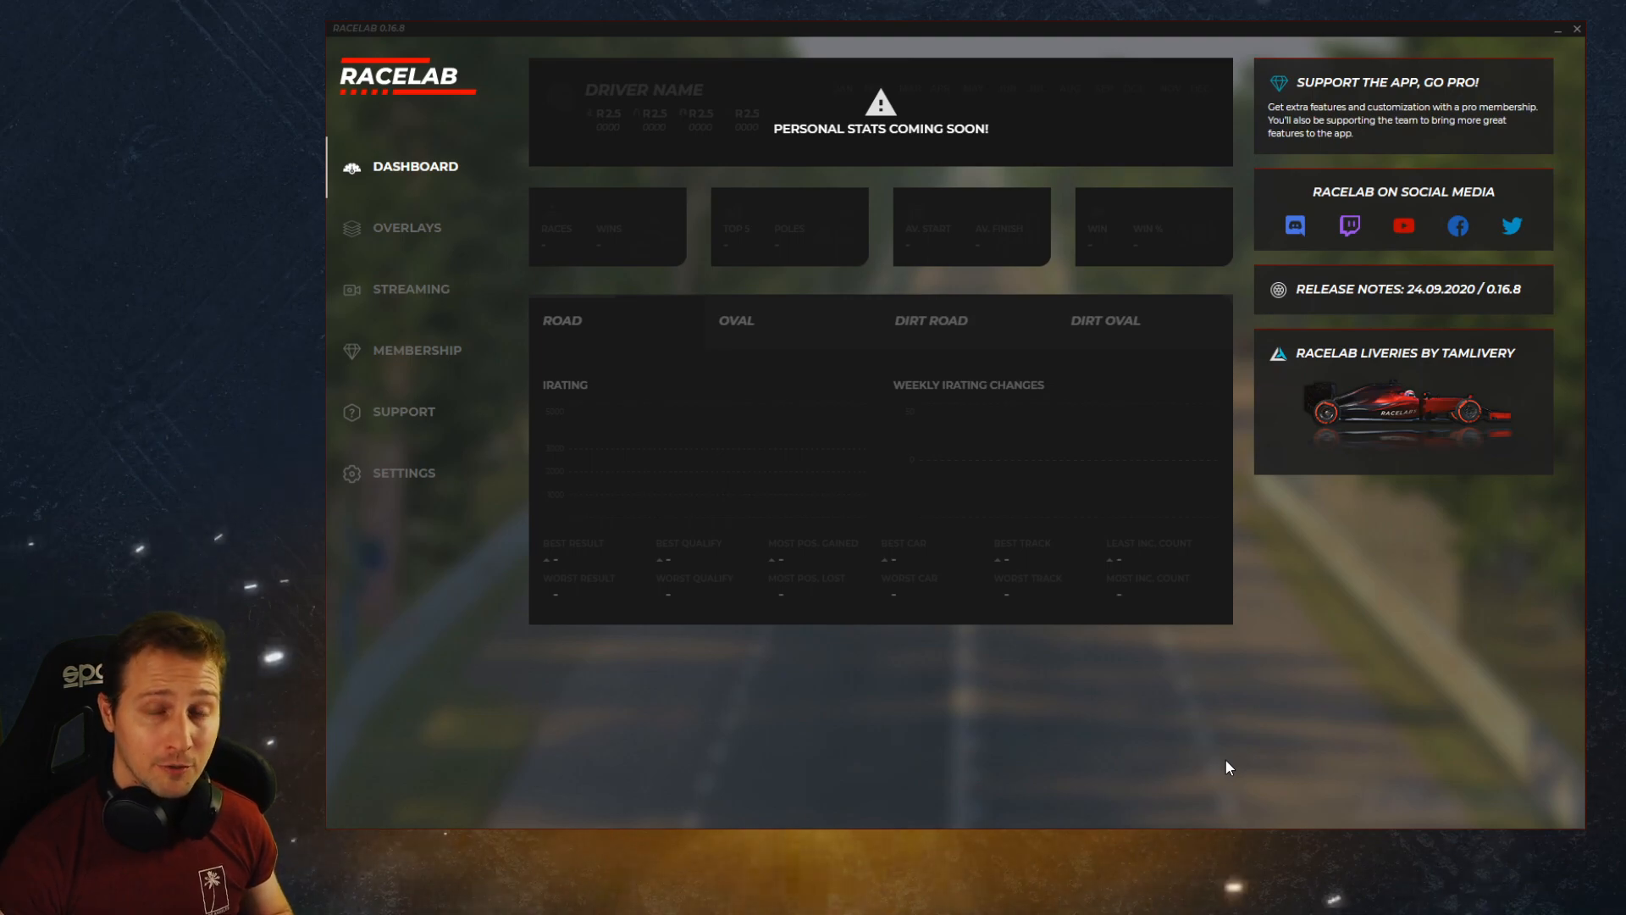